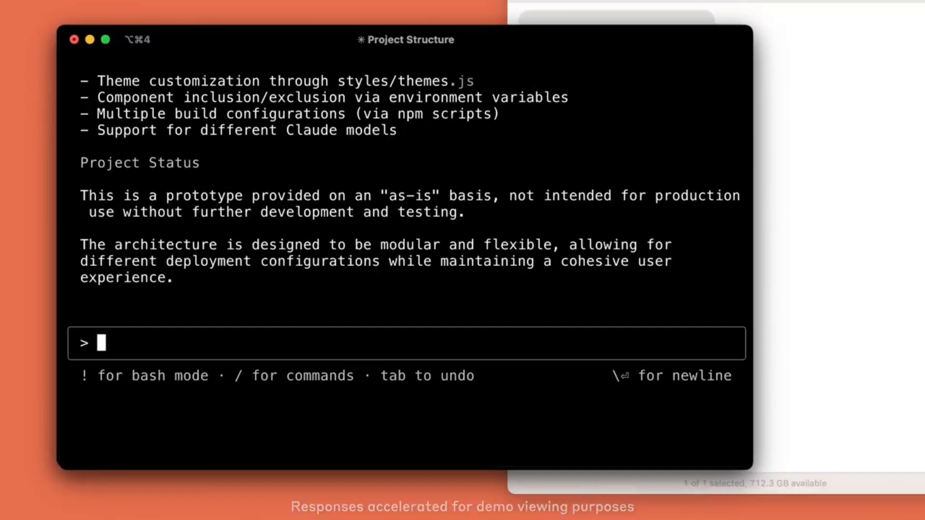
Step: Review the project overview, then accept the proposed LeftSidebar.tsx delete-button edit
scroll("up", 3)
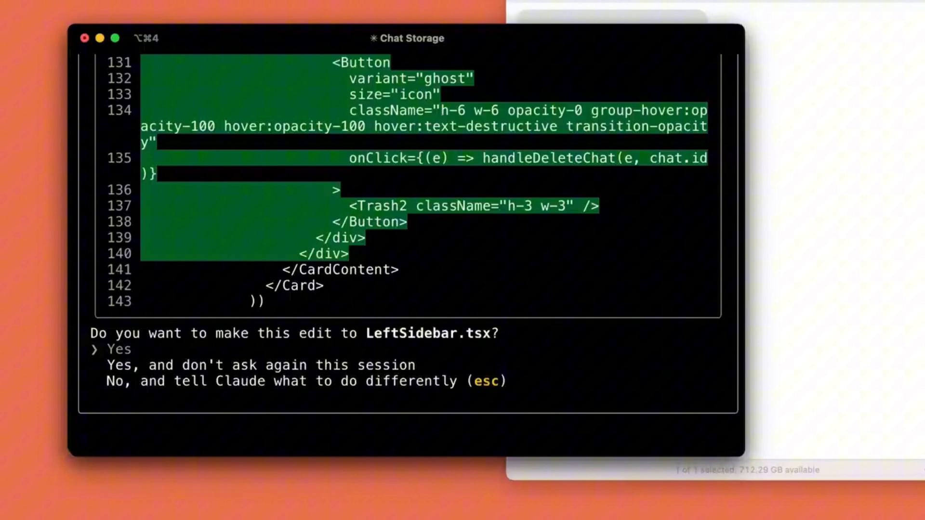
key("down")
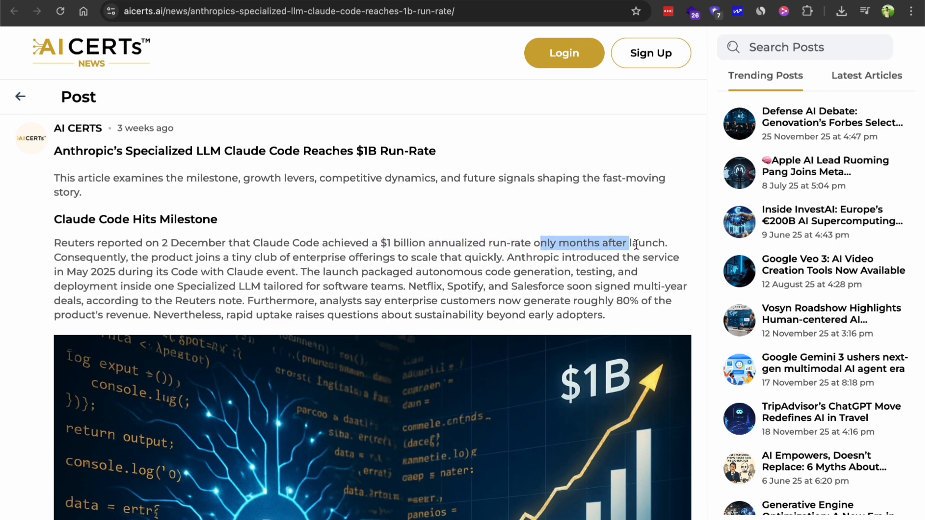
left_click(278, 254)
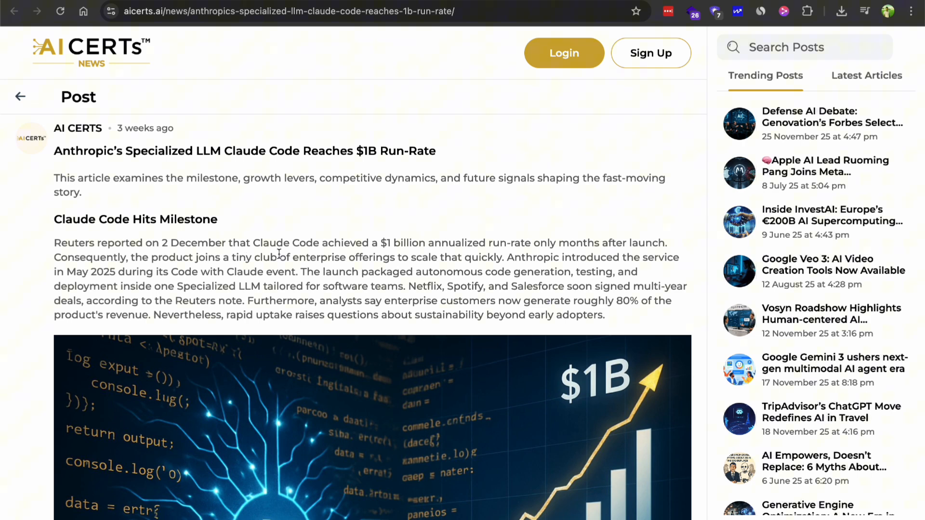
double_click(452, 243)
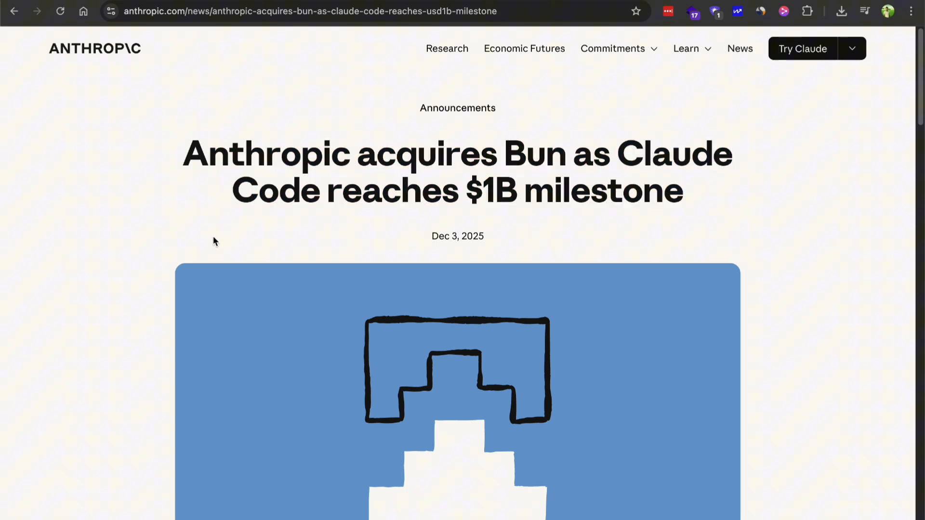
Step: Read through the Anthropic Bun acquisition announcement
scroll("down", 3)
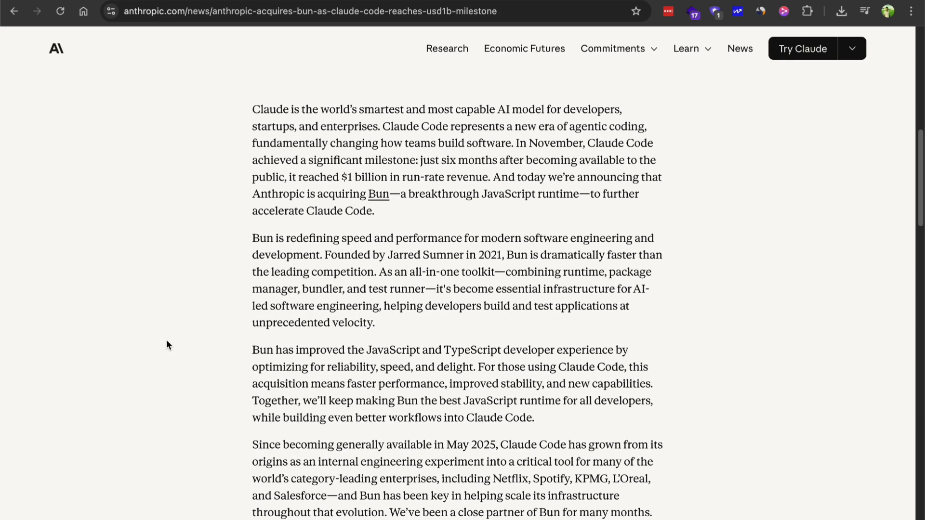
scroll("down", 3)
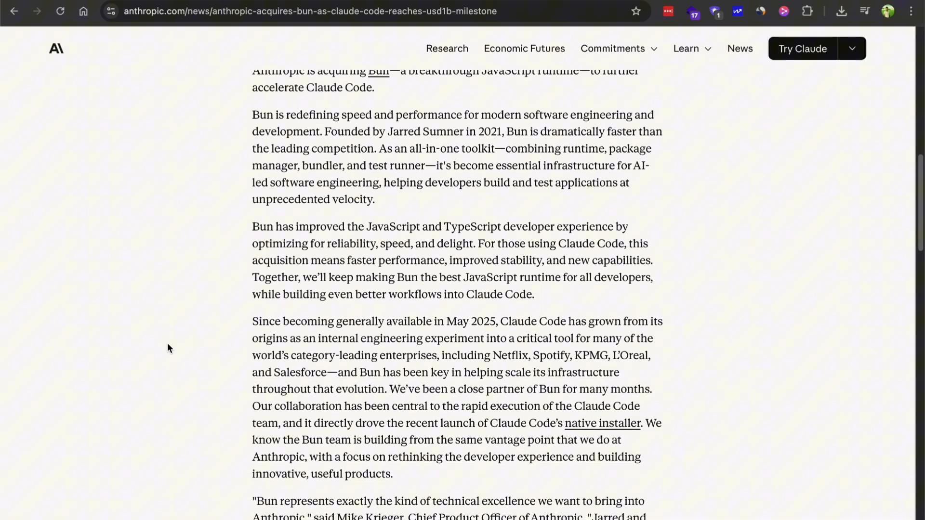
scroll("down", 3)
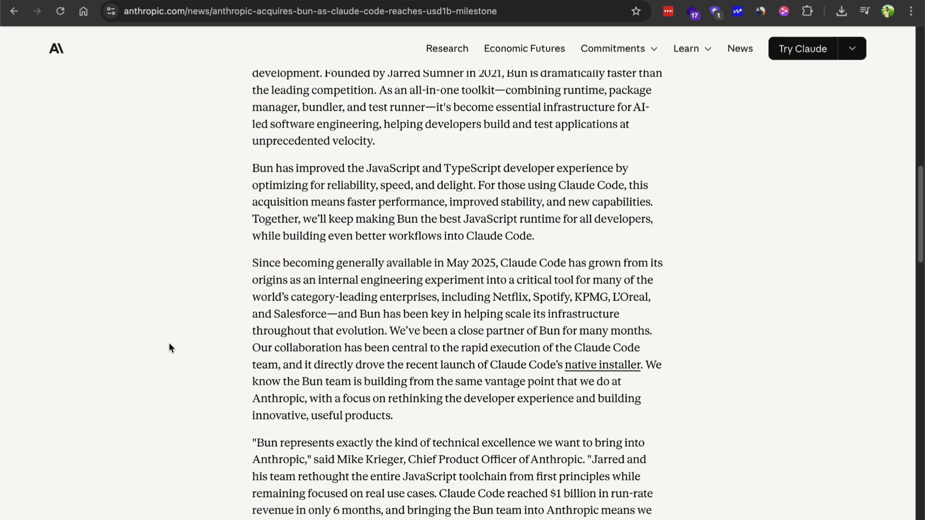
scroll("down", 3)
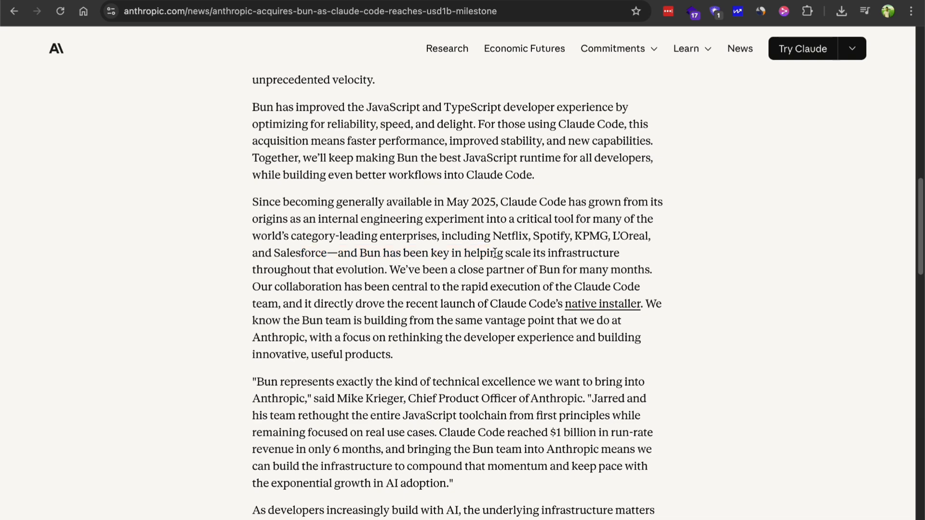
scroll("down", 3)
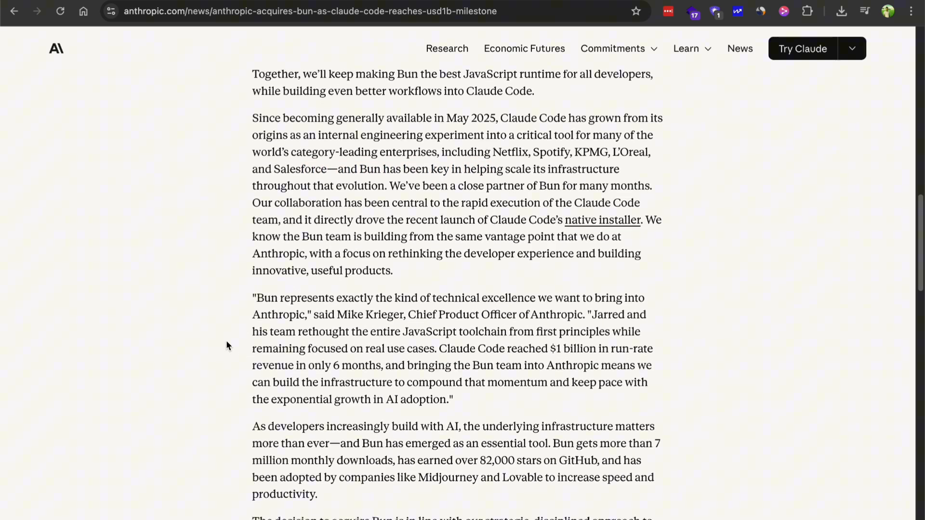
scroll("down", 3)
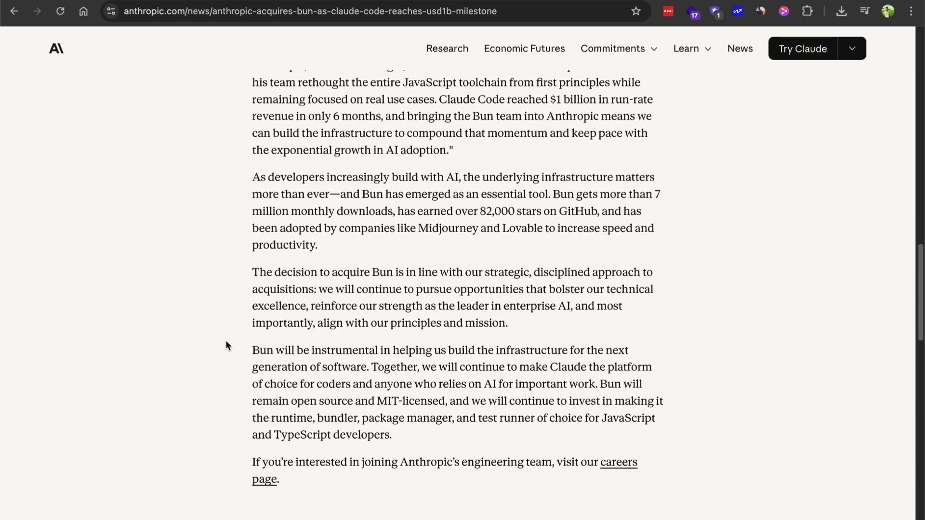
Step: Clear the marked text on the LSP entry in the 2.0.74 changelog
scroll("up", 3)
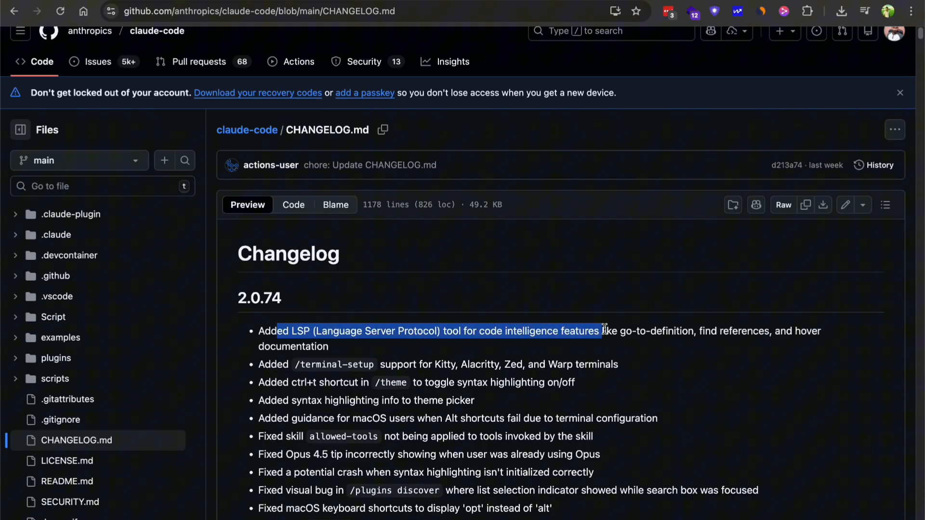
left_click(536, 331)
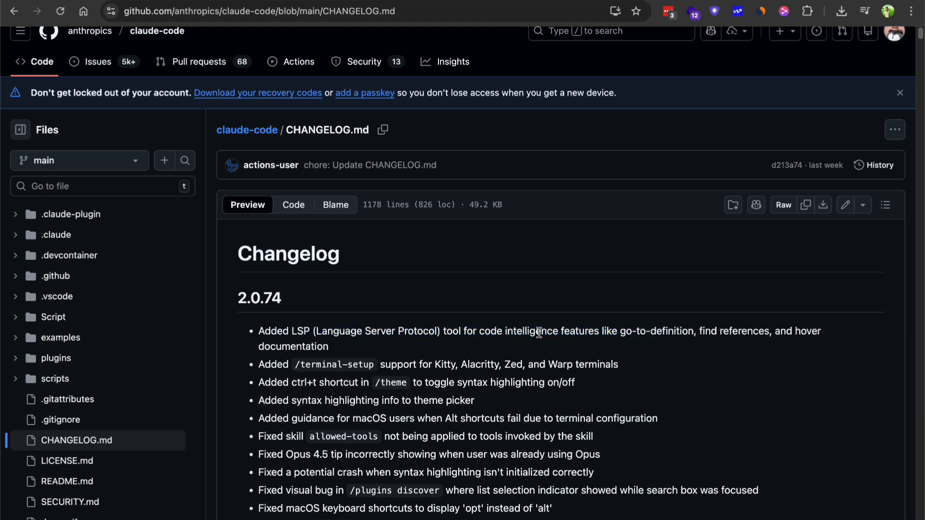
scroll("down", 3)
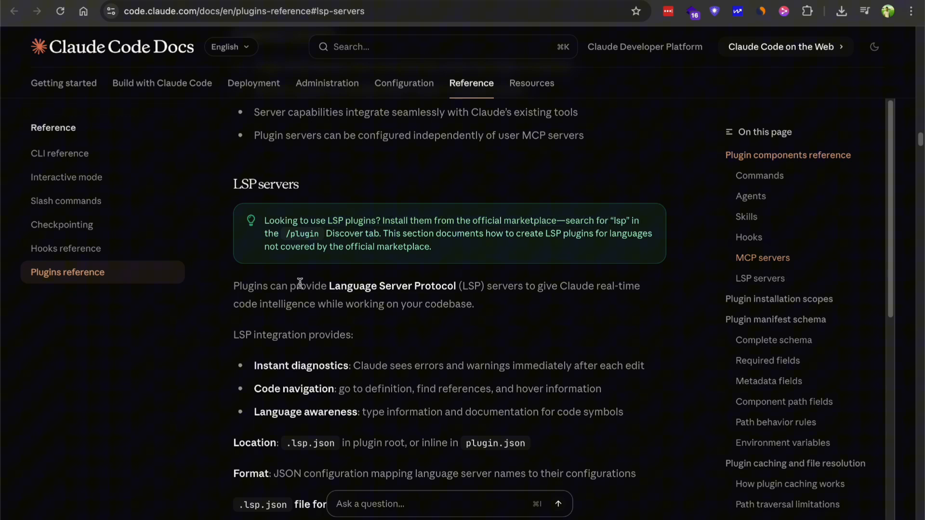
mouse_move(438, 309)
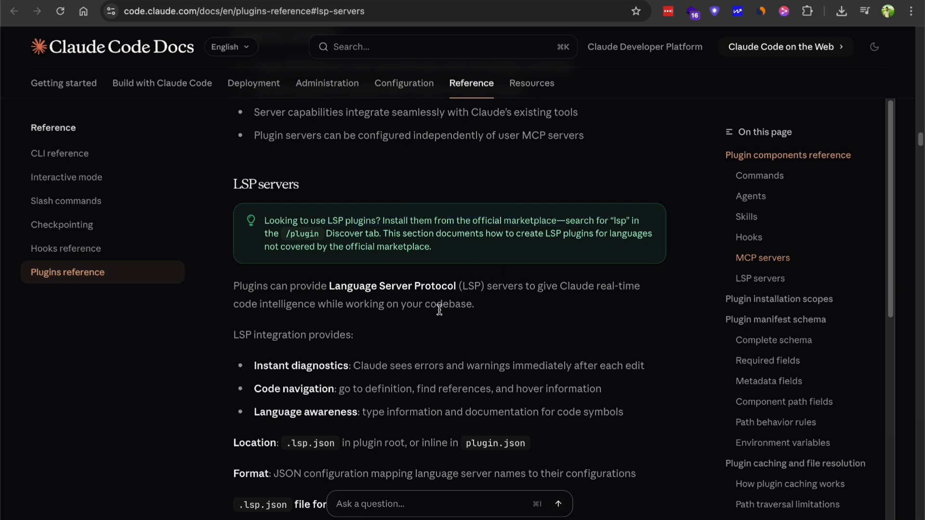
Step: Scroll the LSP servers section past the .lsp.json and plugin.json examples to Required fields
scroll("down", 3)
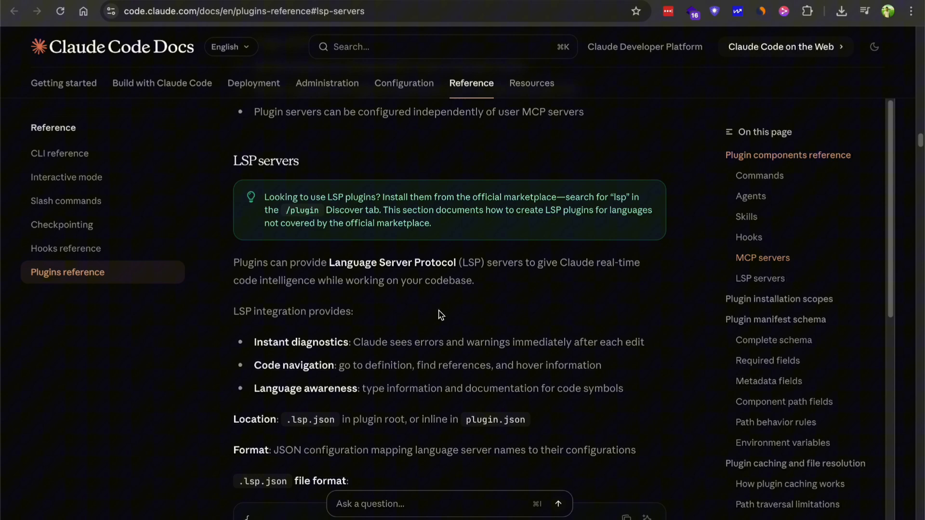
scroll("up", 3)
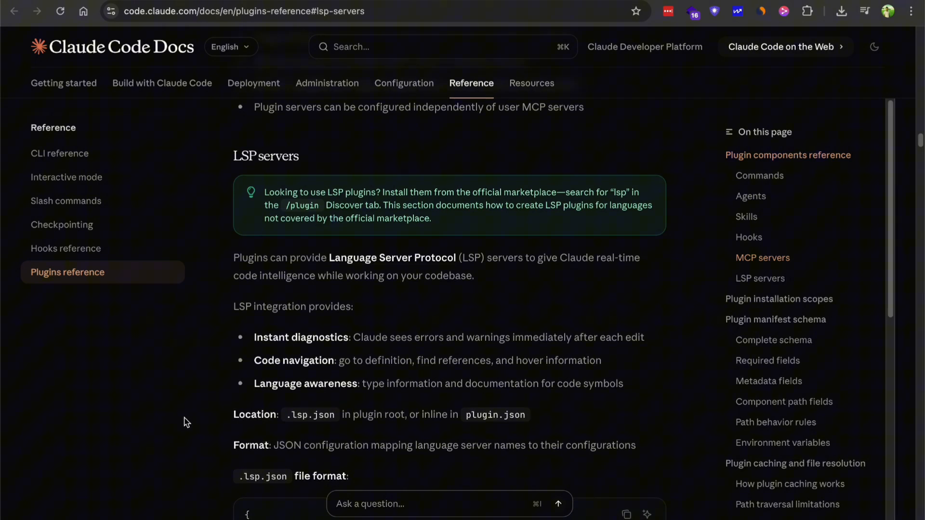
scroll("up", 3)
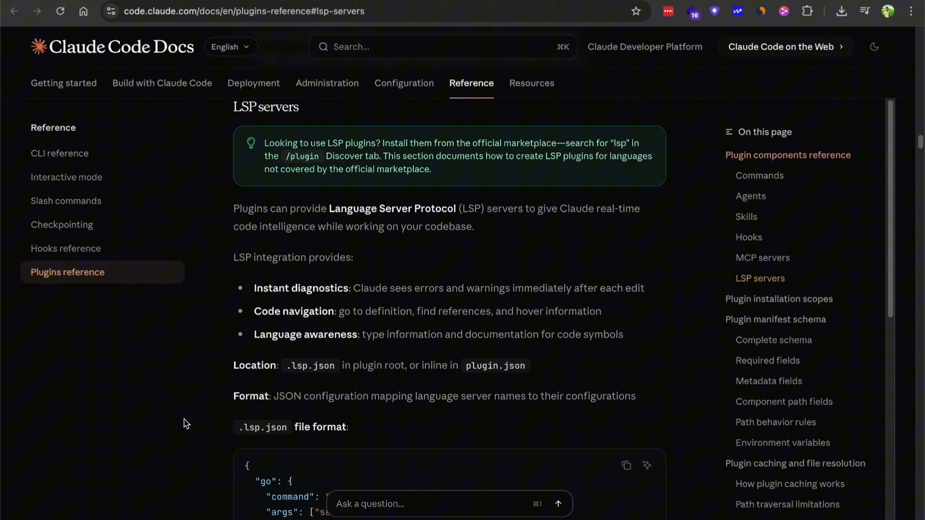
scroll("down", 3)
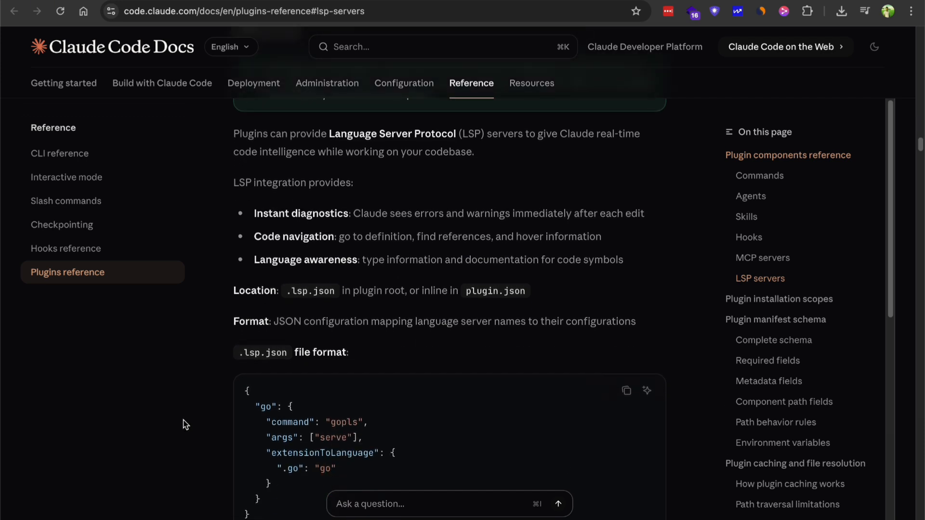
scroll("down", 3)
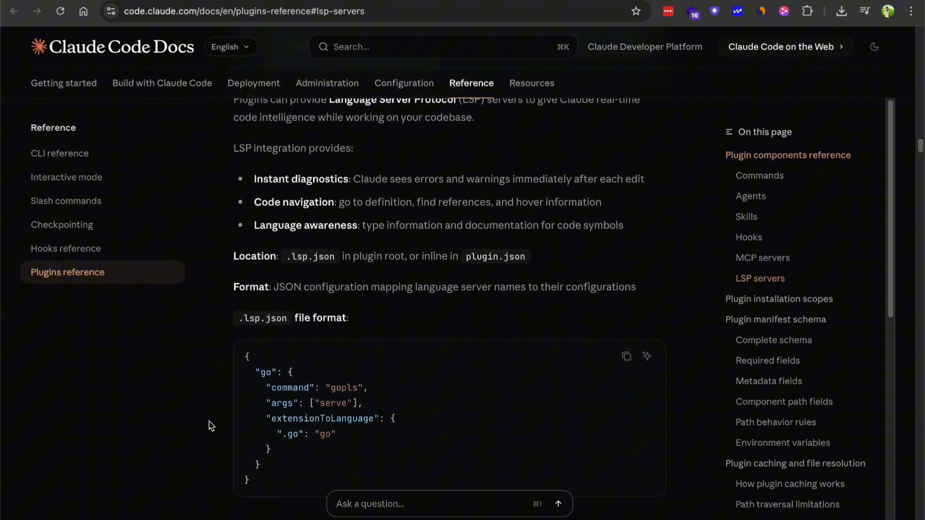
mouse_move(364, 443)
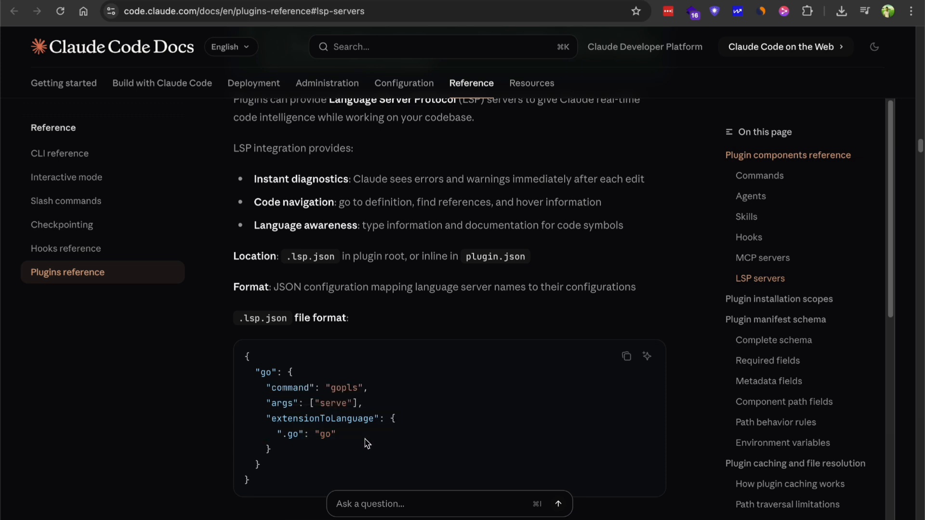
scroll("down", 3)
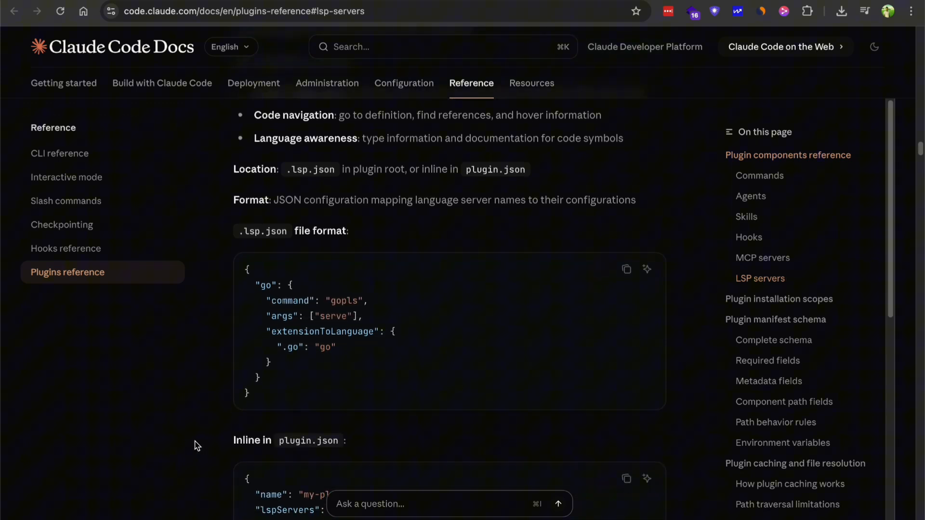
scroll("down", 3)
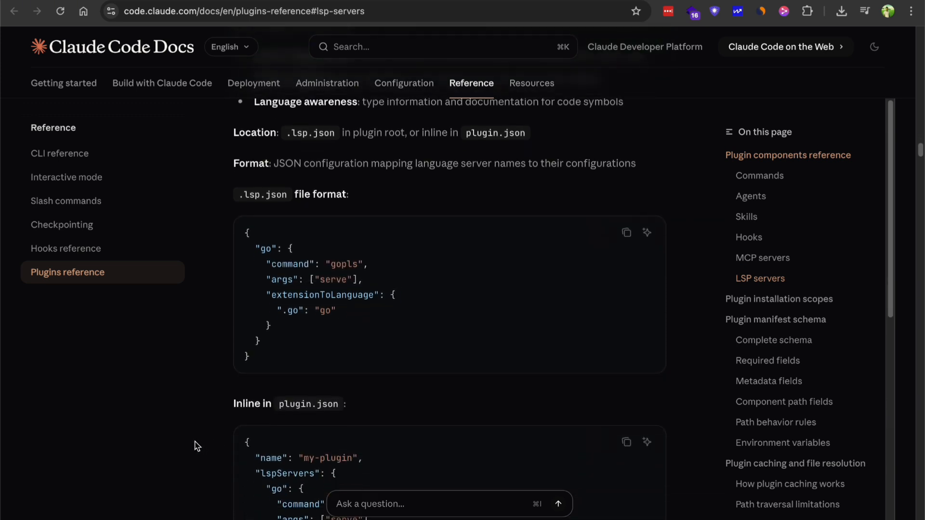
scroll("down", 3)
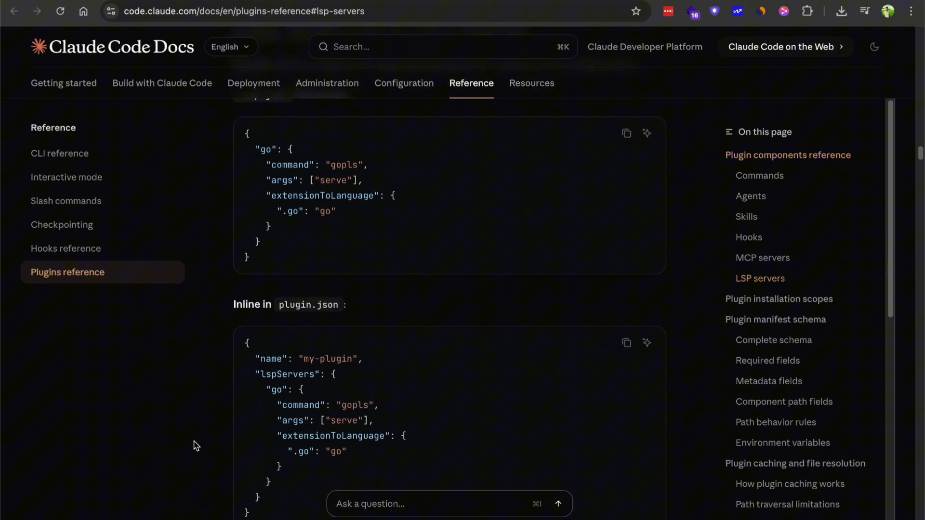
scroll("down", 3)
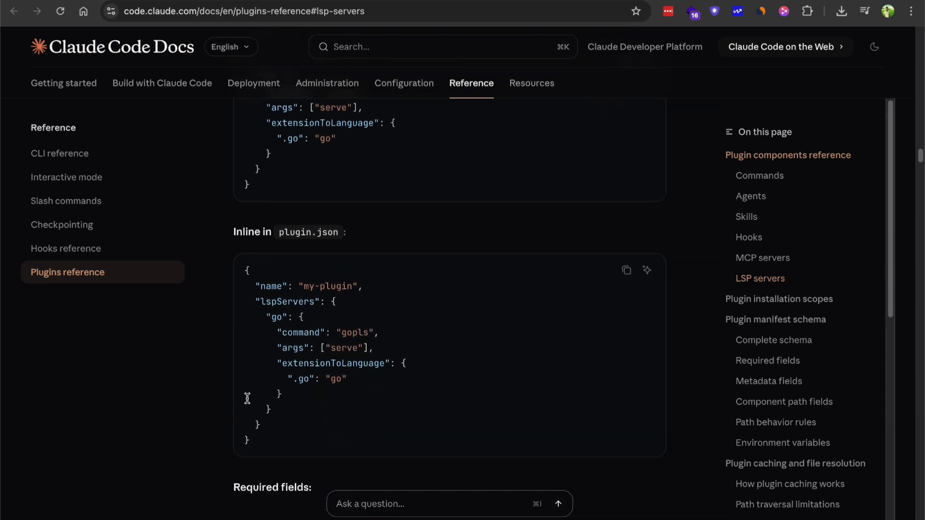
scroll("down", 3)
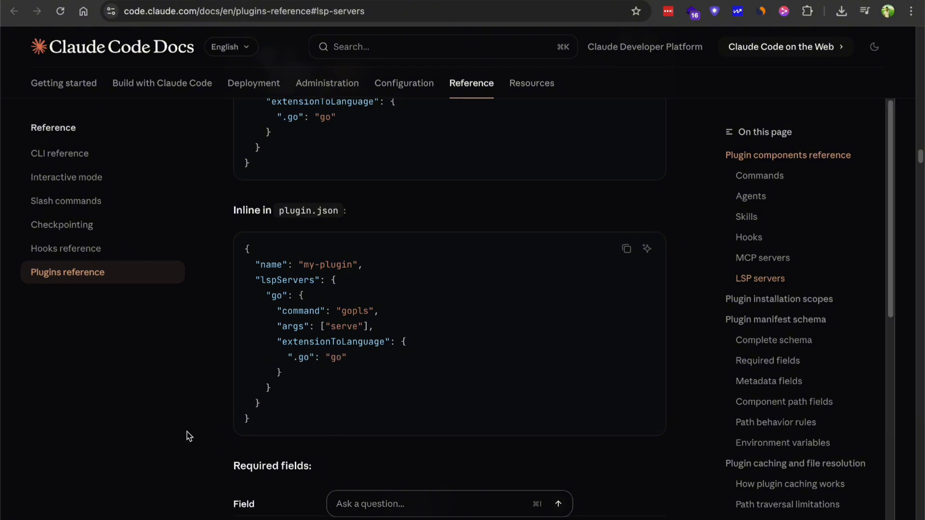
scroll("down", 3)
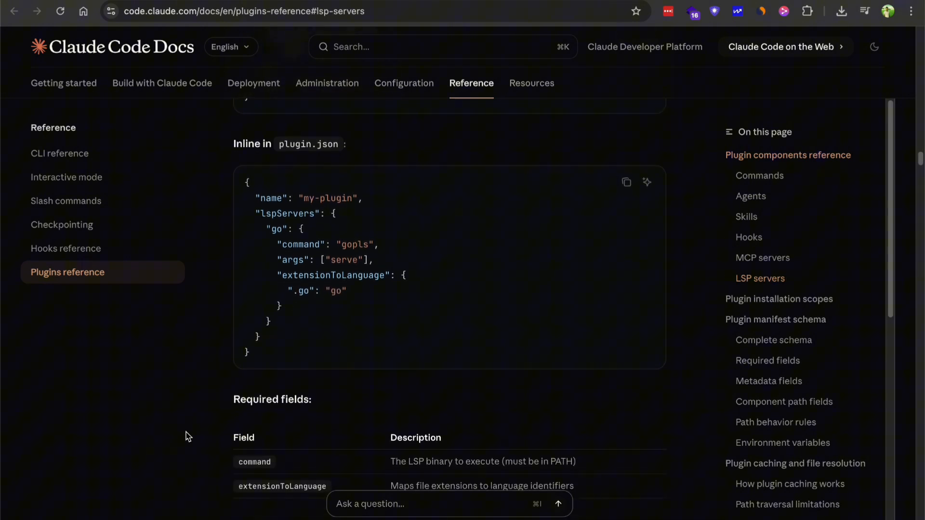
scroll("down", 3)
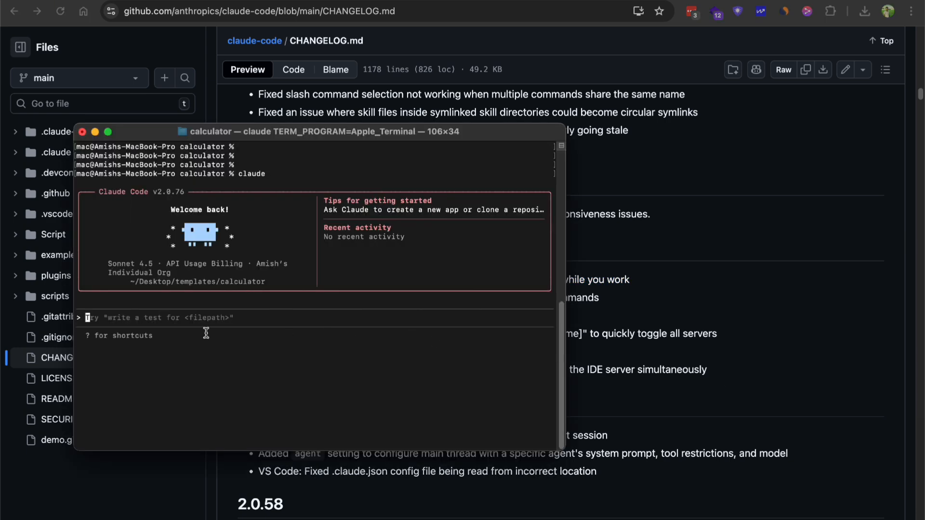
Step: Run /agents, compare Project and Personal save locations, then cancel without creating one
type("/agents")
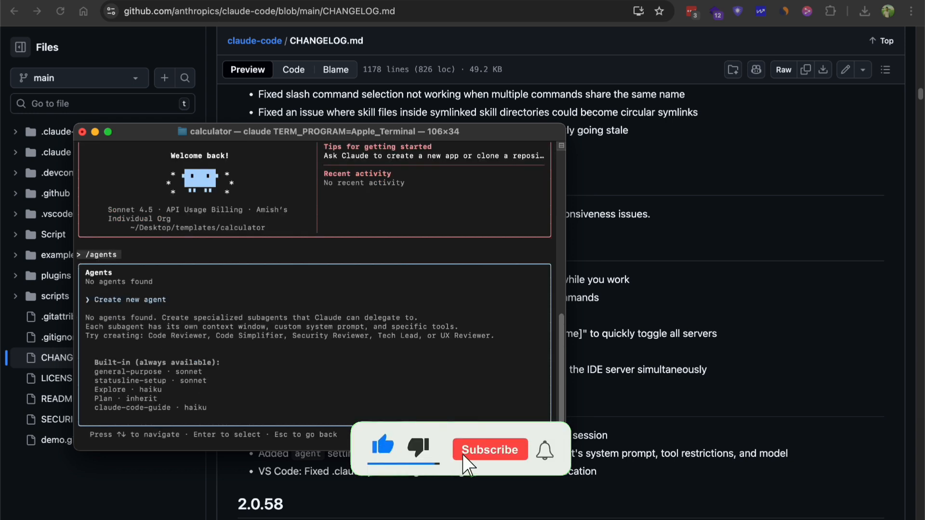
left_click(489, 449)
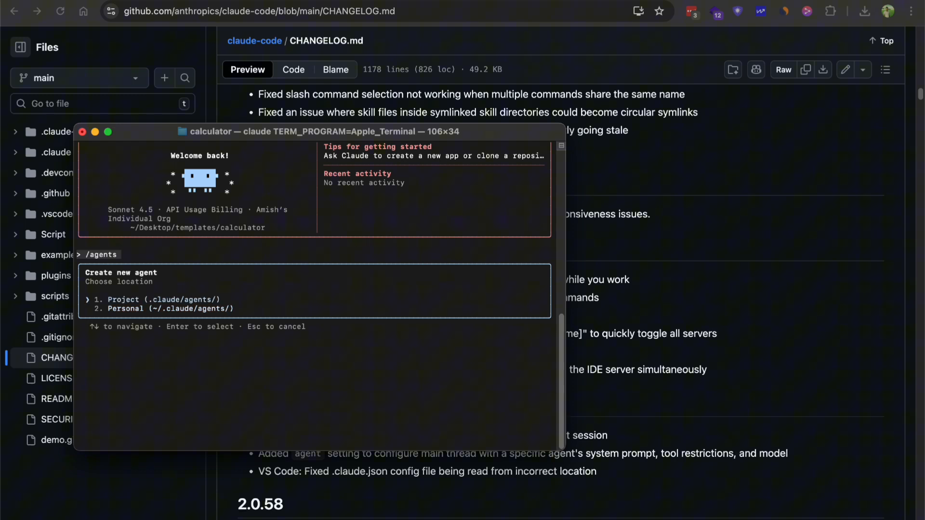
key("Down")
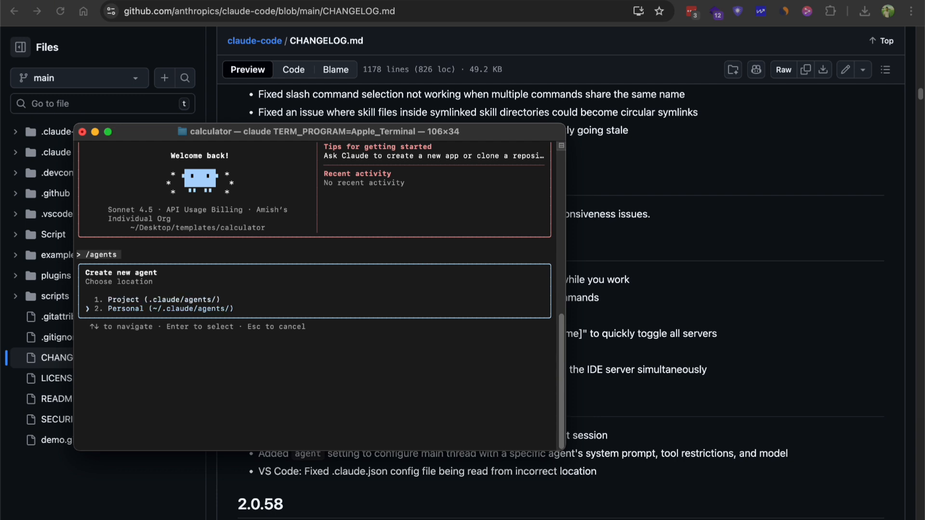
key("Up")
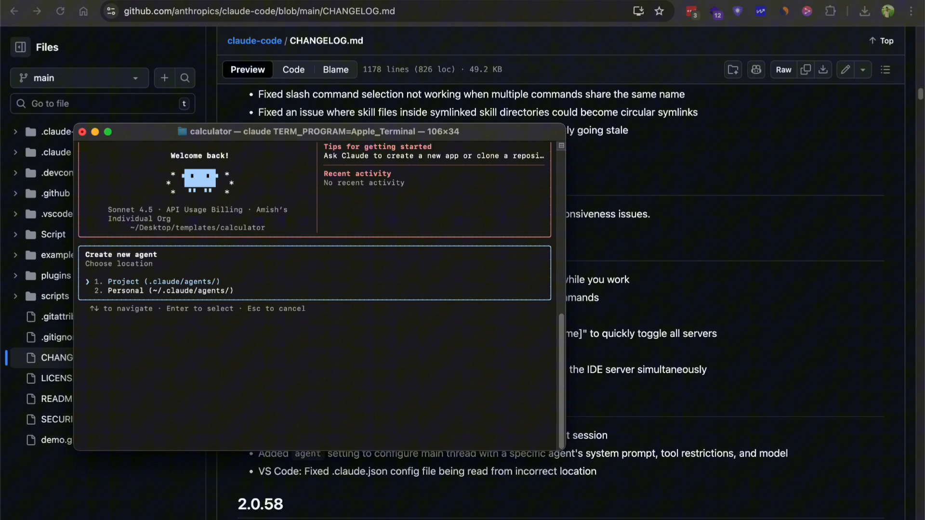
key("Escape")
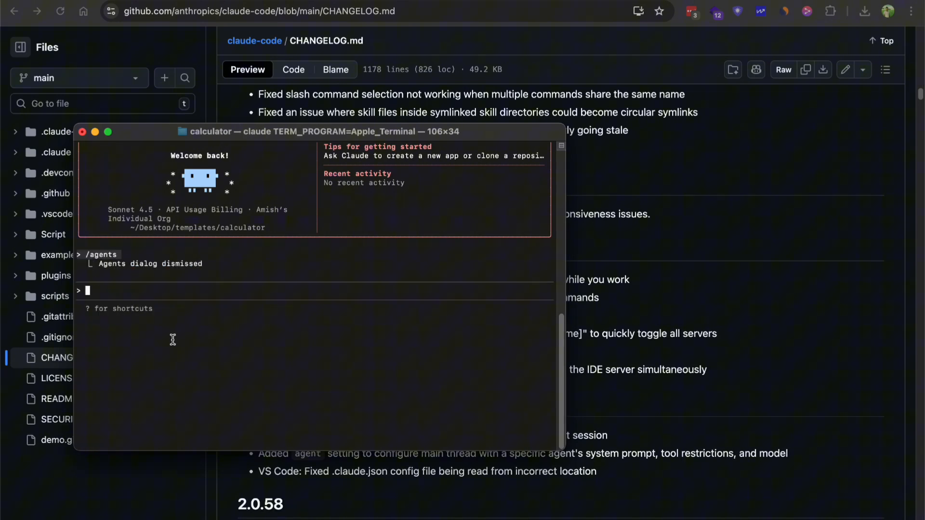
mouse_move(655, 299)
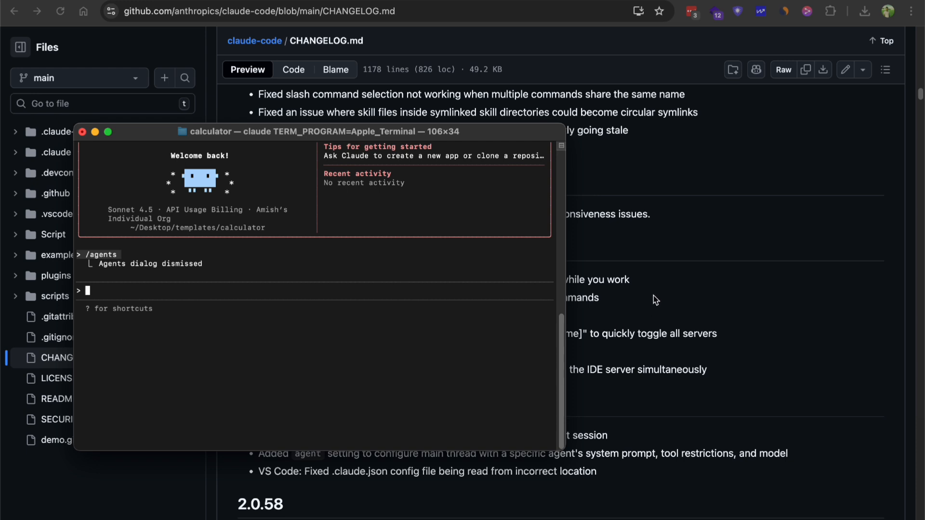
mouse_move(280, 376)
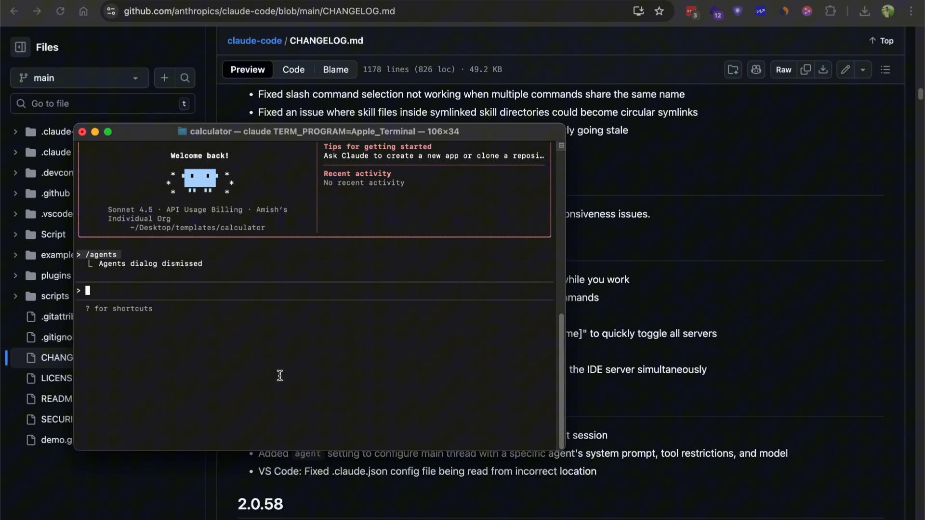
mouse_move(826, 352)
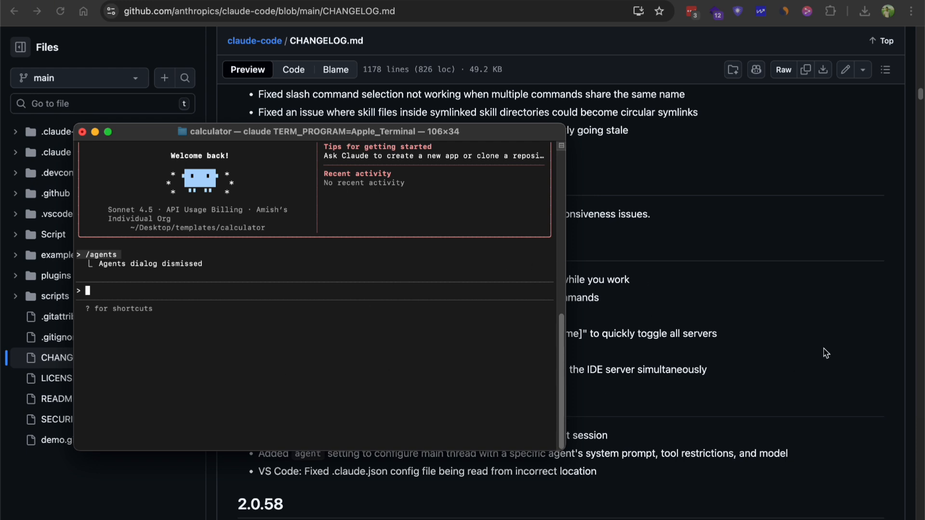
mouse_move(780, 327)
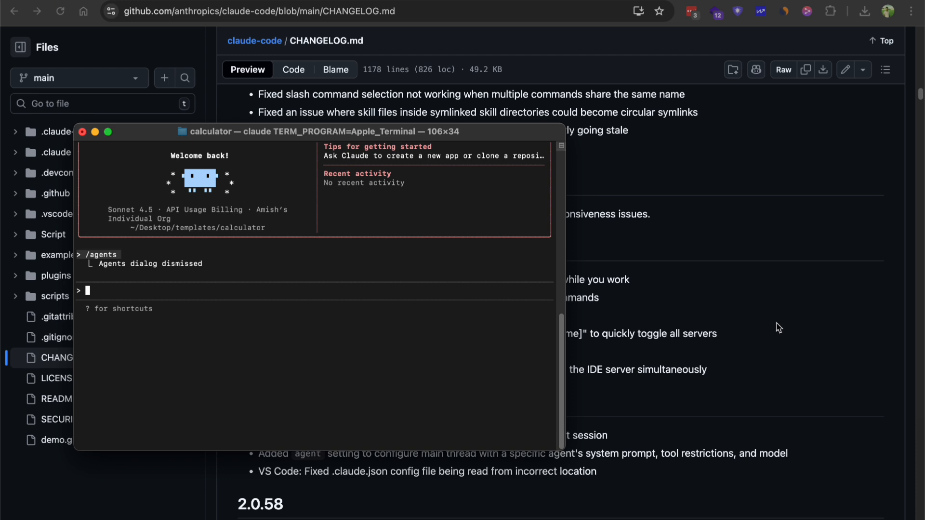
mouse_move(763, 325)
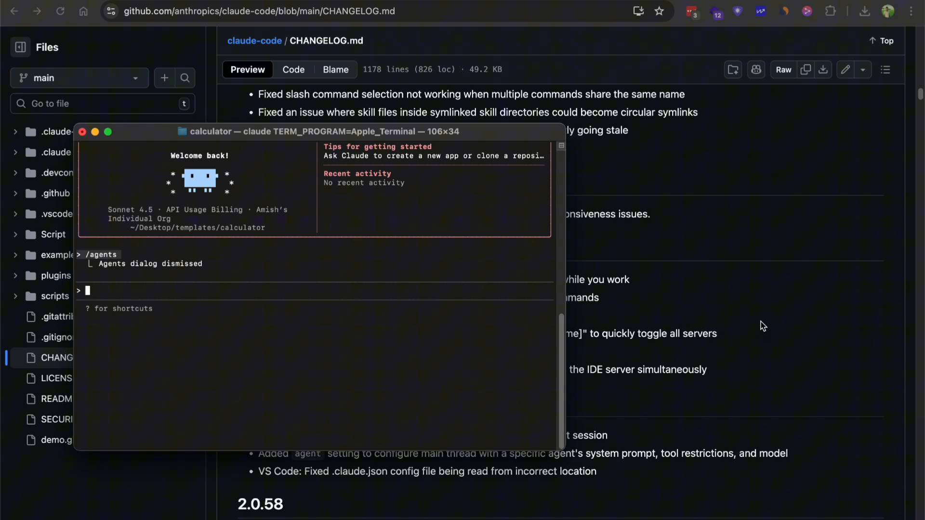
mouse_move(757, 297)
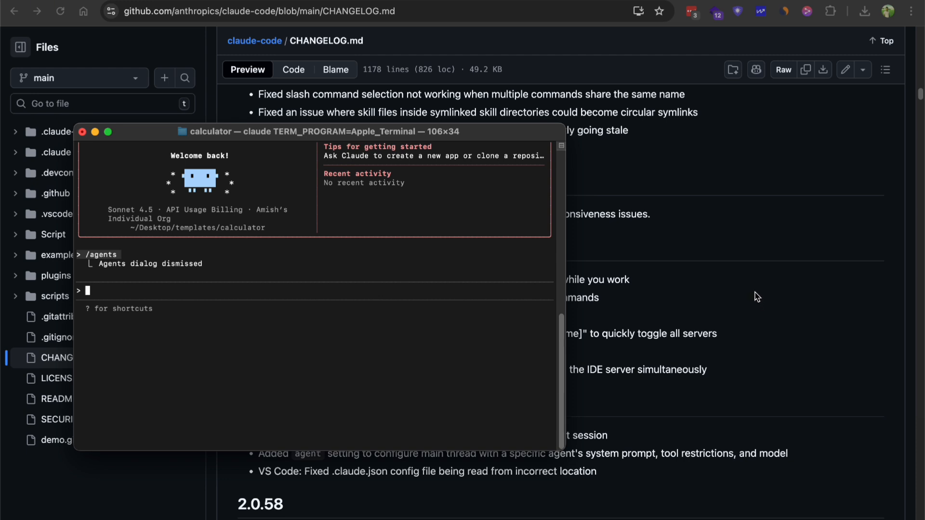
mouse_move(242, 311)
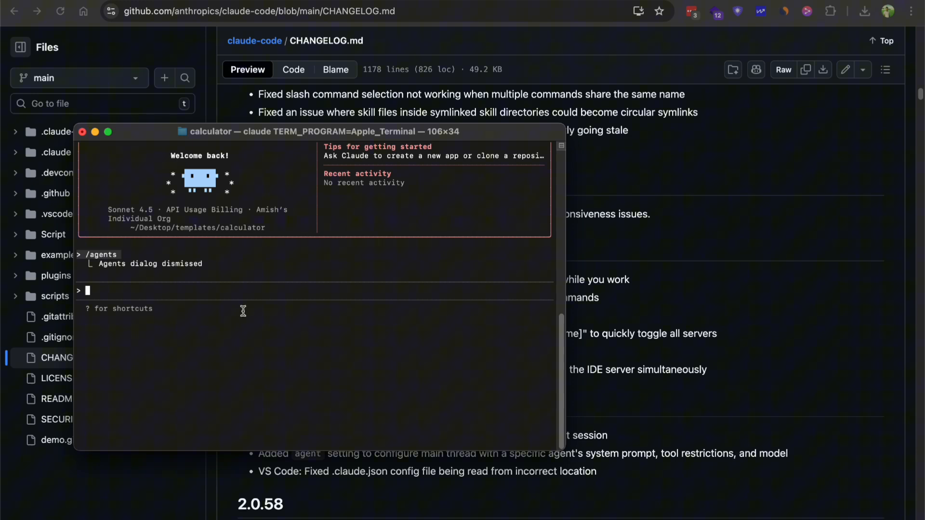
Step: Launch the plugin manager with /plugin
type("/")
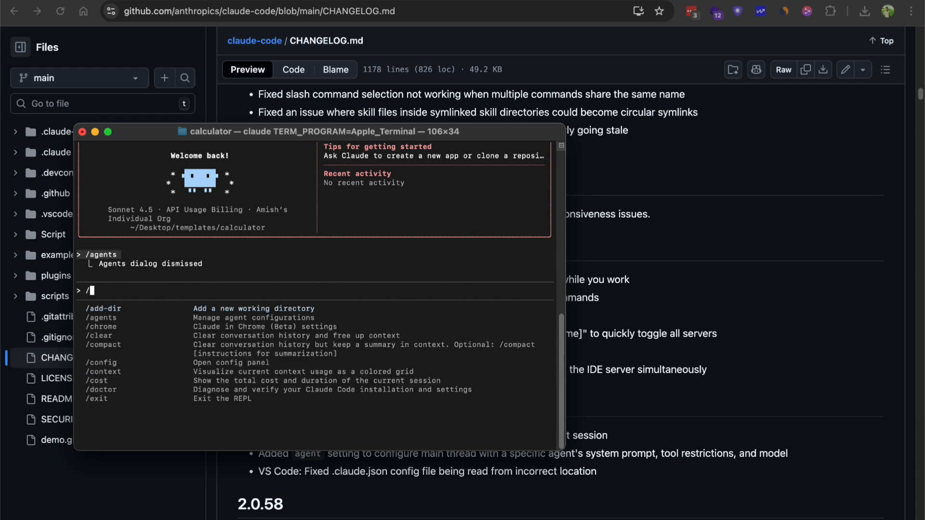
type("plu")
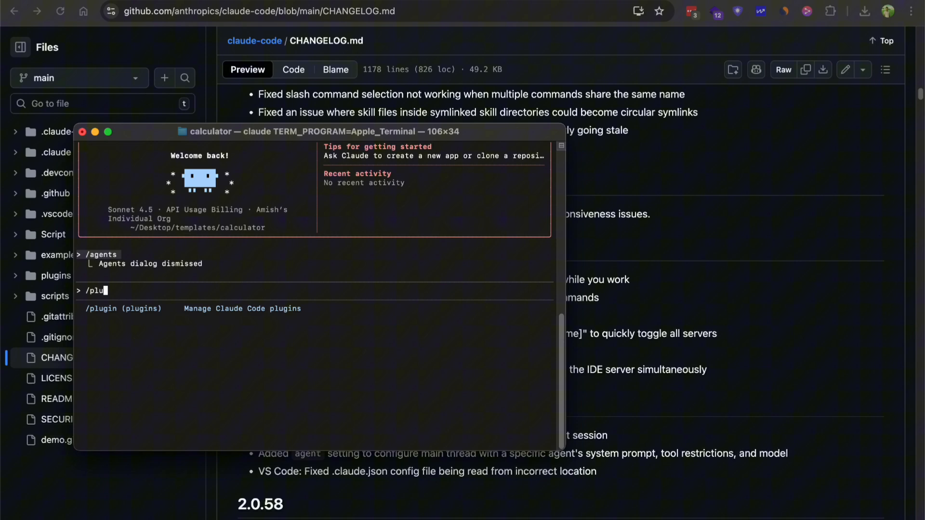
key("Return")
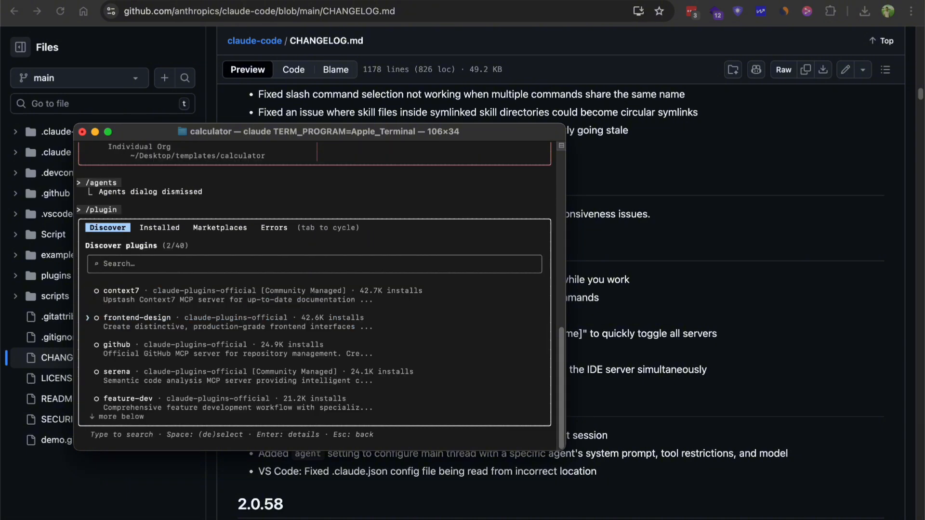
Step: Browse the Discover plugin list and search for 'slack'
scroll("down", 3)
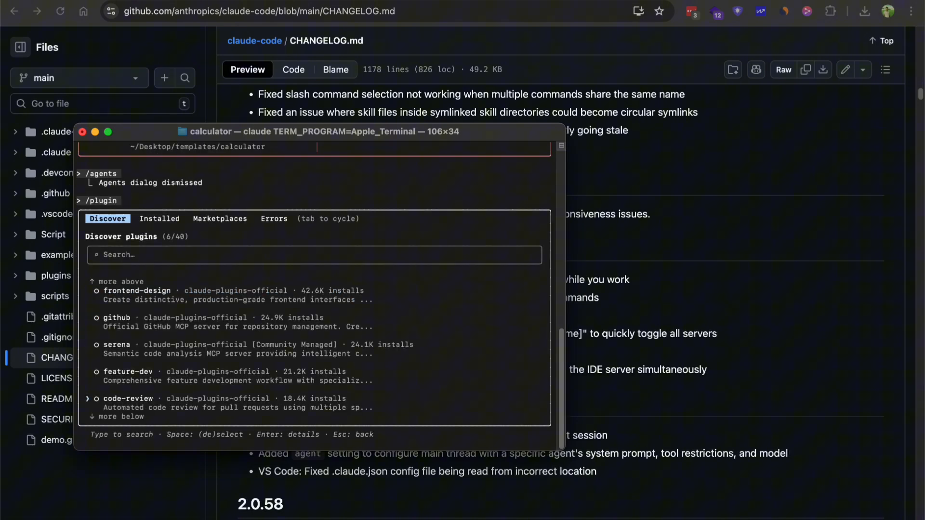
scroll("down", 3)
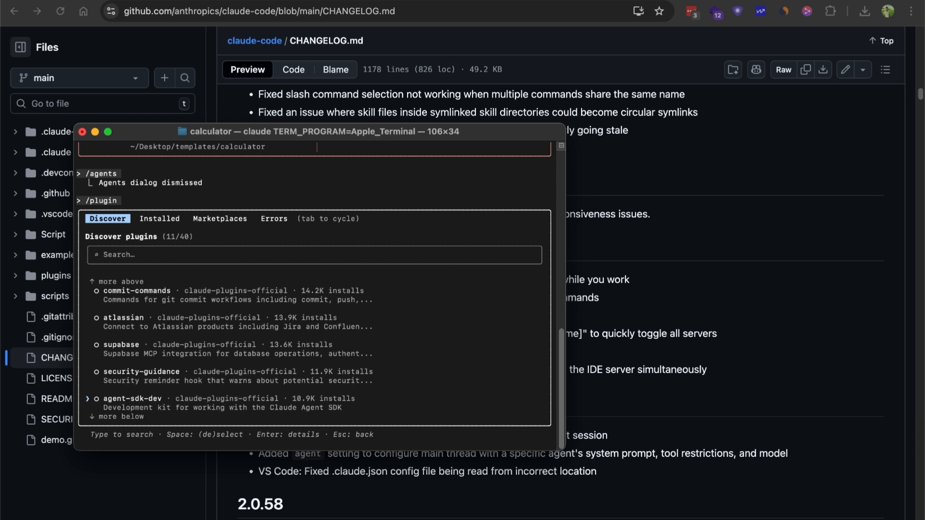
scroll("down", 3)
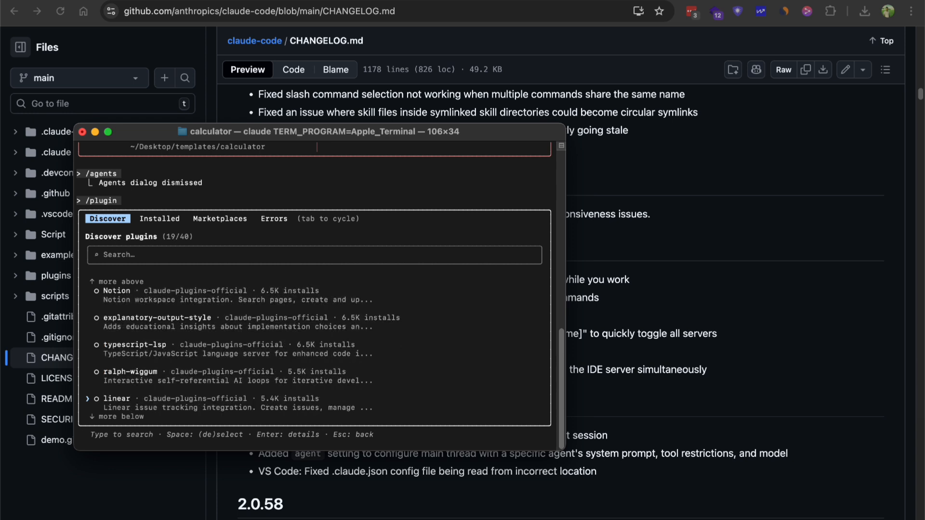
scroll("down", 3)
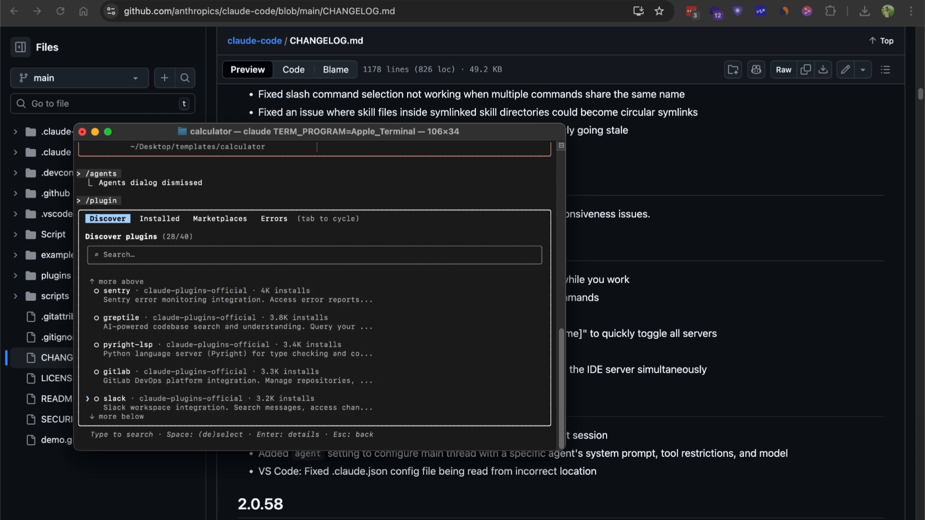
scroll("down", 3)
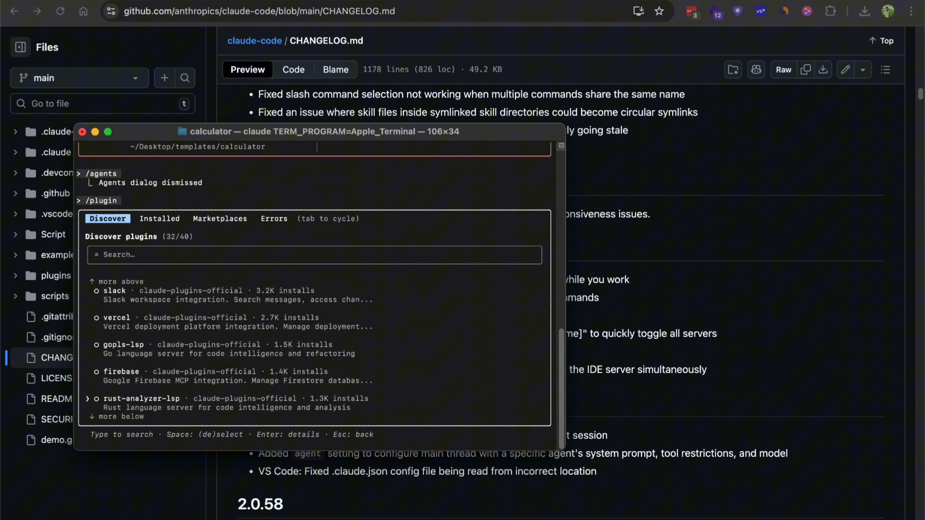
scroll("down", 3)
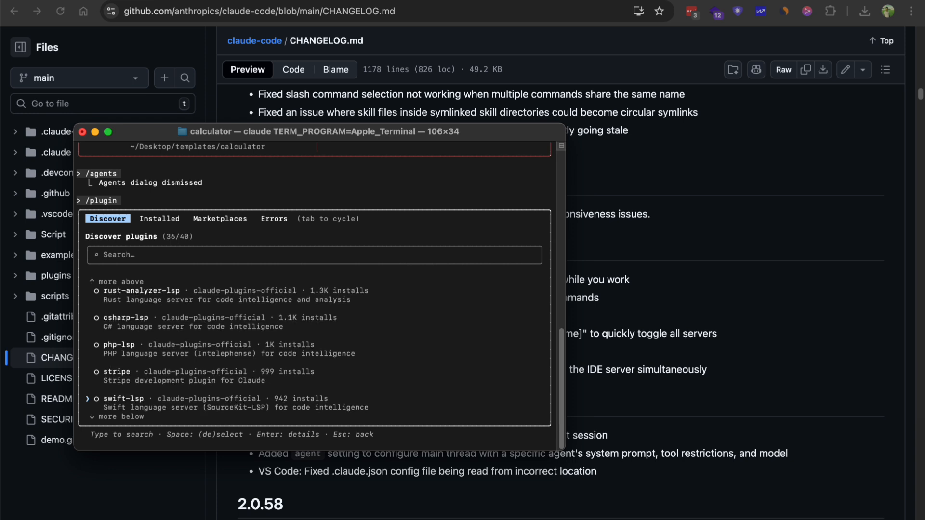
scroll("down", 3)
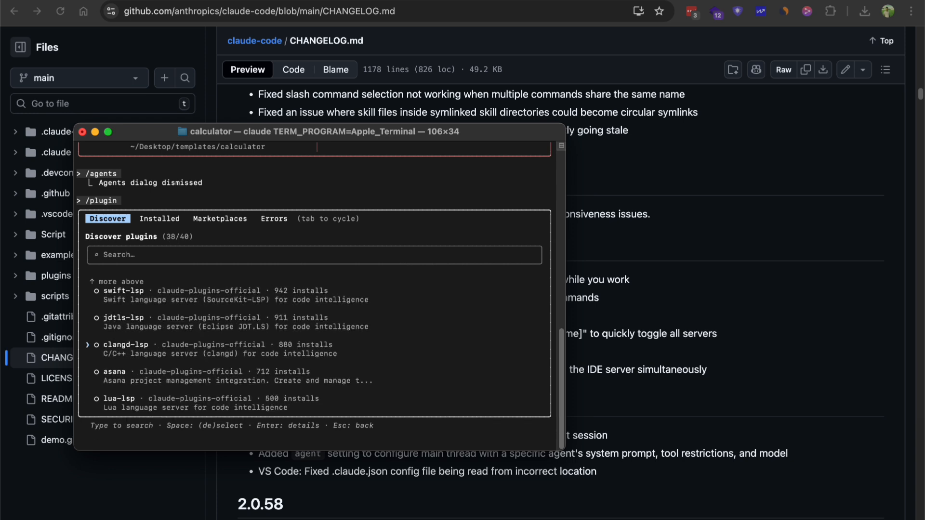
scroll("up", 3)
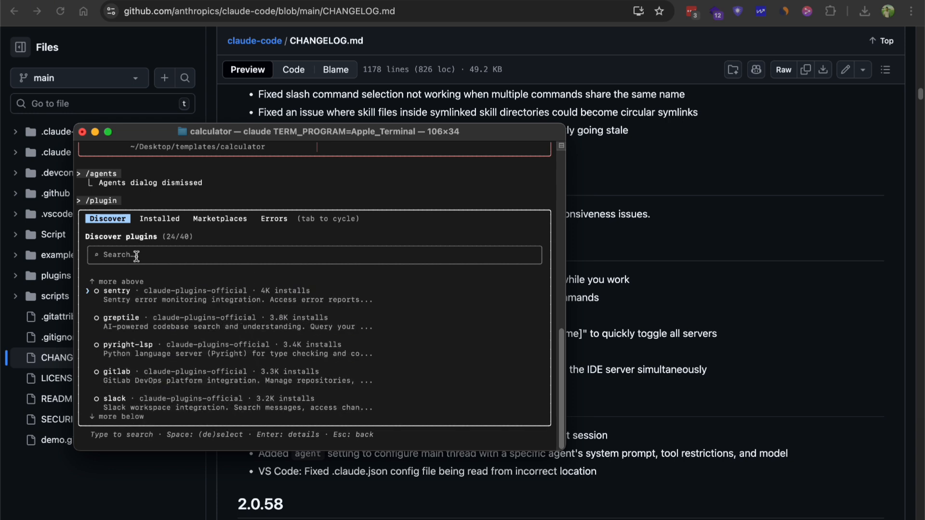
scroll("up", 3)
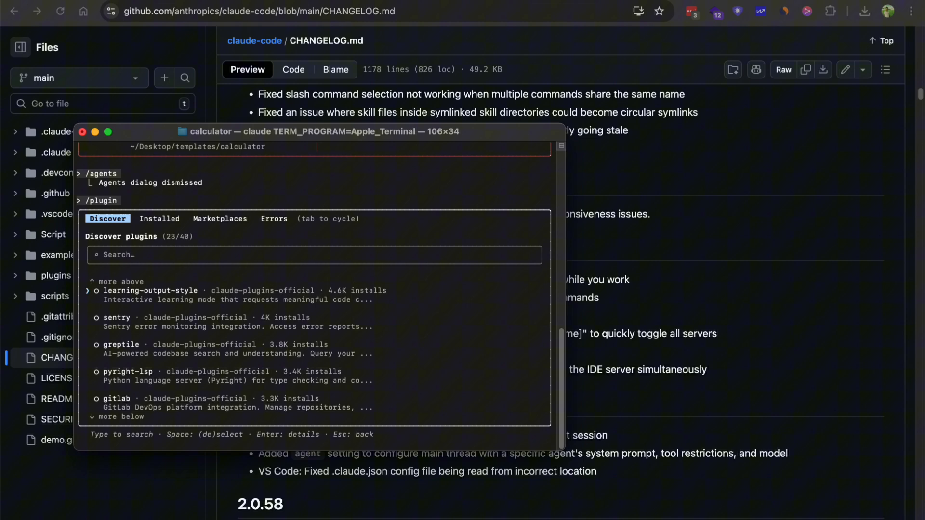
scroll("up", 3)
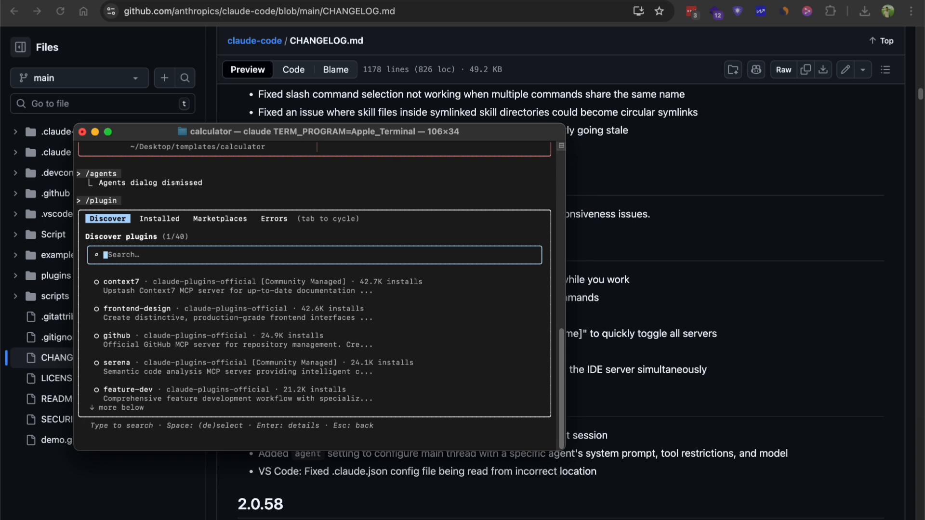
type("slack")
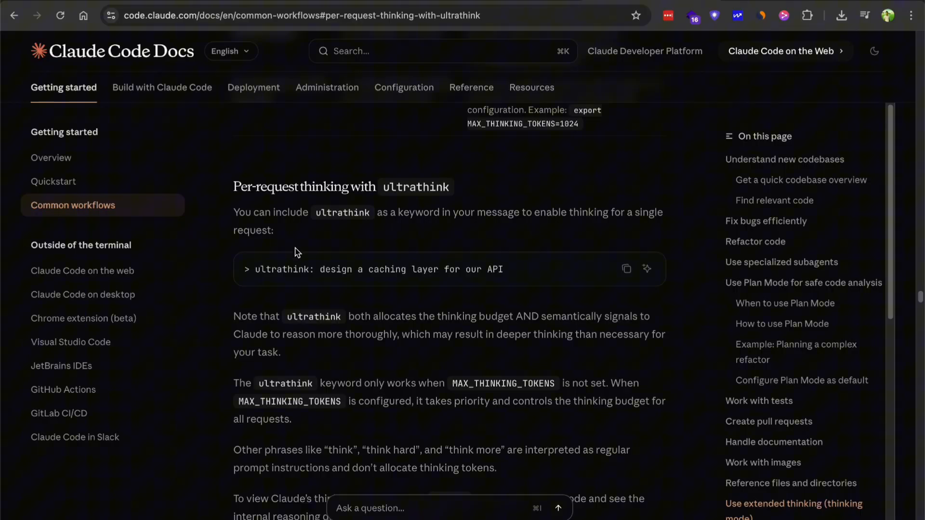
mouse_move(282, 269)
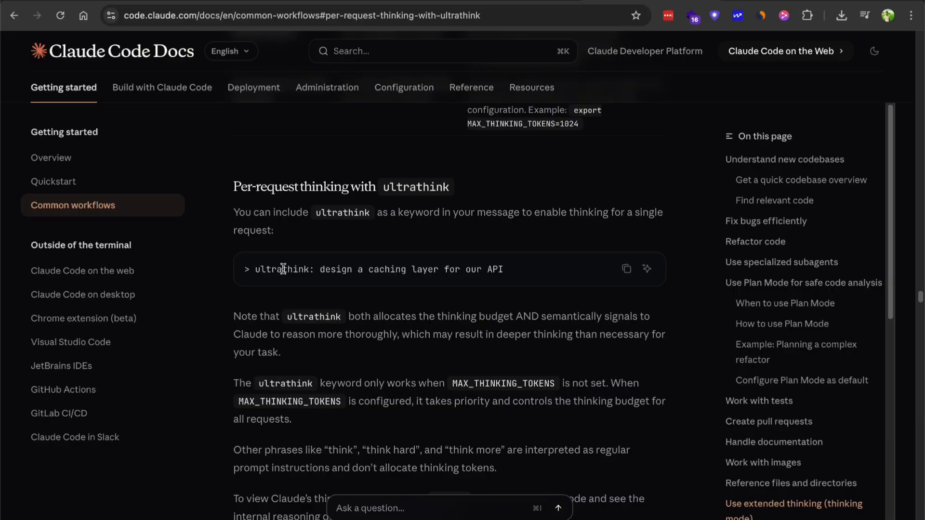
Step: Select 'ultrathink' in the example and send the 'ultrathink build the chat app' request
double_click(282, 269)
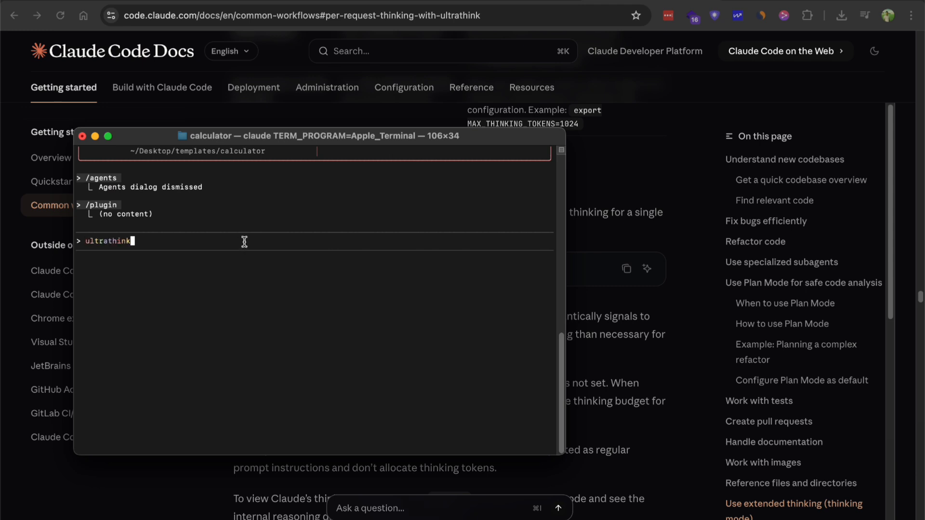
key("Backspace")
type(" build the chat app")
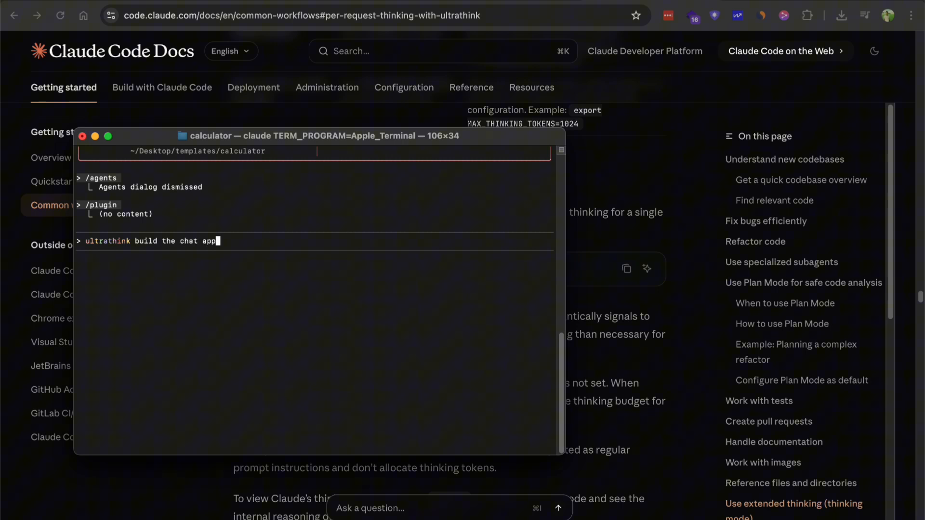
key("Backspace")
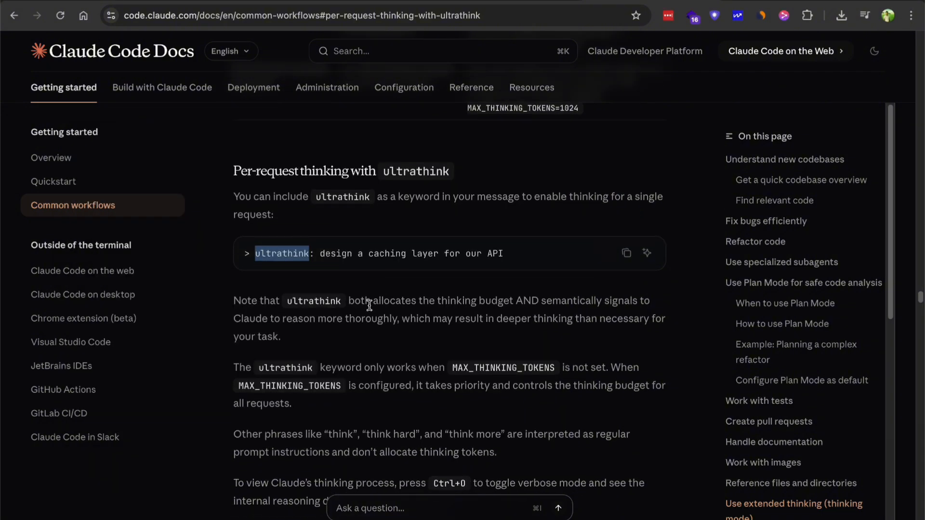
scroll("down", 3)
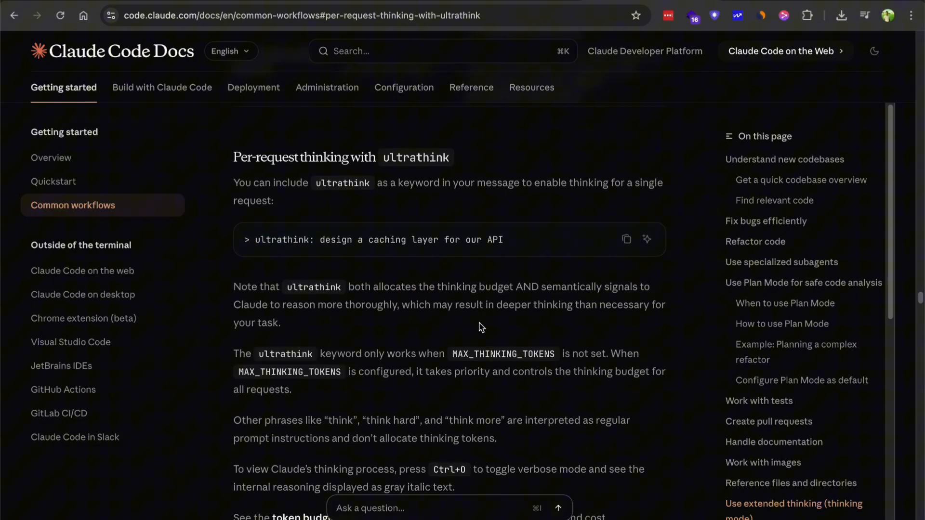
mouse_move(522, 331)
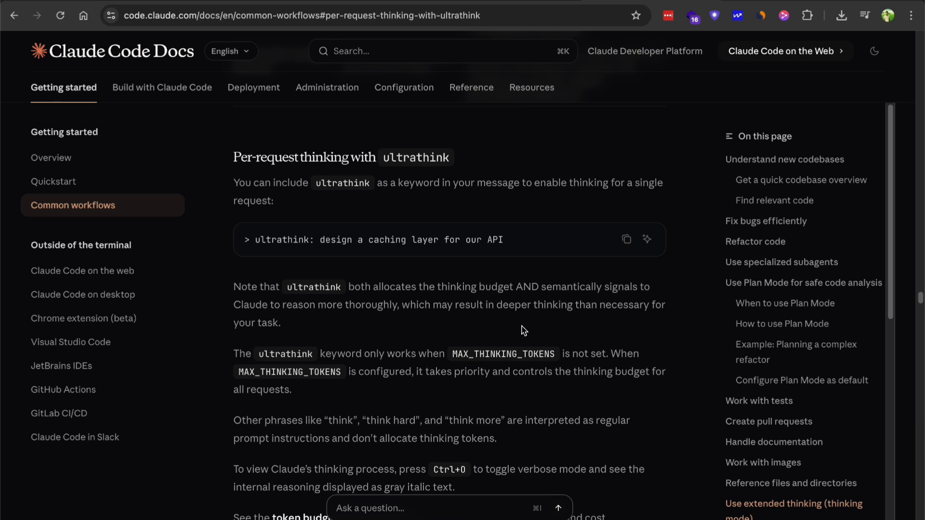
mouse_move(460, 280)
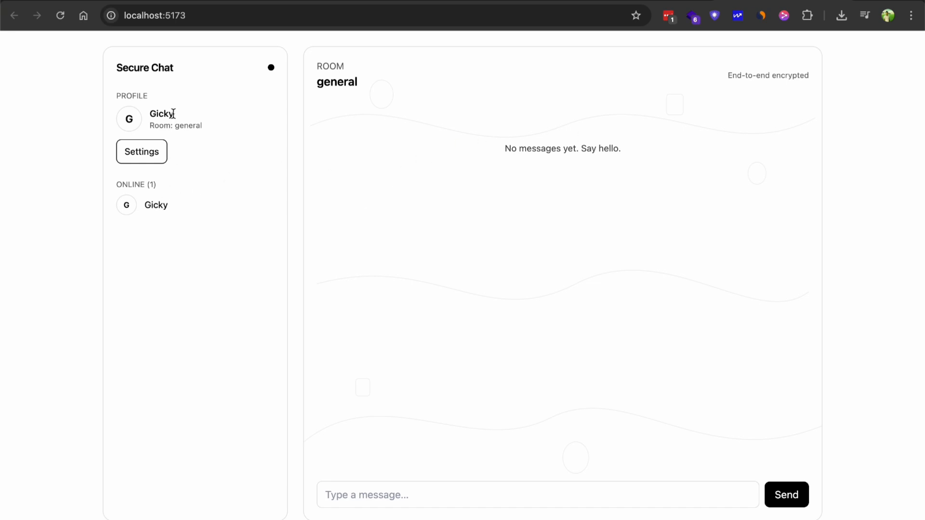
type("hi")
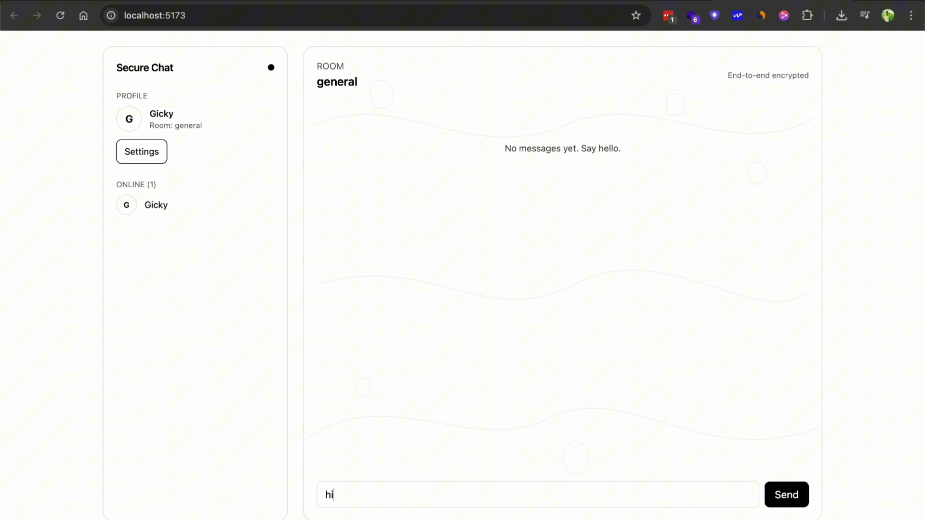
left_click(786, 495)
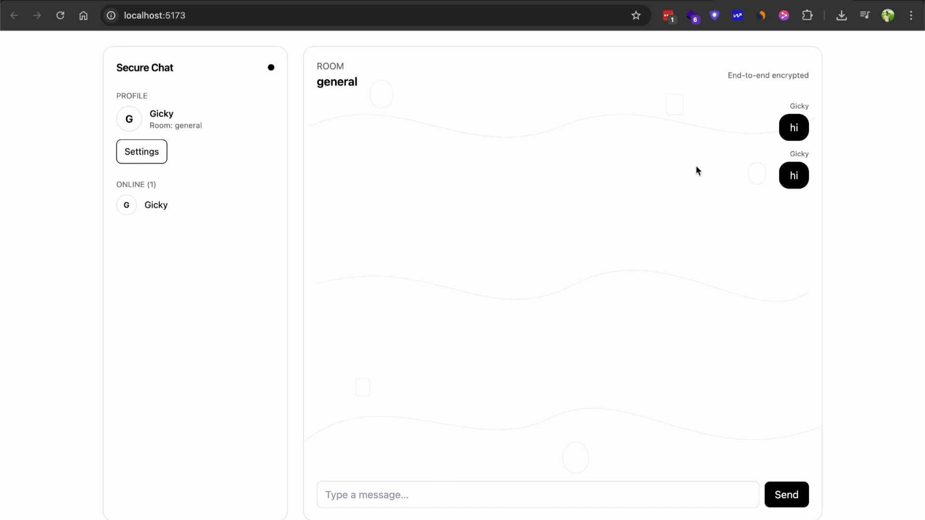
mouse_move(174, 123)
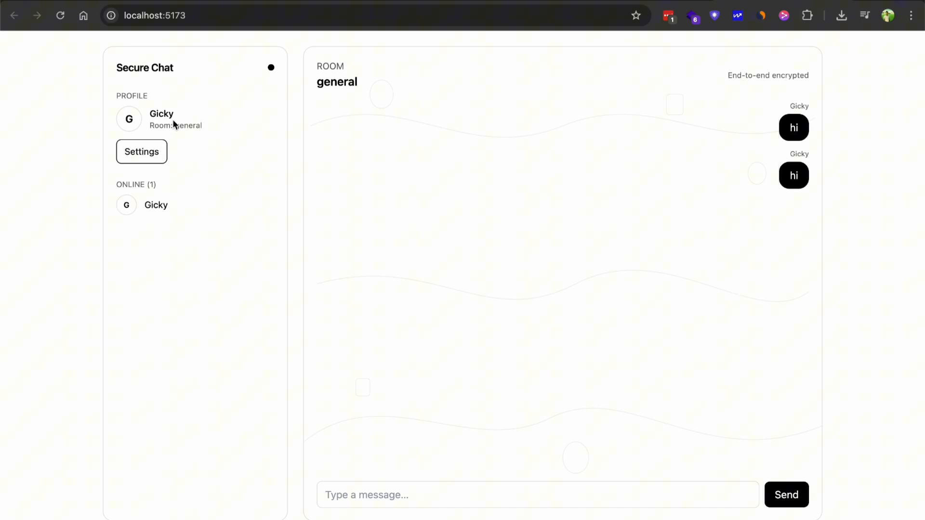
left_click(141, 151)
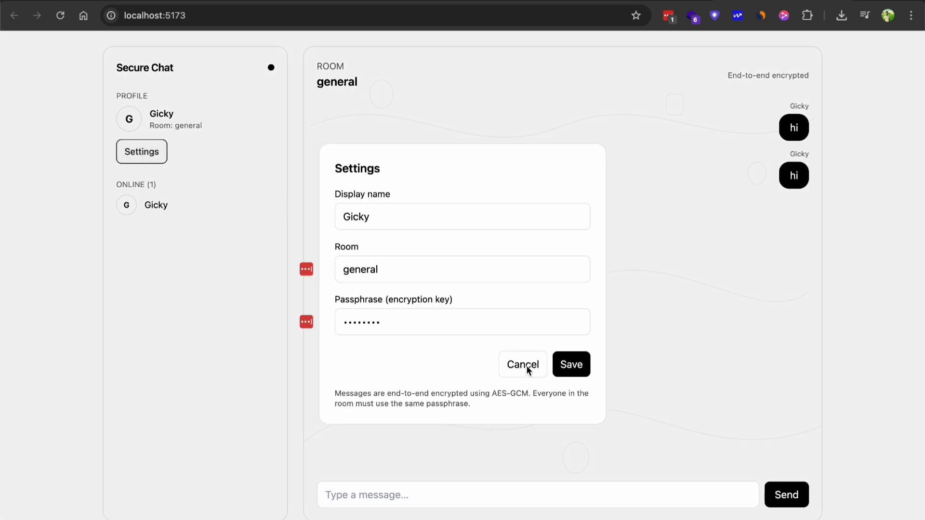
left_click(522, 364)
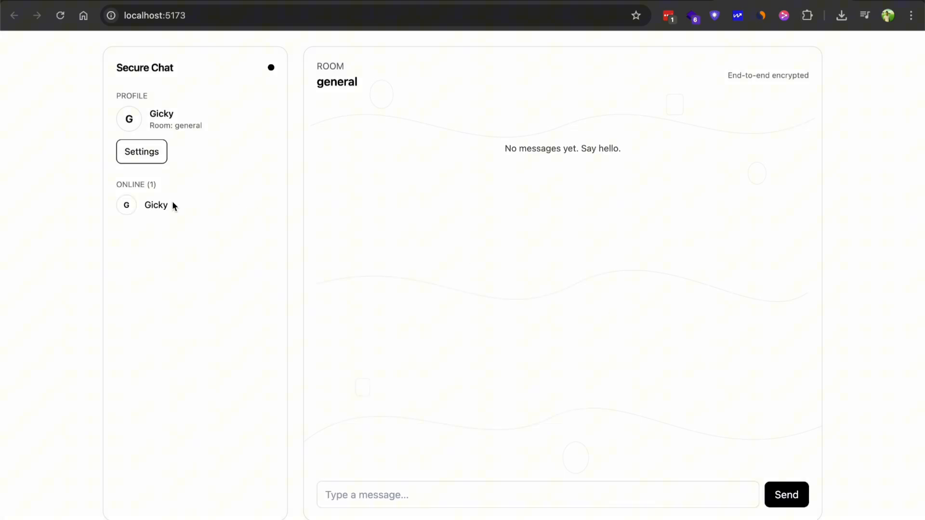
mouse_move(734, 276)
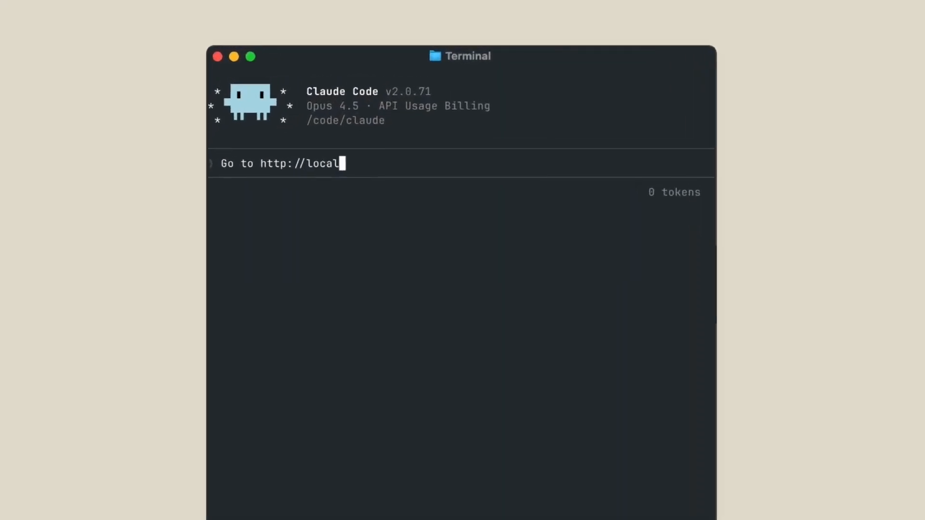
type("host:3000 and check for any errors in the console")
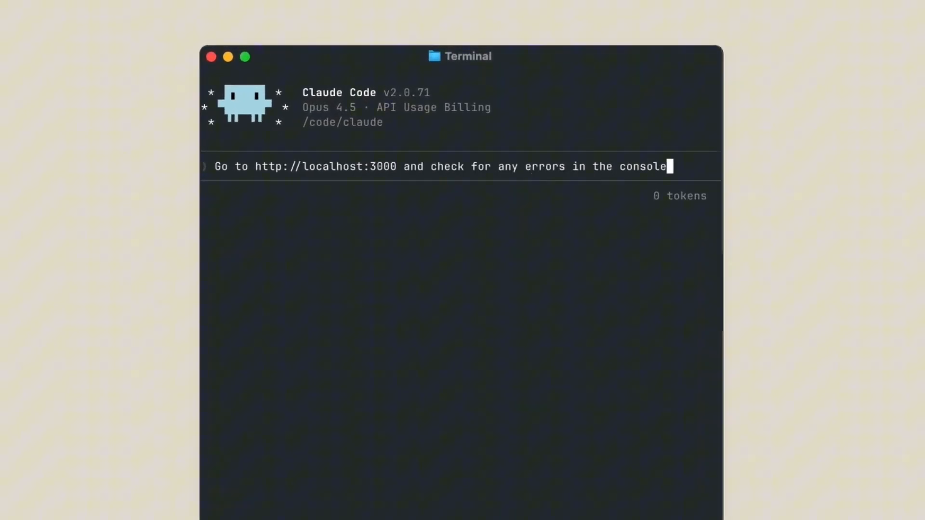
key("Return")
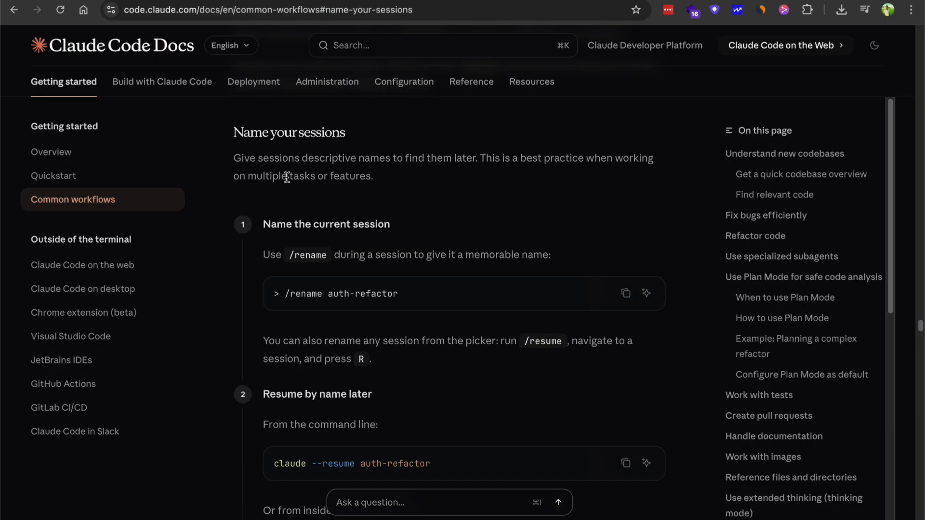
mouse_move(390, 171)
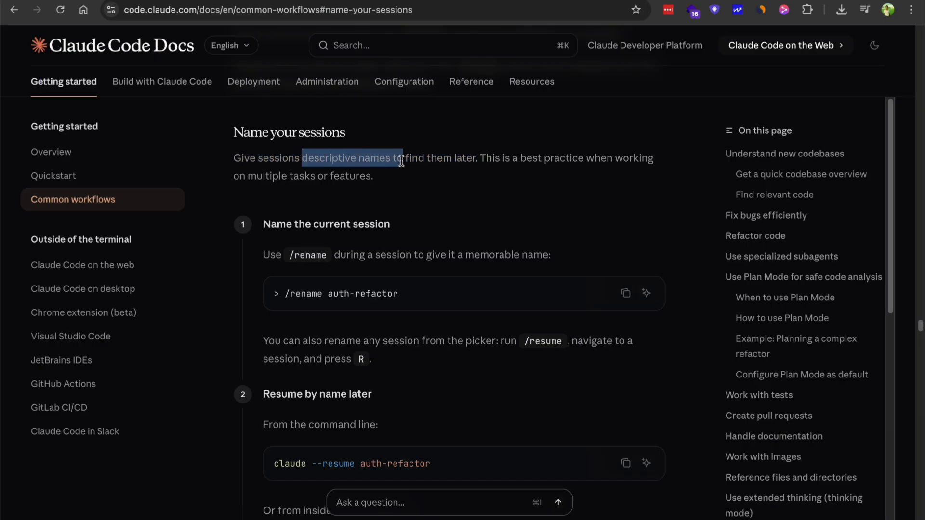
Step: Highlight 'descriptive names' in the Name your sessions section
left_click(305, 293)
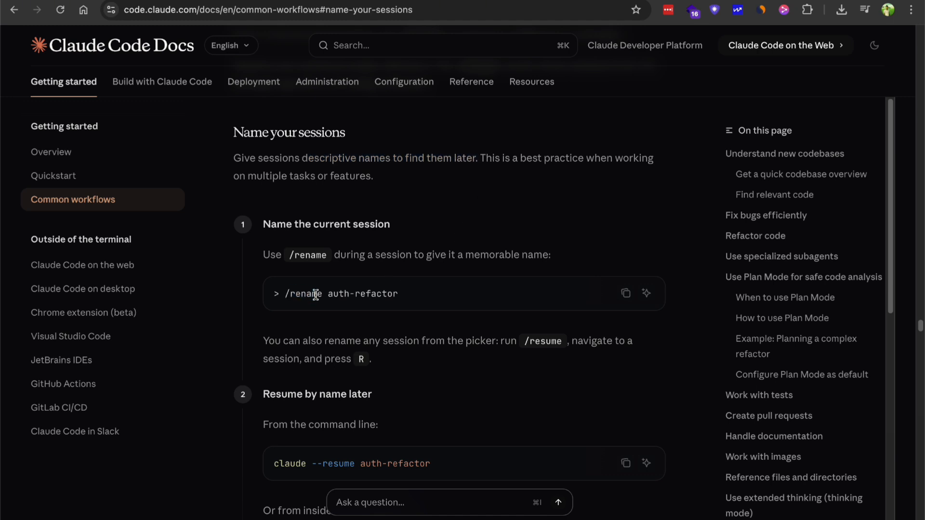
scroll("down", 3)
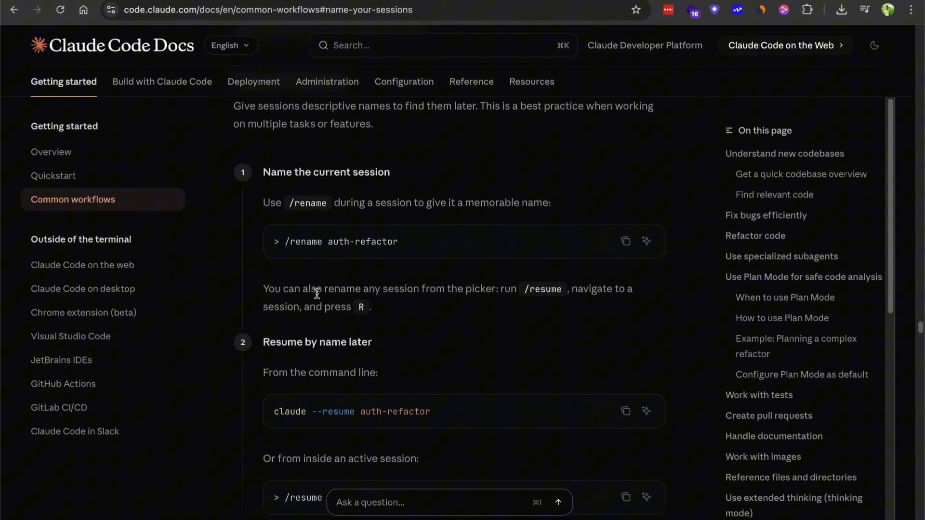
scroll("down", 3)
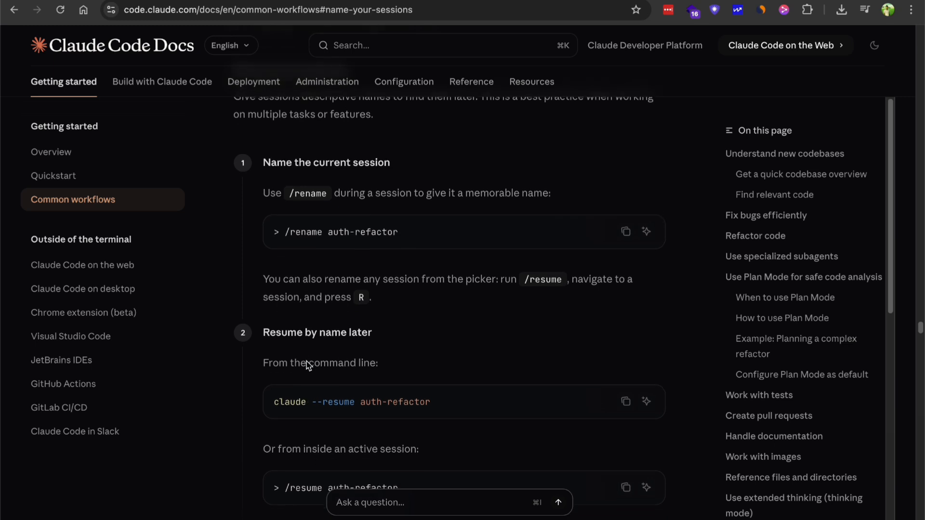
scroll("up", 3)
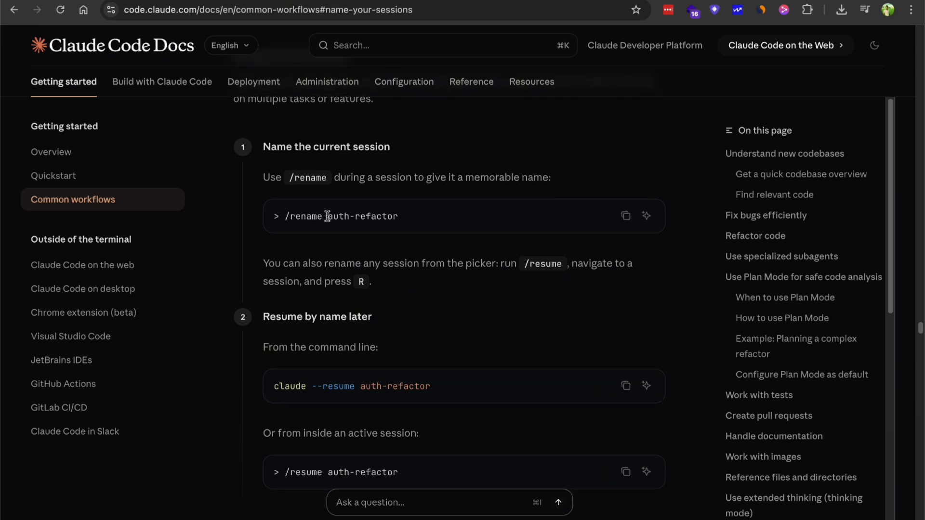
mouse_move(416, 223)
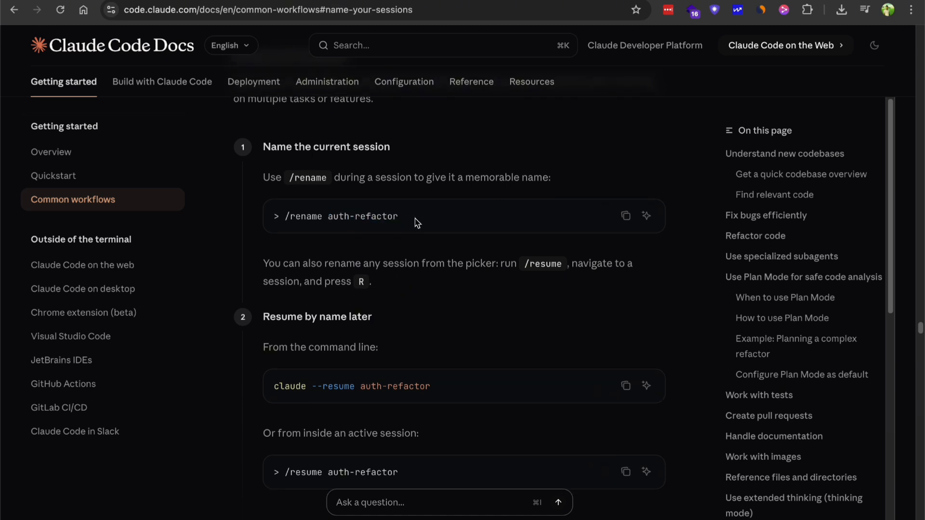
Step: Scroll down to the session picker's keyboard shortcuts table
scroll("down", 3)
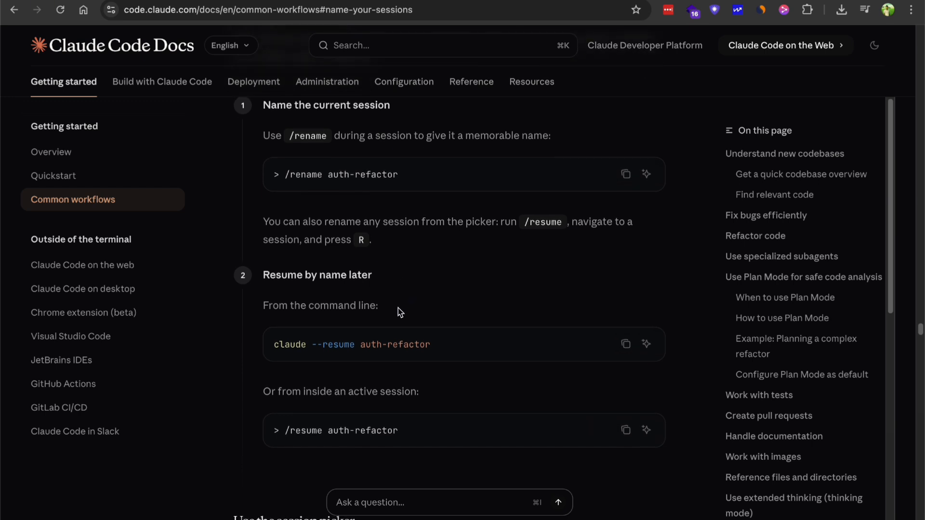
scroll("down", 3)
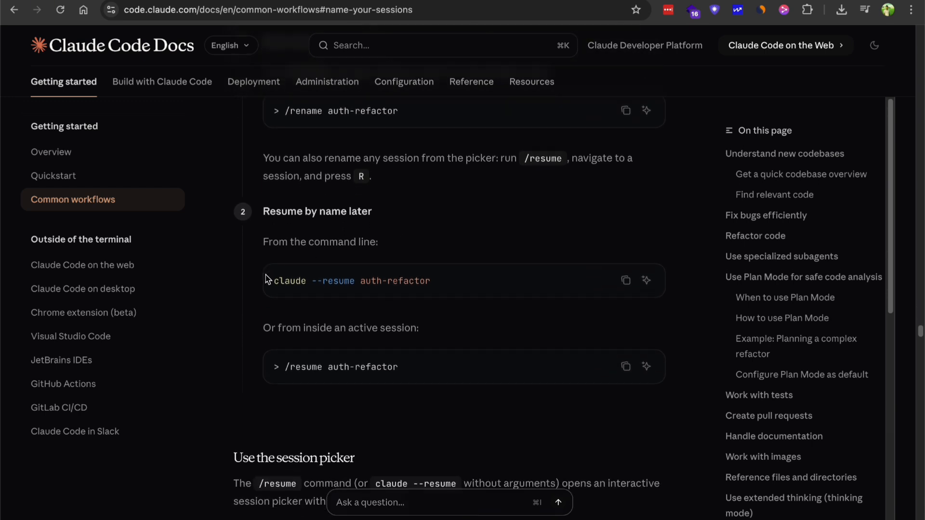
scroll("down", 3)
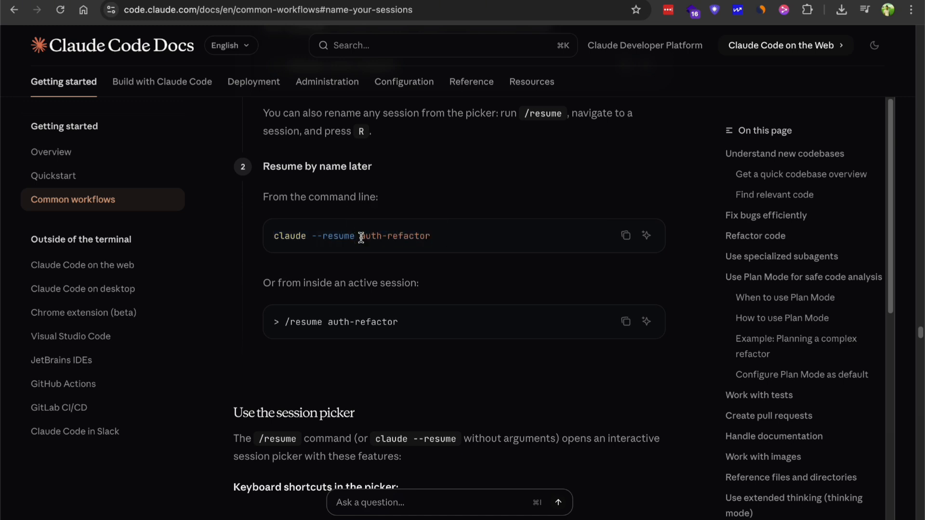
mouse_move(413, 279)
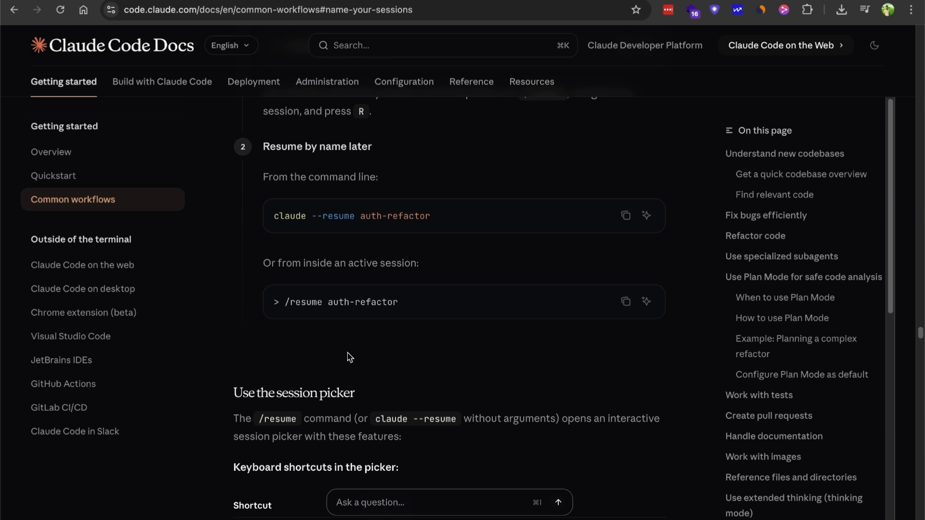
scroll("down", 3)
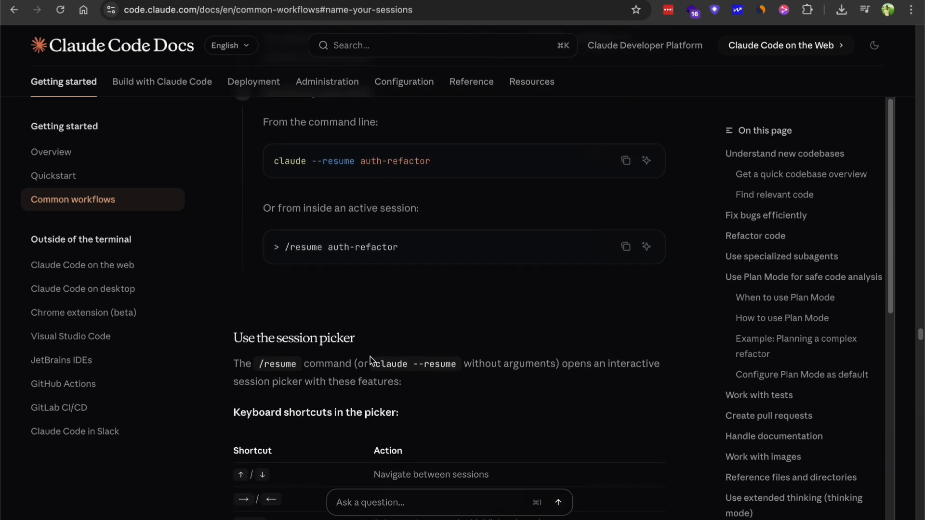
scroll("down", 3)
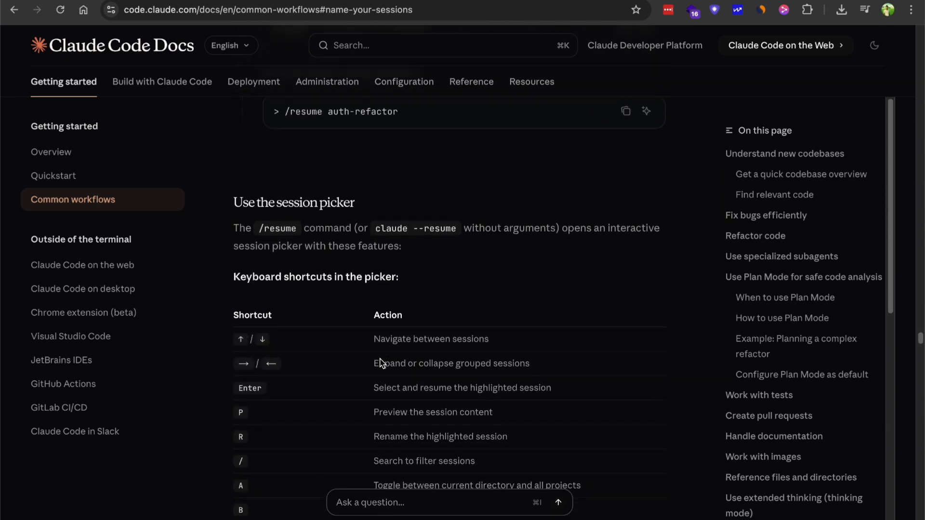
scroll("down", 3)
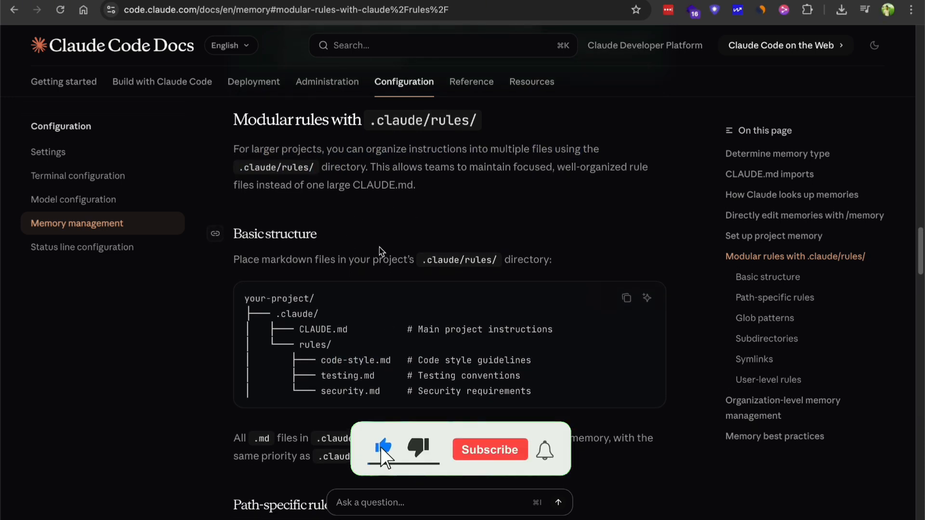
Step: Scroll the .claude/rules/ section to Basic structure and Path-specific rules, selecting a word
scroll("down", 3)
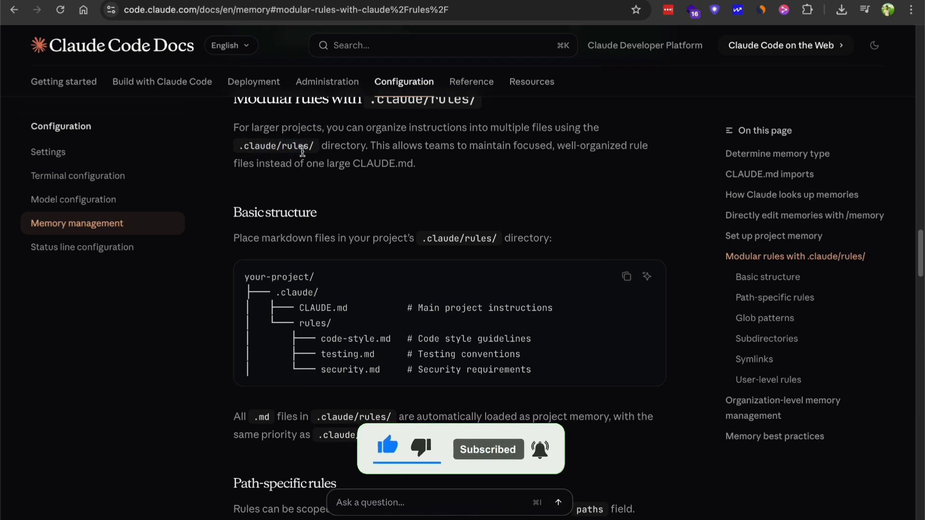
scroll("down", 3)
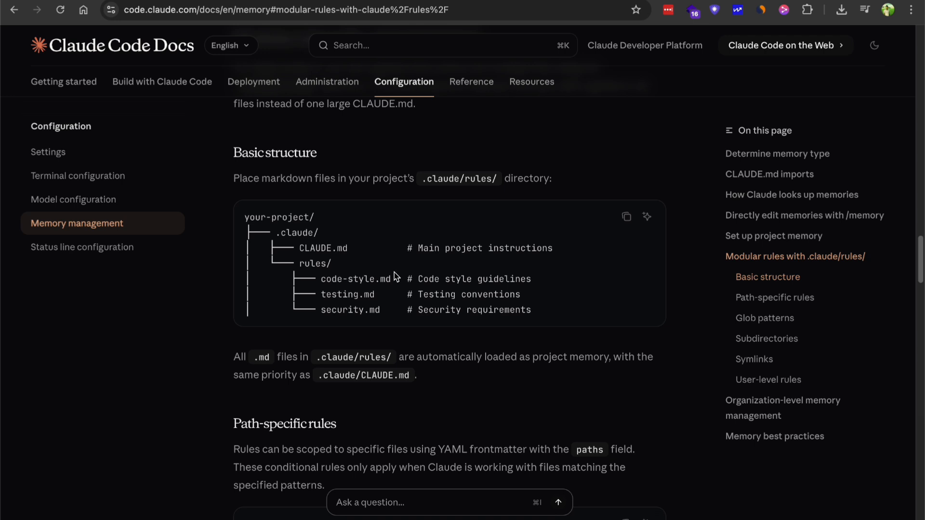
scroll("up", 3)
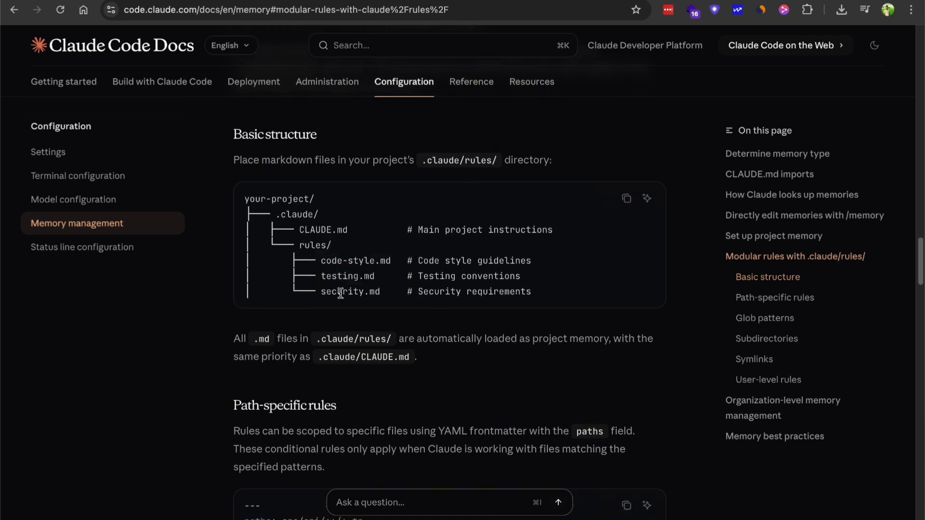
scroll("up", 3)
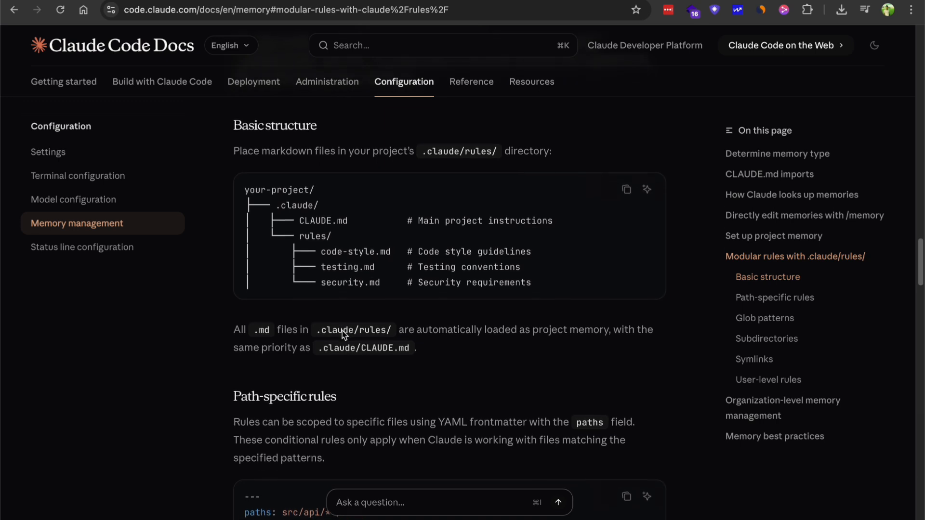
scroll("down", 3)
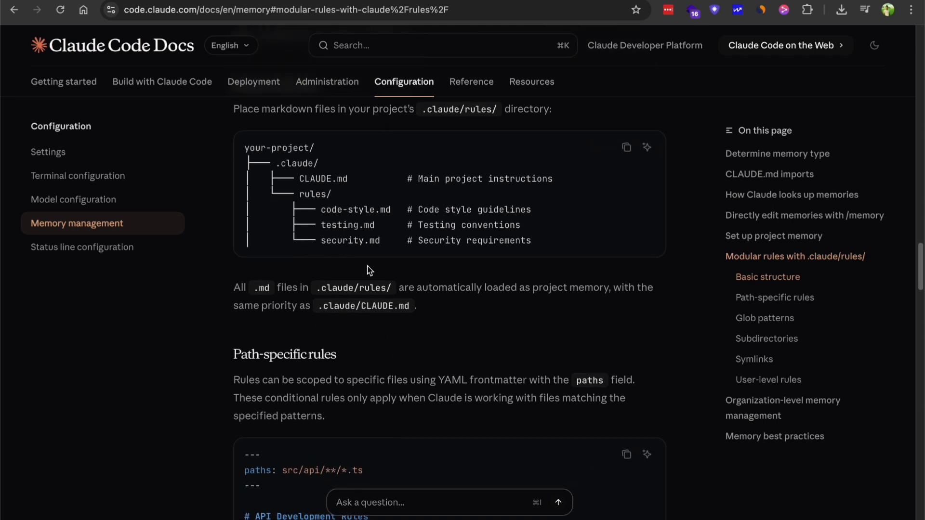
double_click(342, 225)
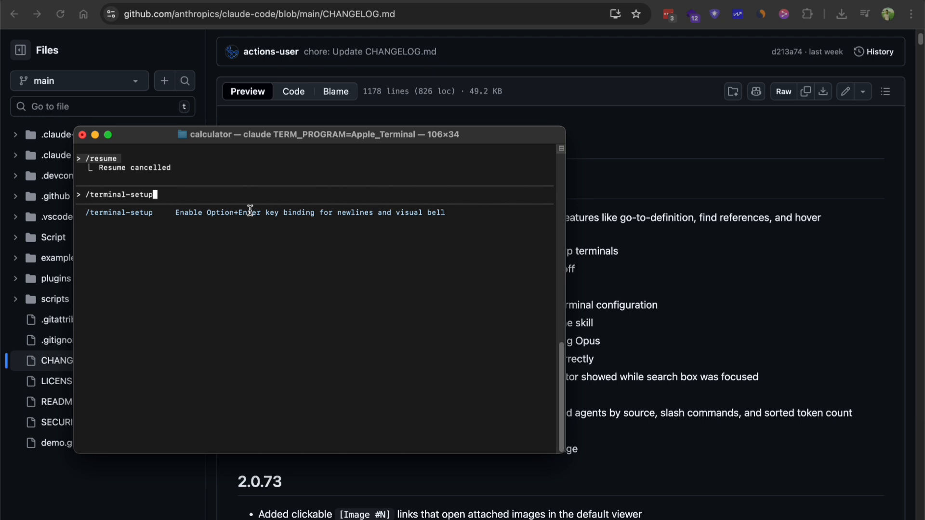
Step: Run /terminal-setup for Option-as-Meta and visual bell, then type /agents
key("Return")
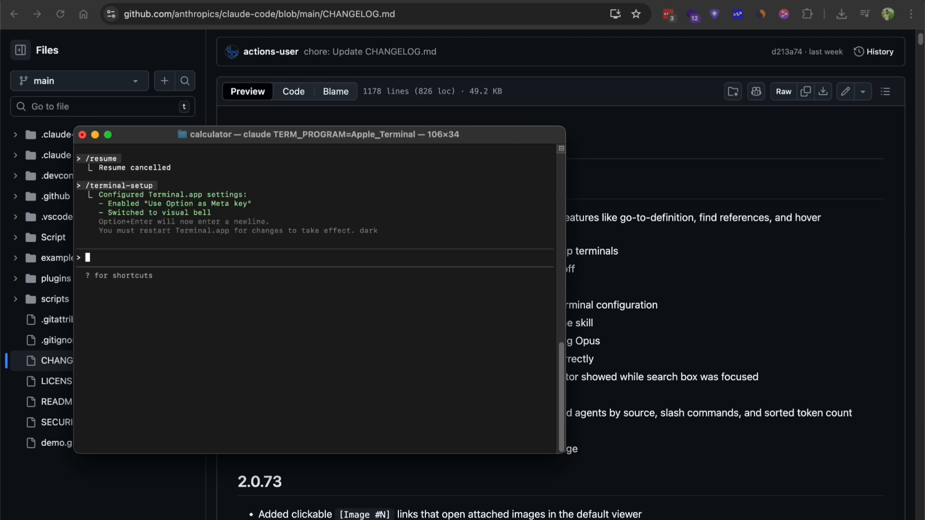
type("/agents")
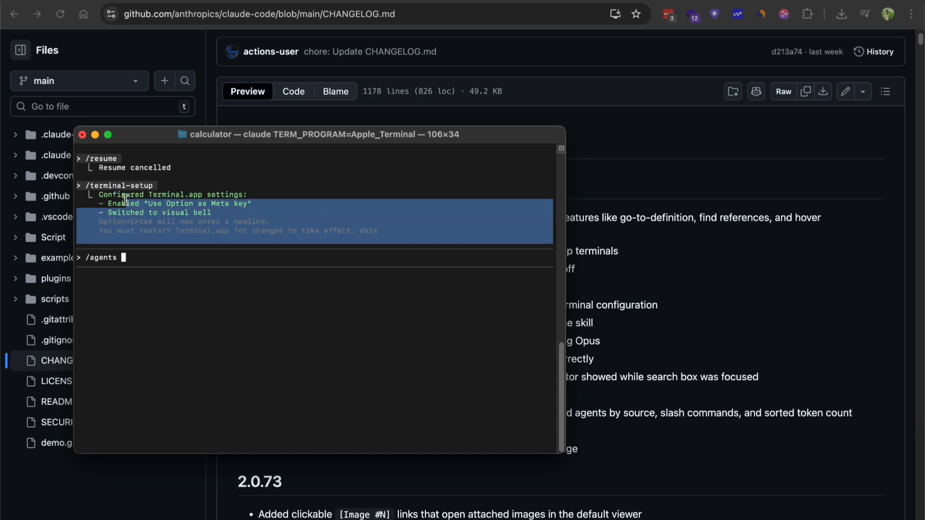
Step: Bring the GitHub changelog forward and scroll through releases 2.0.71 to 2.0.68
left_click(82, 134)
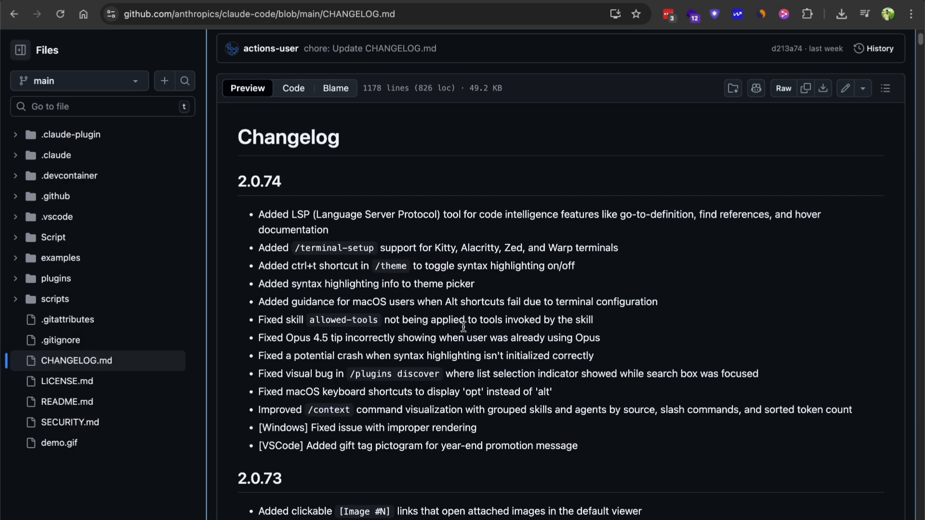
scroll("down", 3)
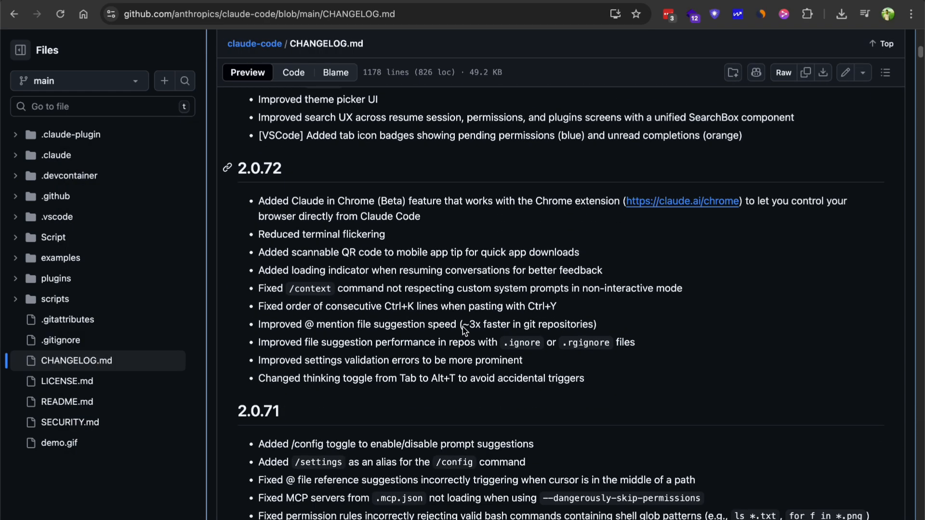
scroll("down", 3)
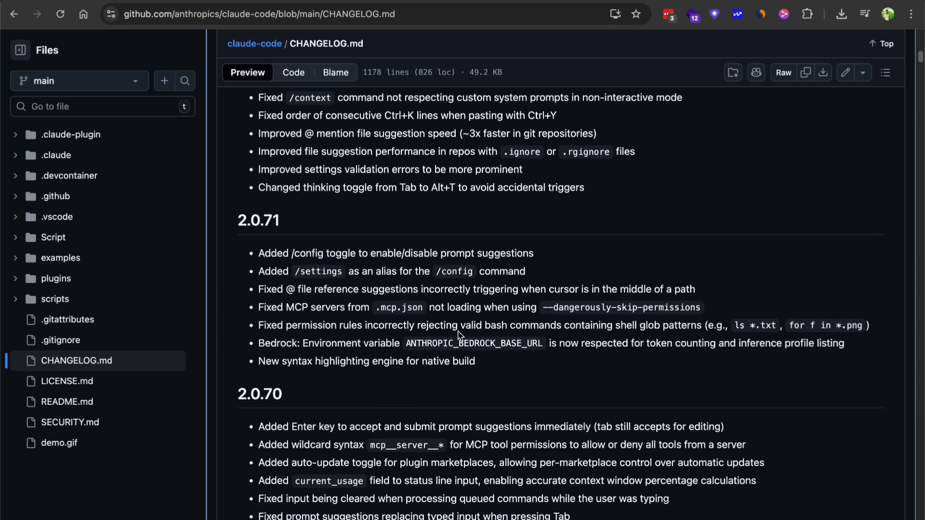
scroll("down", 3)
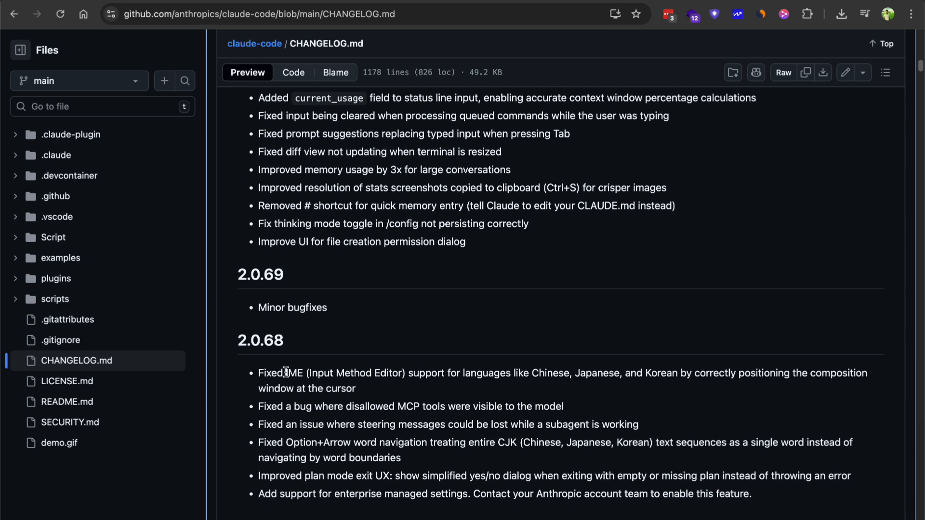
scroll("down", 3)
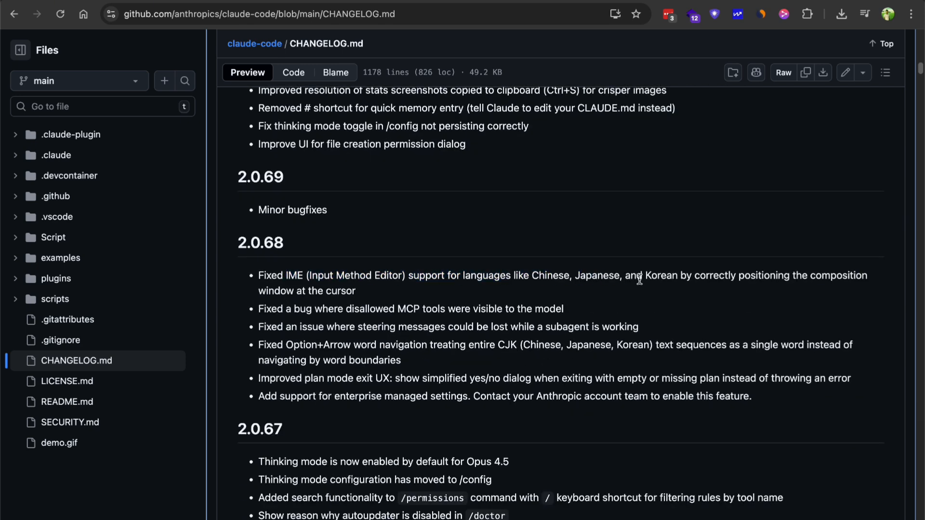
mouse_move(781, 278)
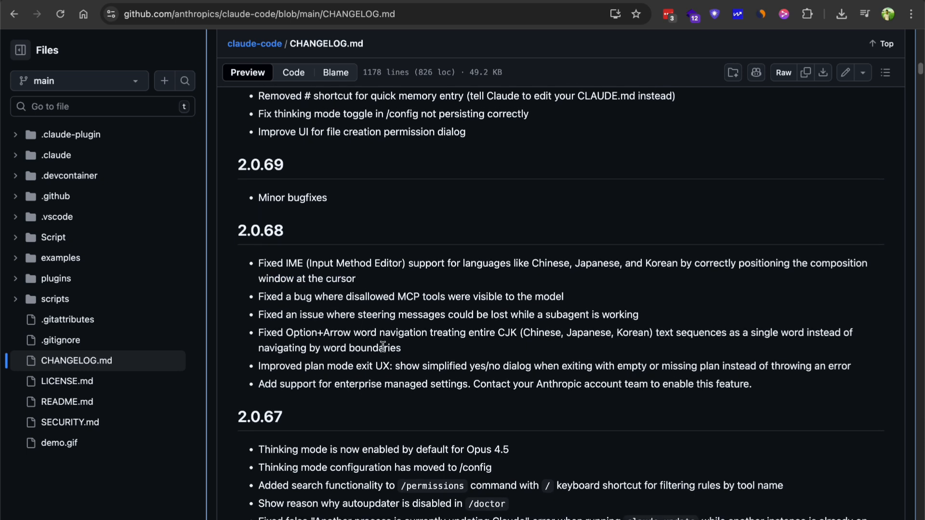
double_click(492, 331)
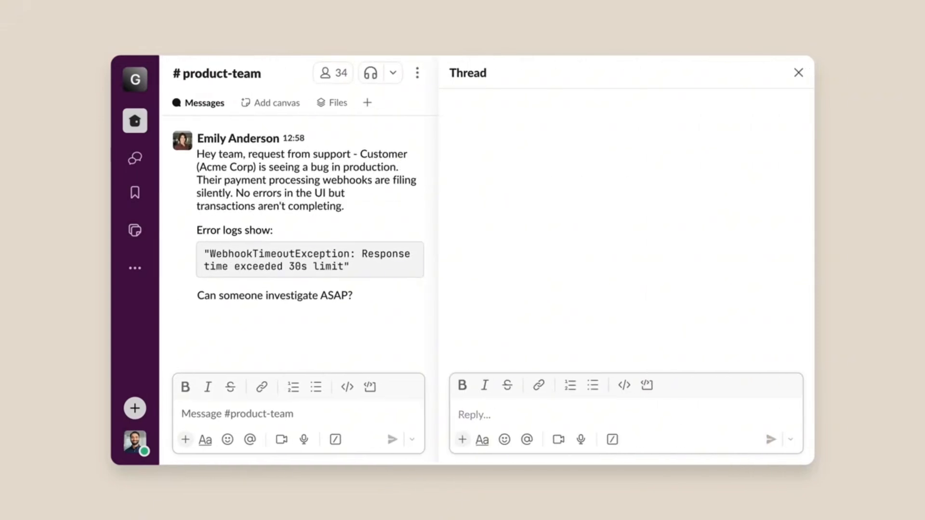
type("hey @Claude can you investigate the webhook timeout issue? Check the")
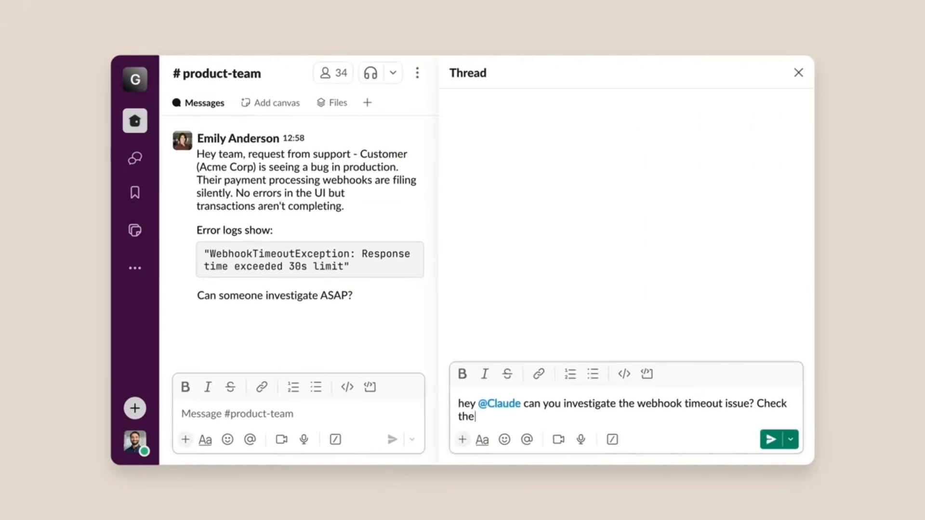
type("retry logic in webhook_handler.py and see if we're properly handling timeouts. Once you've found the issue, write some tests to check for it, then update the code so it passe")
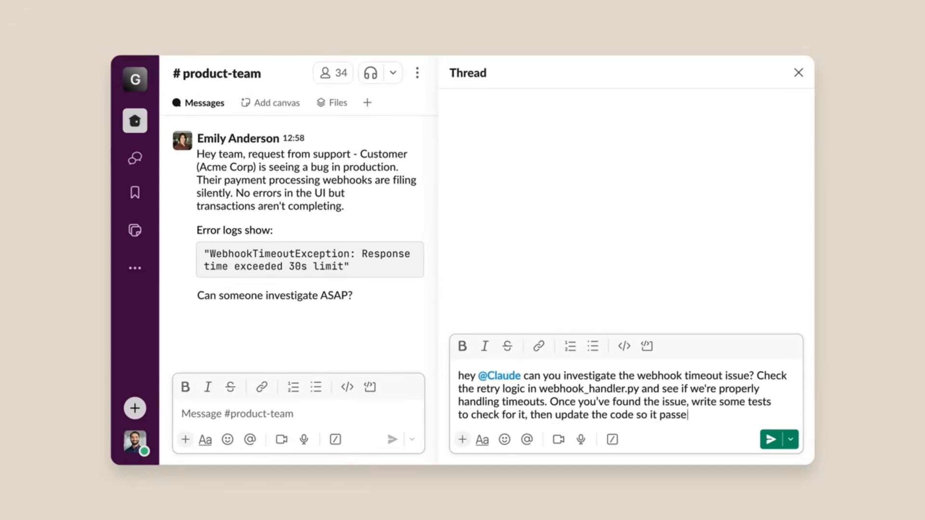
left_click(770, 439)
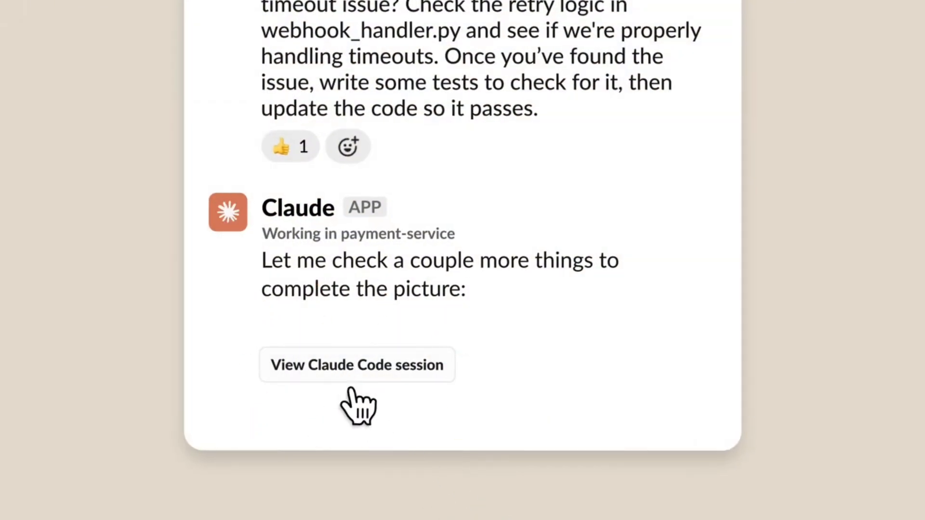
left_click(356, 365)
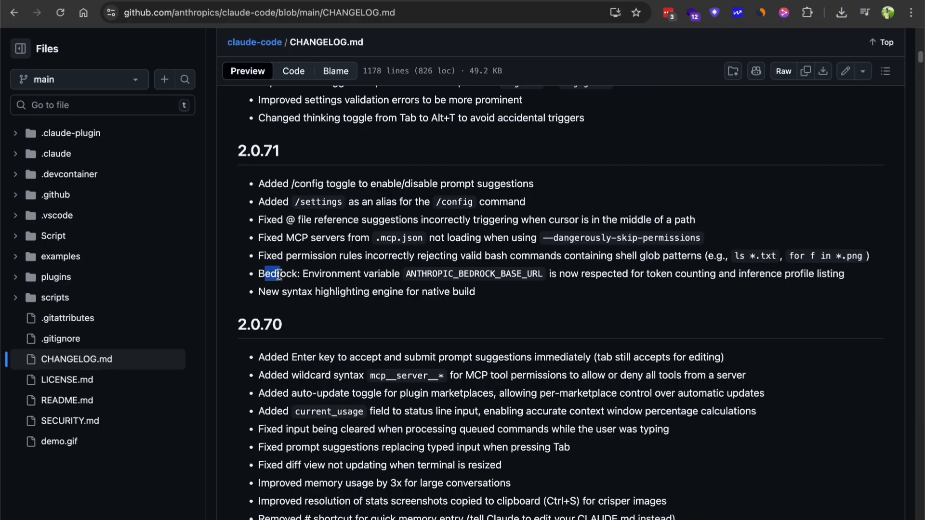
Step: Mark 'Bedrock' in the 2.0.71 note about ANTHROPIC_BEDROCK_BASE_URL
double_click(473, 273)
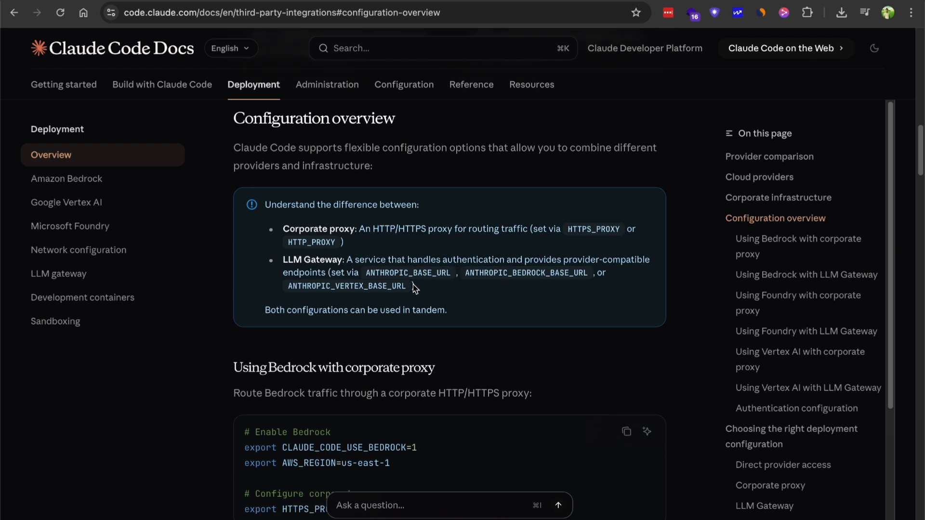
Step: Scroll past Configuration overview through the Bedrock corporate proxy and LLM Gateway code examples
scroll("down", 3)
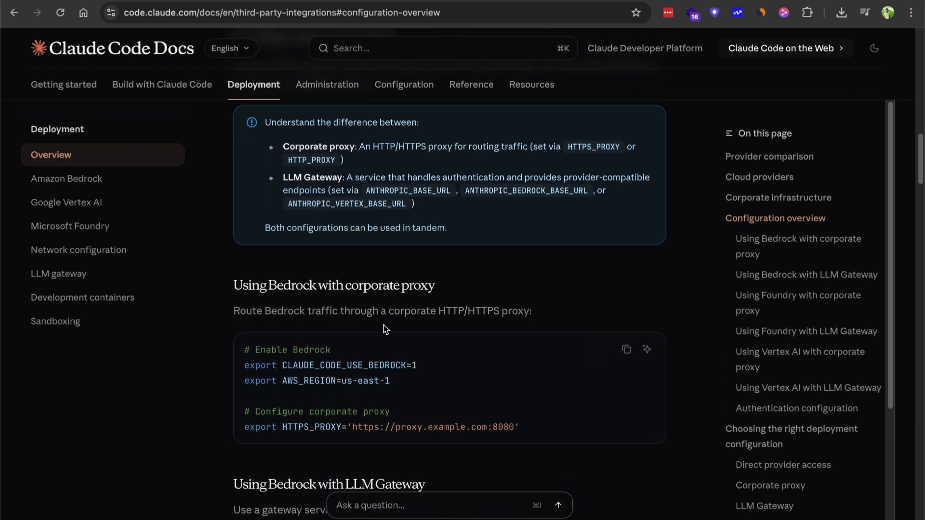
scroll("down", 3)
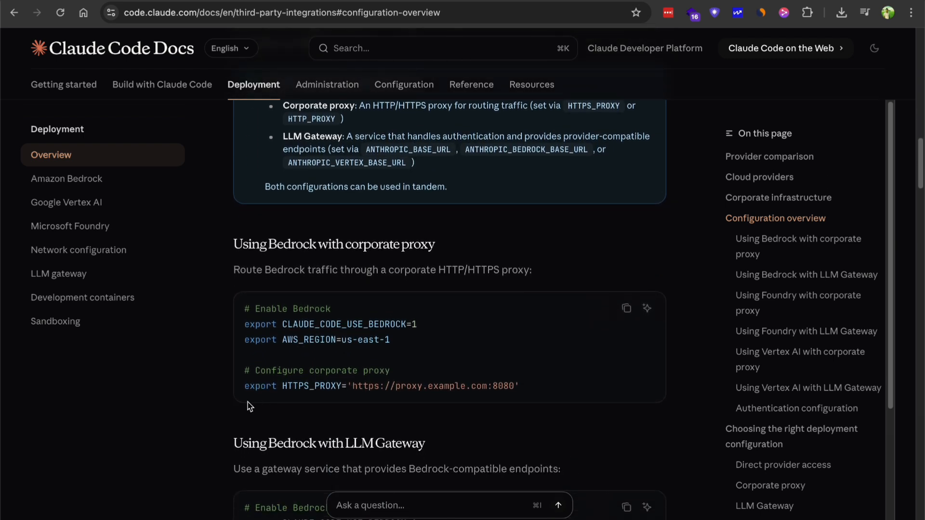
scroll("down", 3)
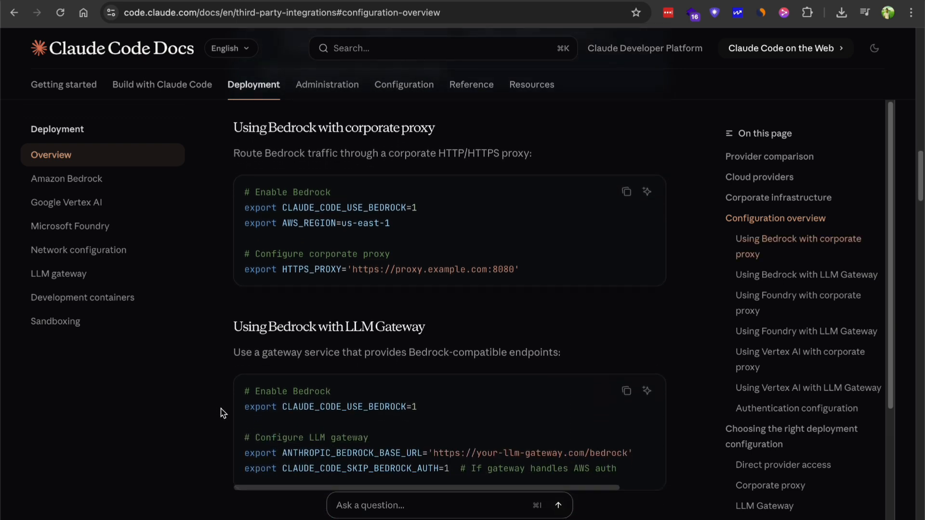
scroll("down", 3)
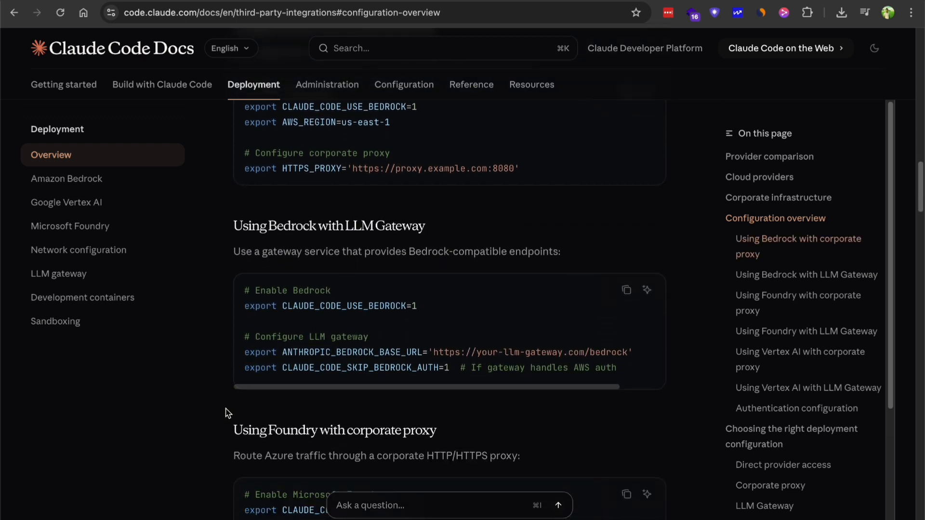
scroll("down", 3)
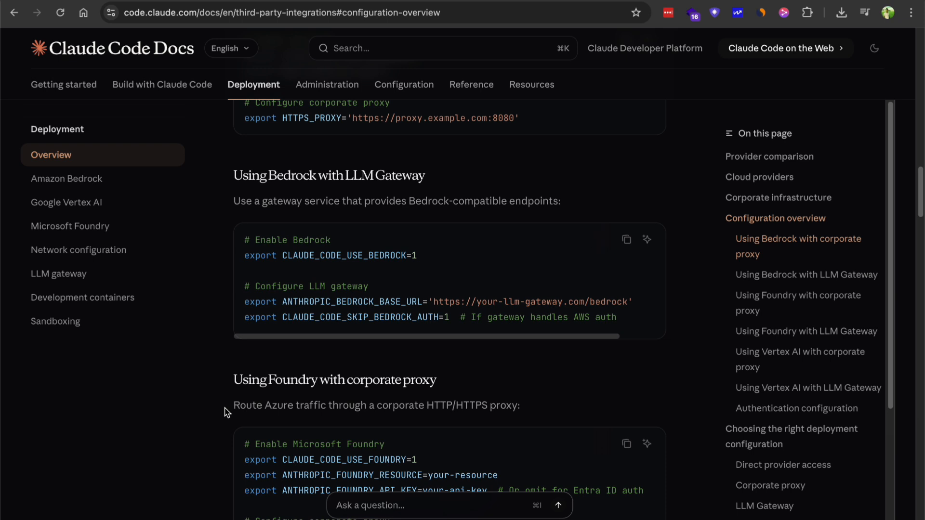
mouse_move(854, 211)
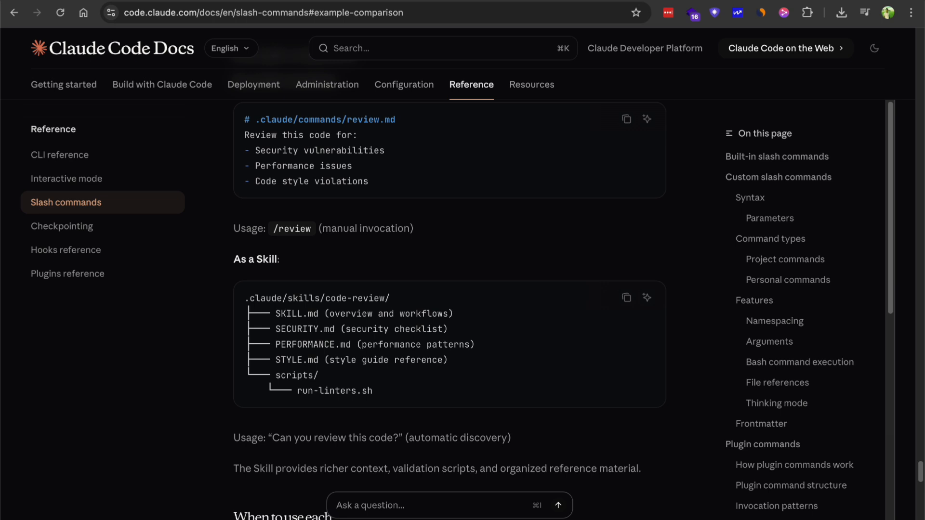
mouse_move(220, 230)
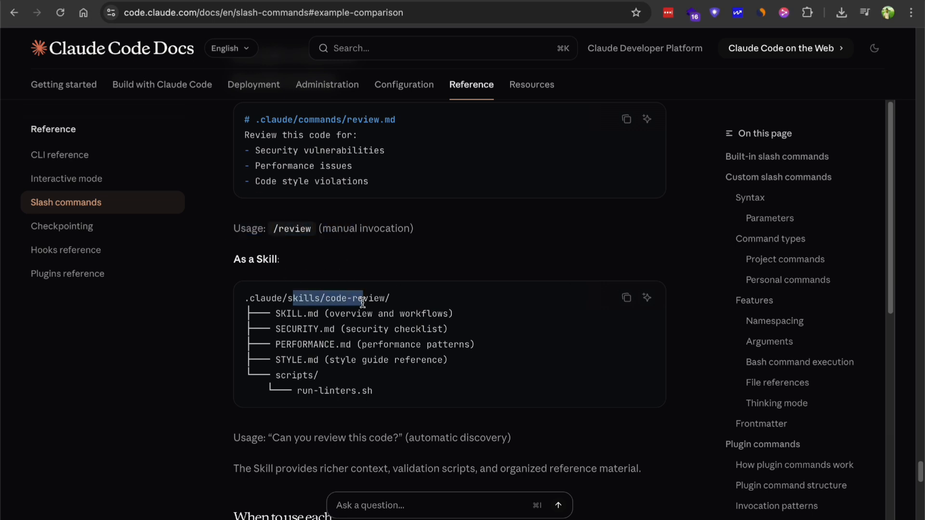
Step: Scroll the slash commands page past the Skills comparison to 'When to use each' and 'See also'
left_click(353, 298)
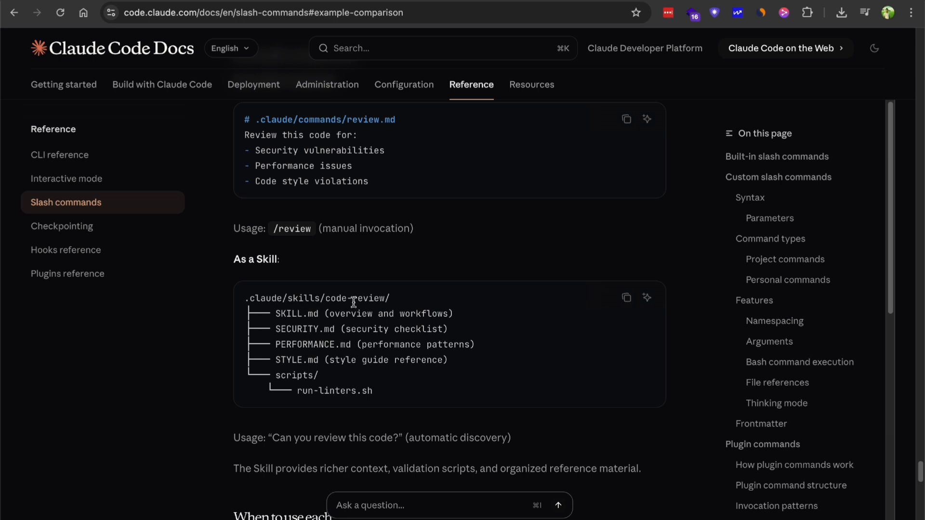
scroll("down", 3)
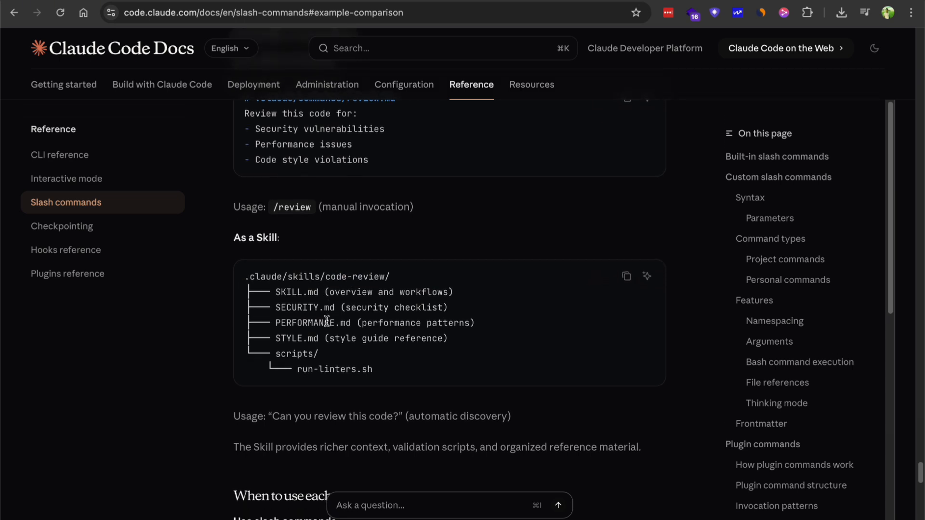
scroll("down", 3)
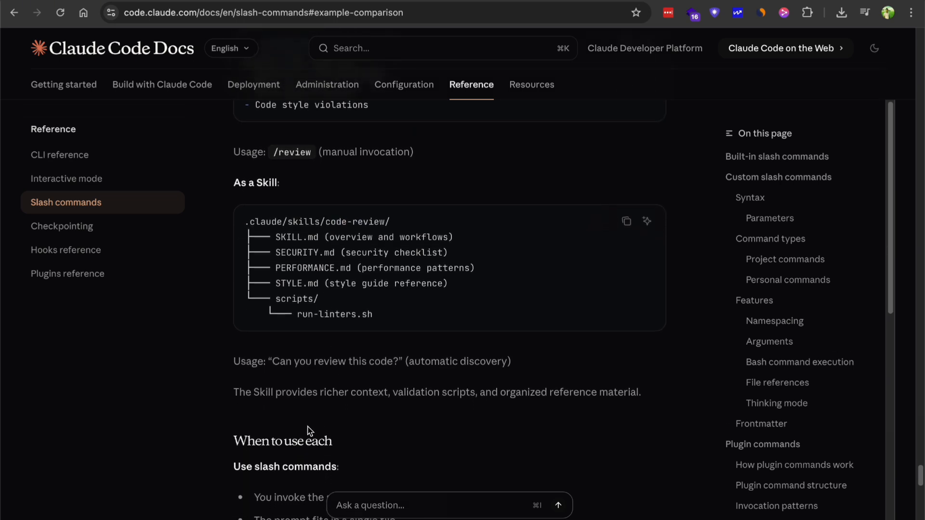
scroll("down", 3)
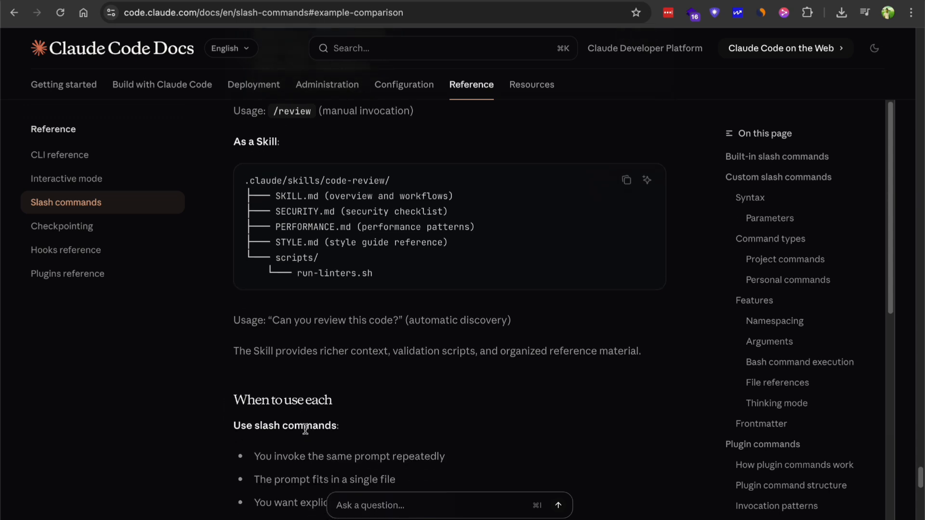
scroll("down", 3)
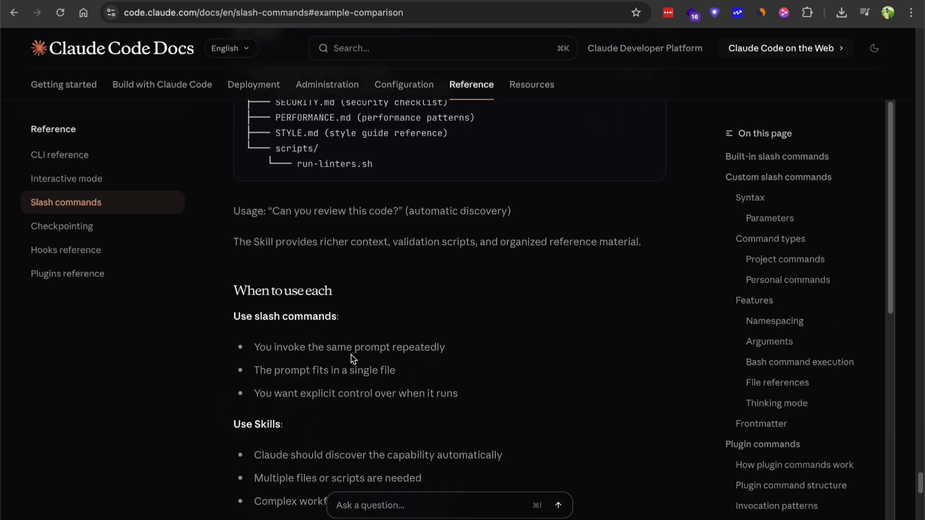
mouse_move(409, 328)
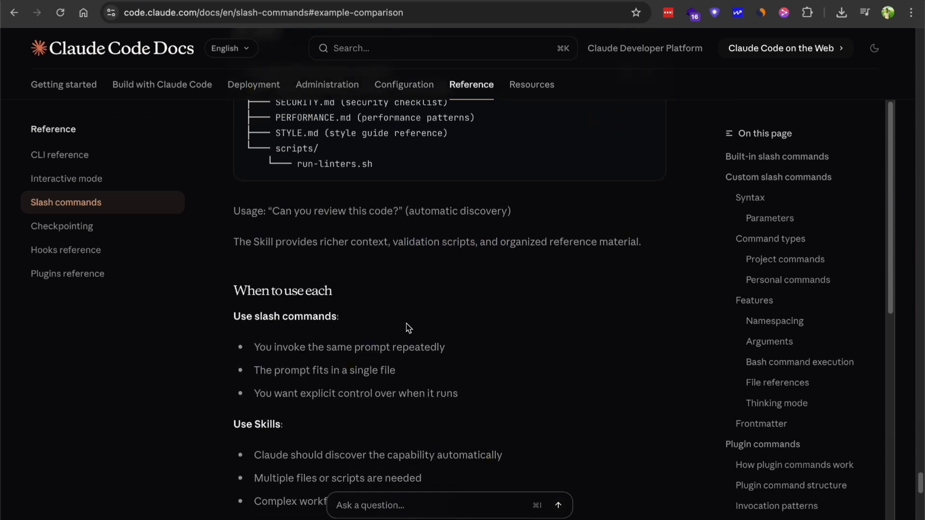
scroll("down", 3)
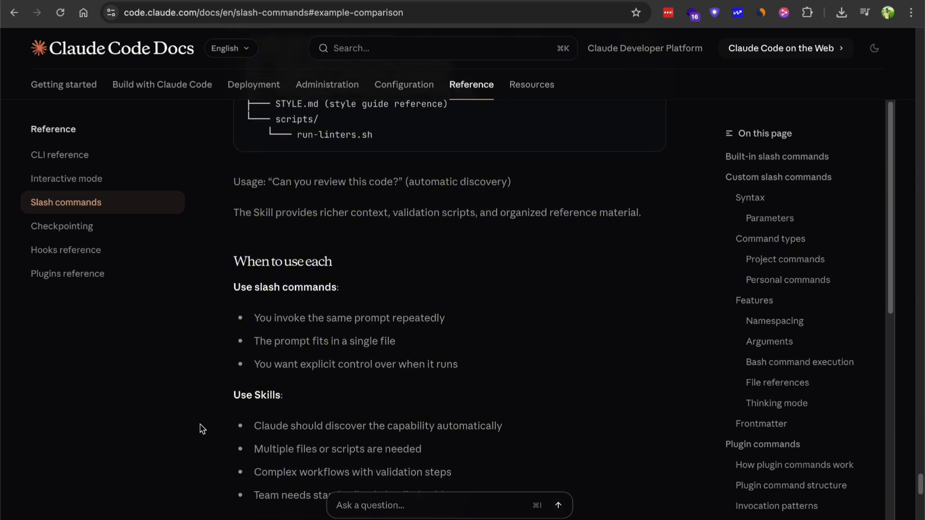
scroll("down", 3)
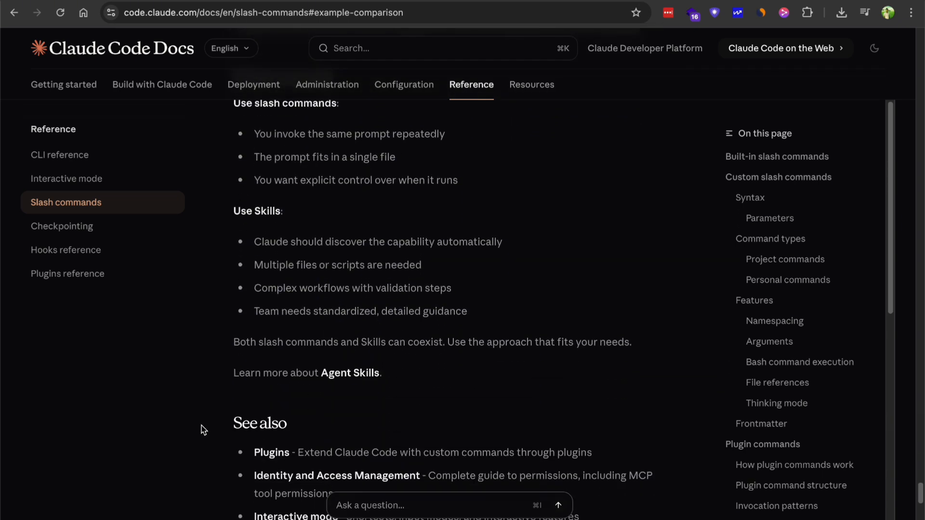
scroll("up", 3)
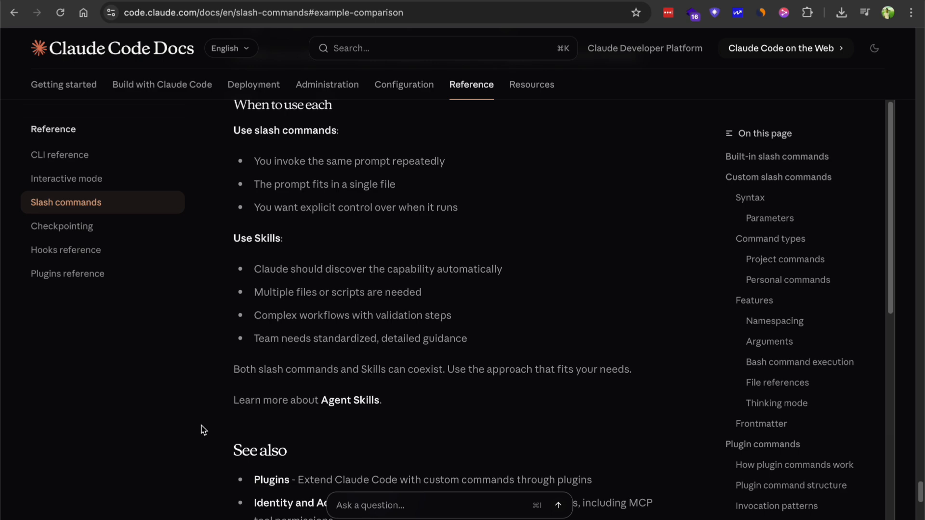
mouse_move(469, 48)
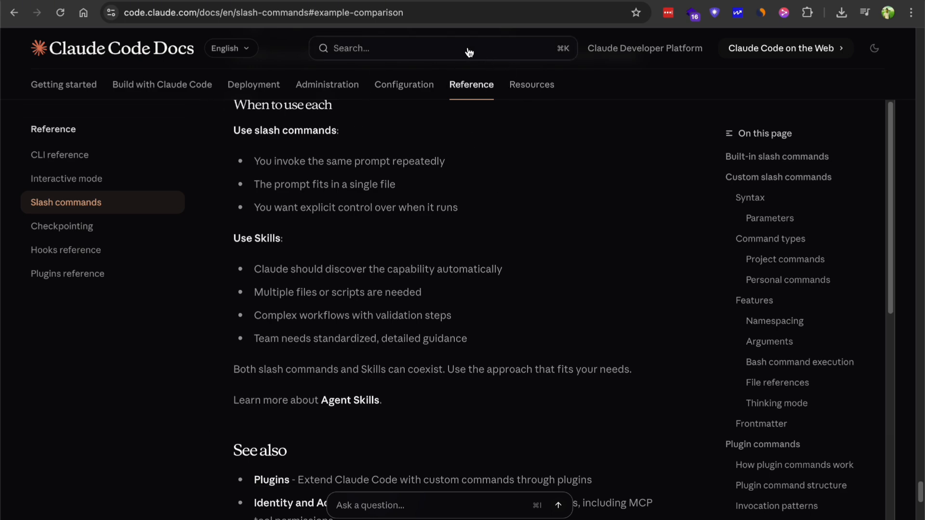
Step: Read the web version's security best practices, then follow Related resources to Security
left_click(784, 48)
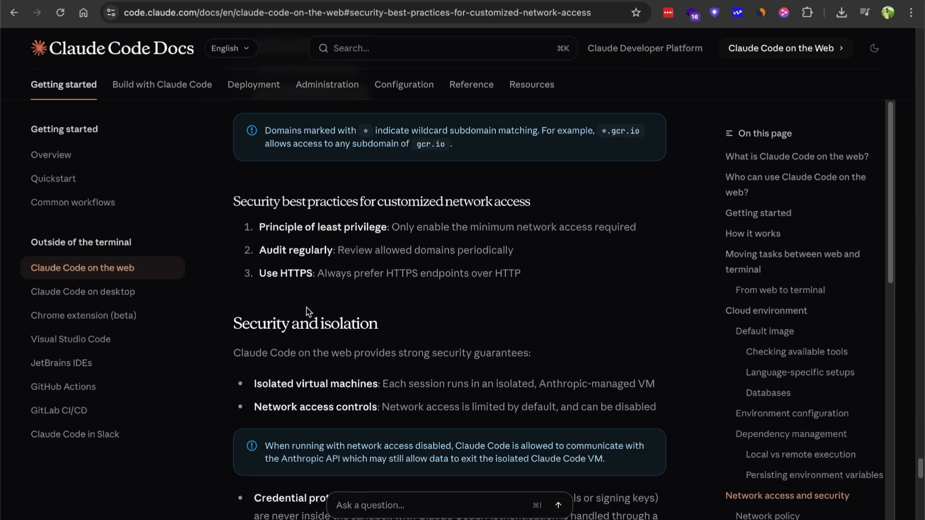
scroll("down", 3)
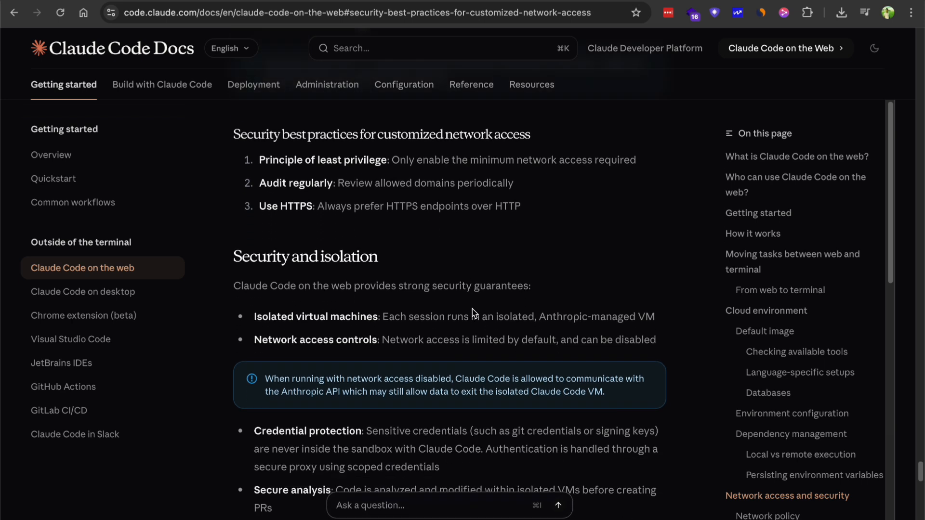
scroll("down", 3)
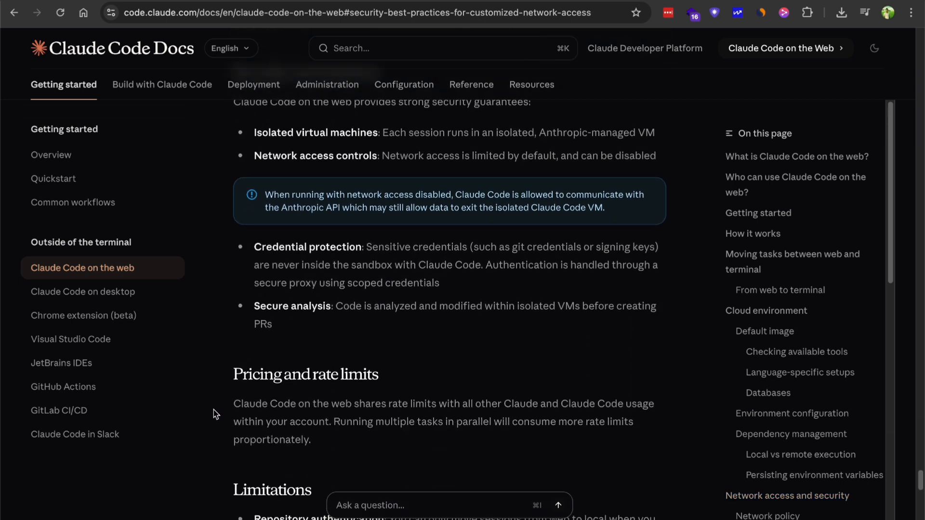
scroll("down", 3)
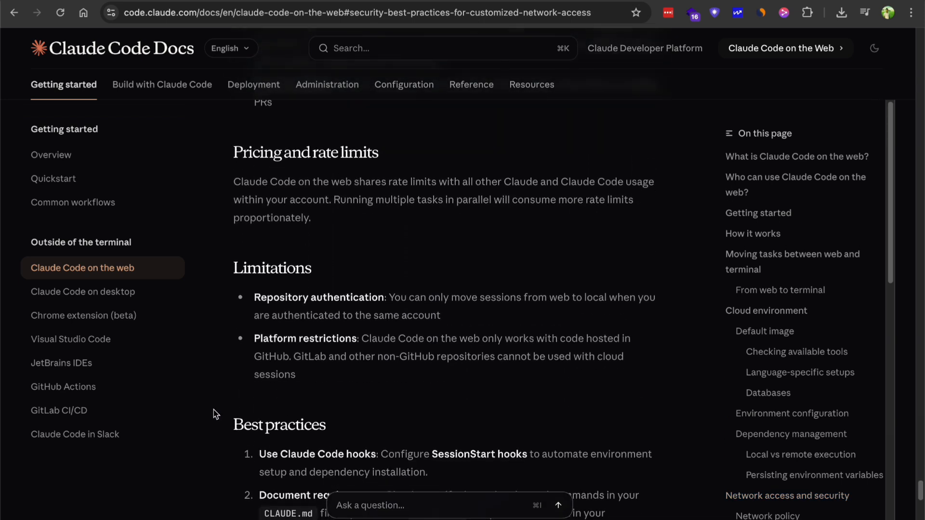
scroll("down", 3)
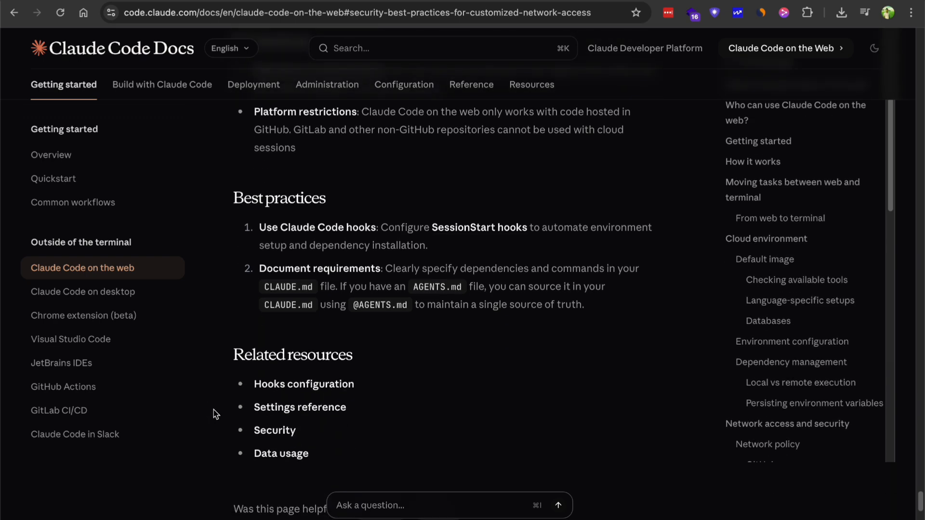
left_click(275, 431)
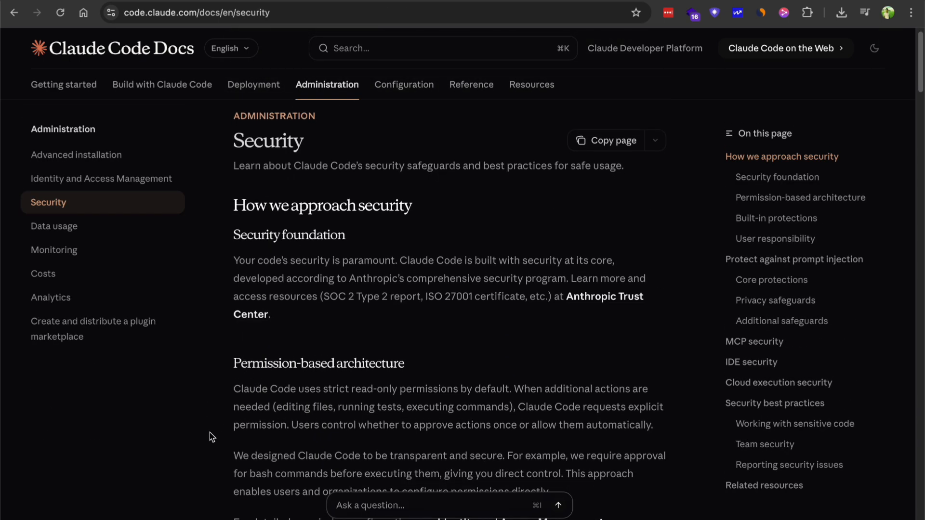
Step: Scroll the Security page to the Built-in protections list, including the sandboxed bash tool
scroll("down", 3)
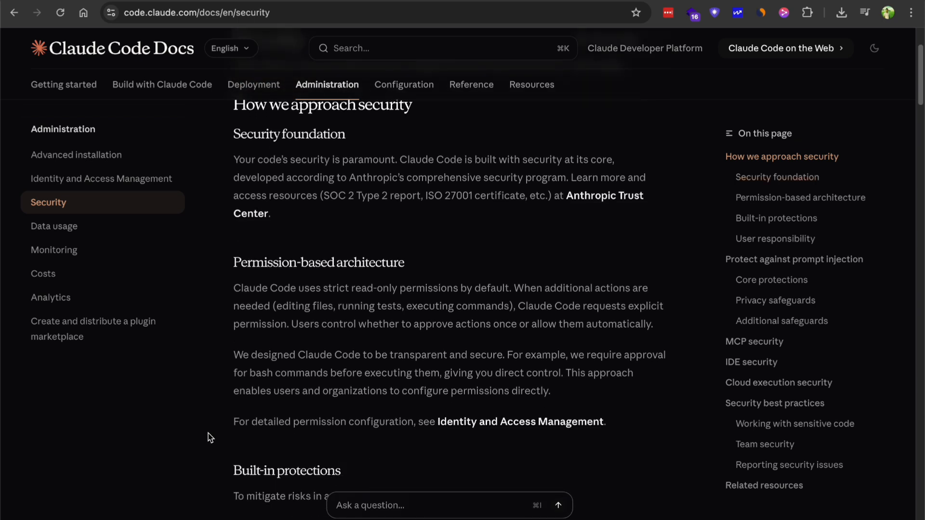
scroll("down", 3)
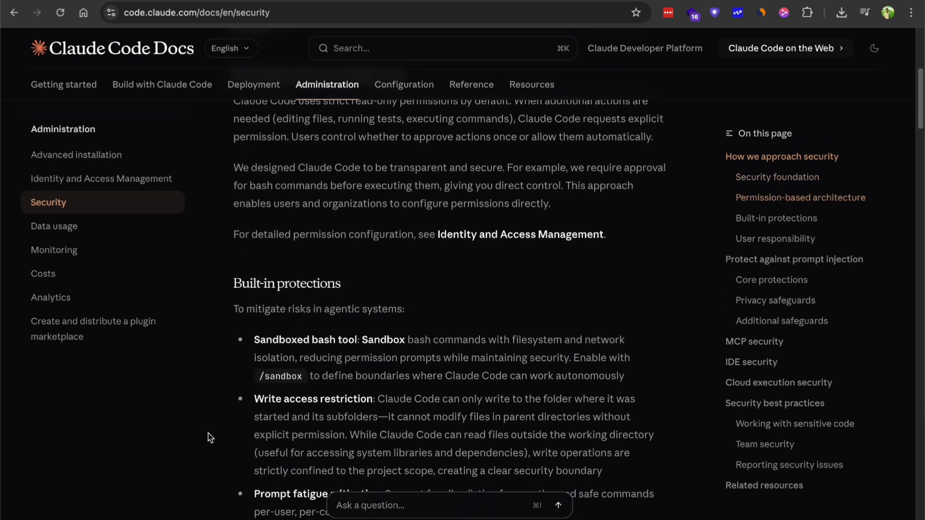
scroll("down", 3)
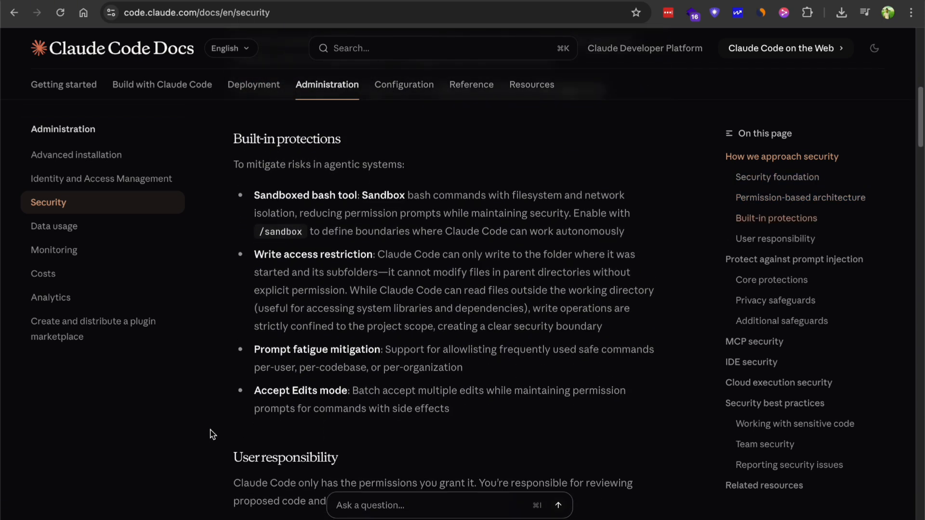
scroll("down", 3)
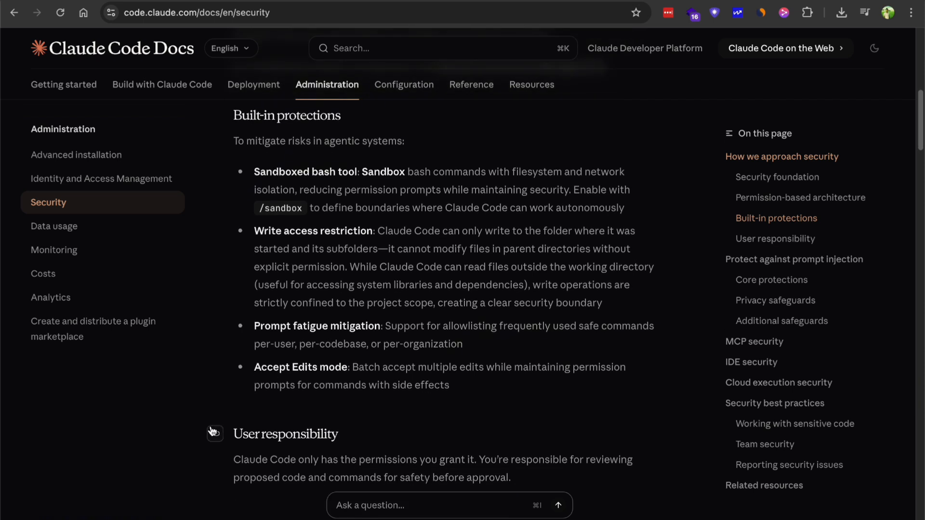
mouse_move(230, 332)
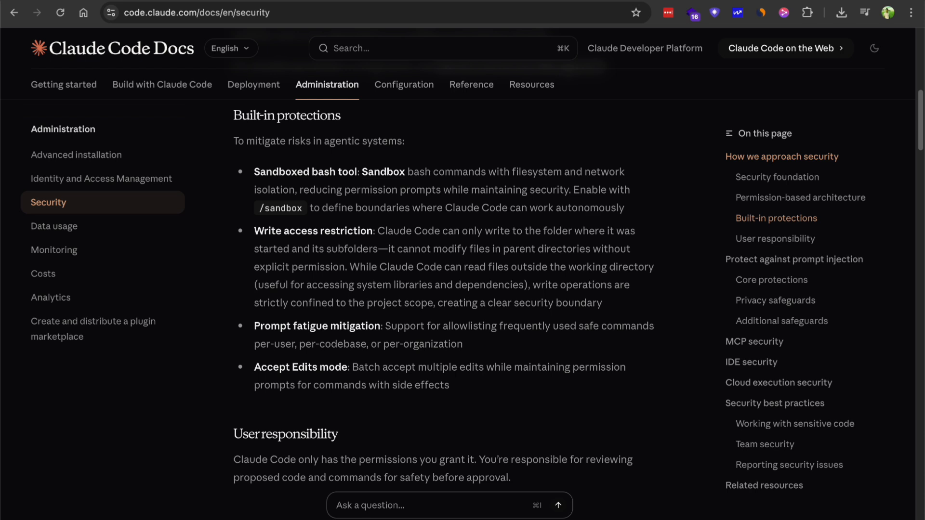
mouse_move(520, 234)
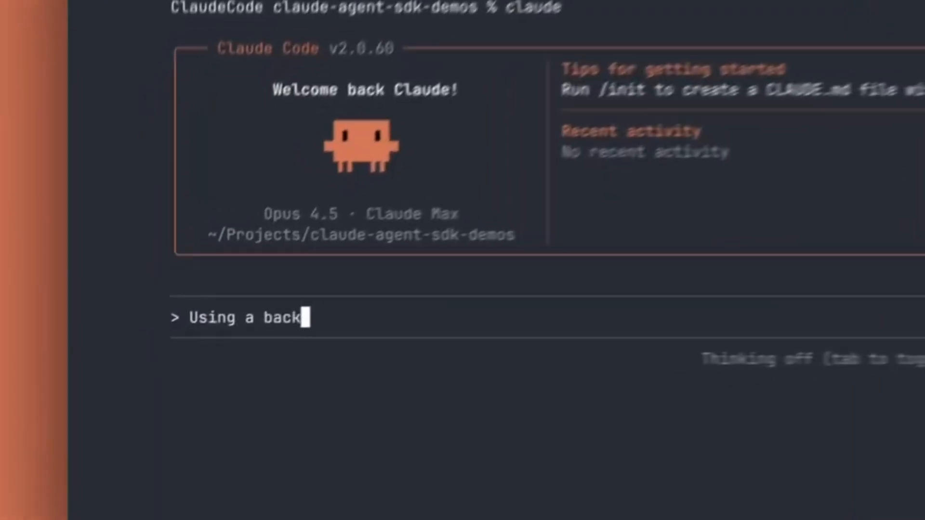
Step: Ask a background agent to poll the issue for comments every 10 seconds and report
type("ground agent can you poll this issue")
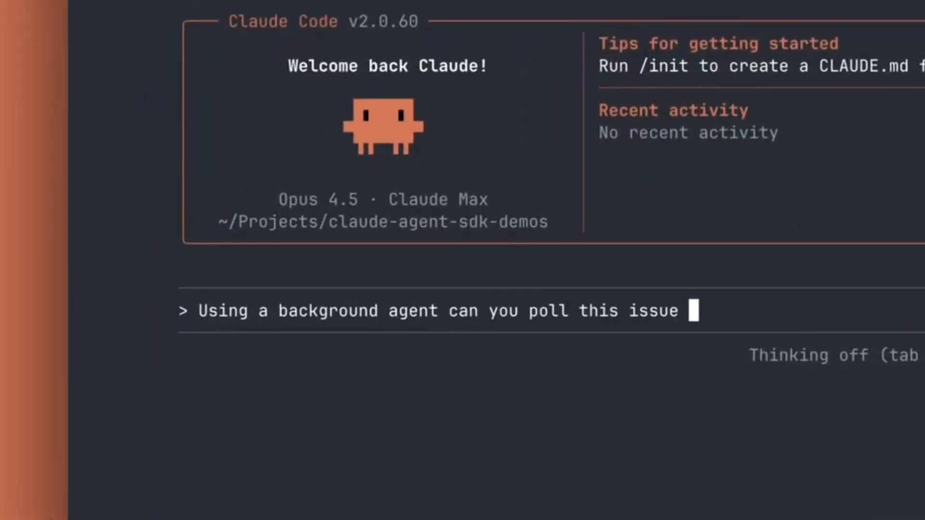
type("for comments every 10 seconds and let me know")
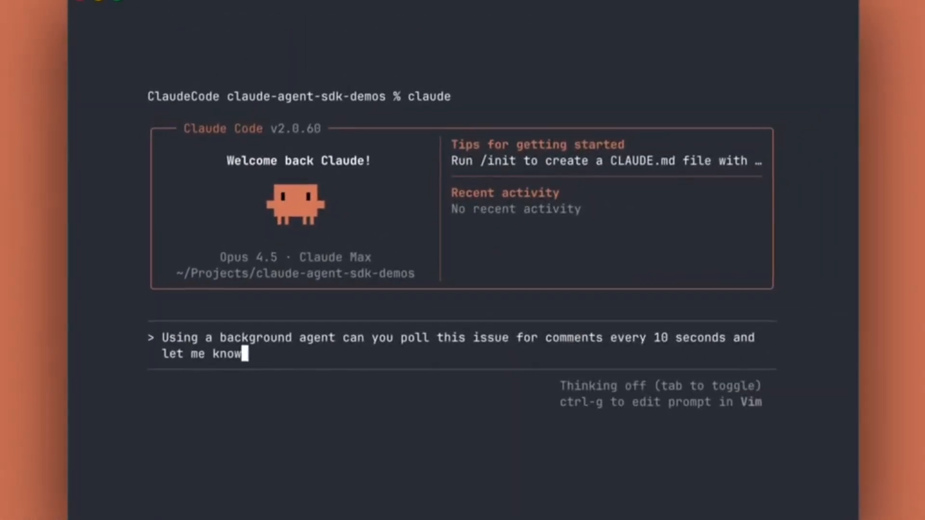
key("Return")
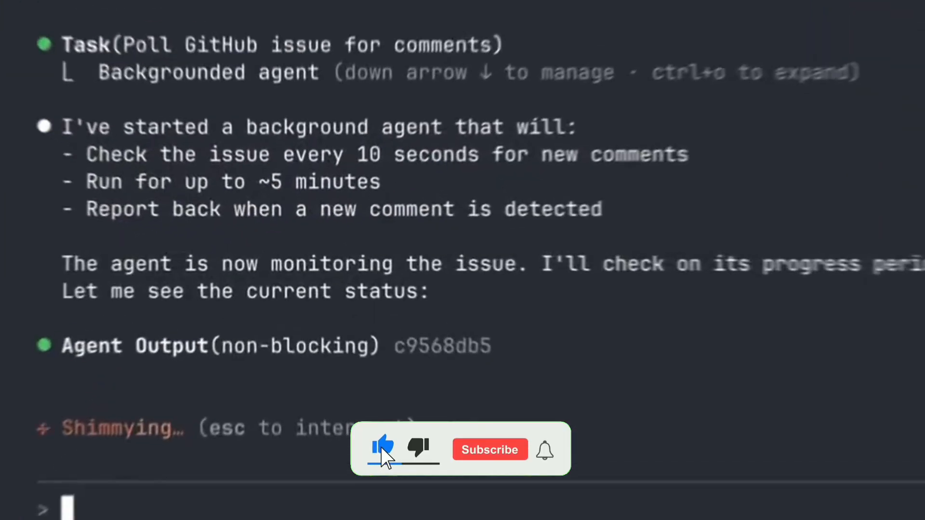
left_click(489, 449)
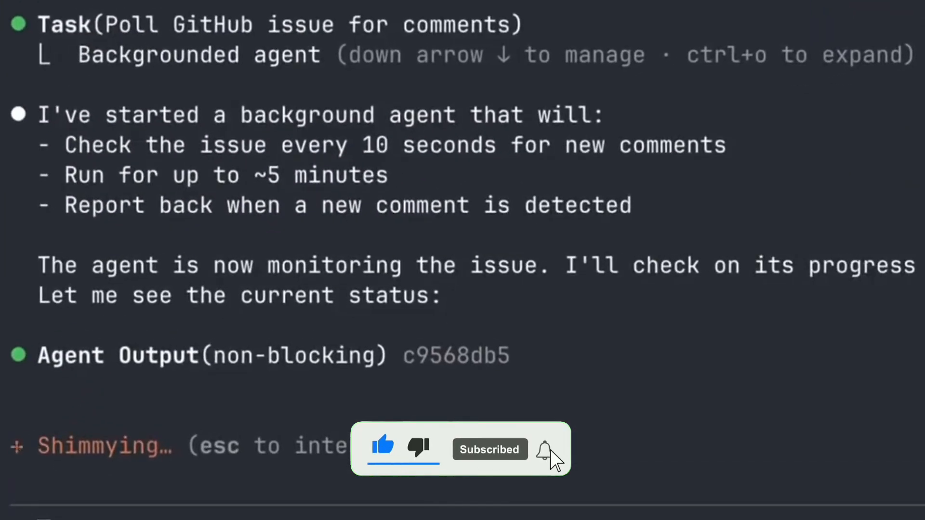
scroll("down", 3)
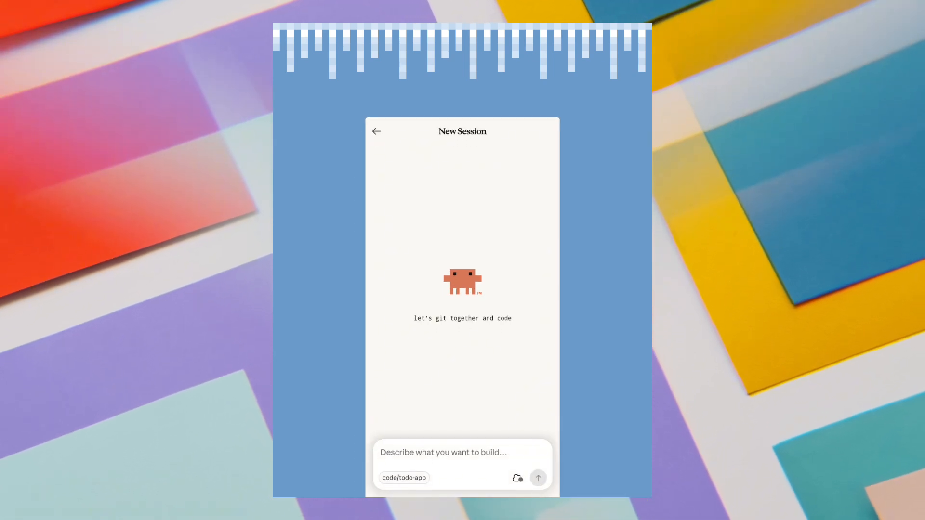
Step: Send 'fix the bug with todos not deleting' as a new todo-app session
type("fix the bug with")
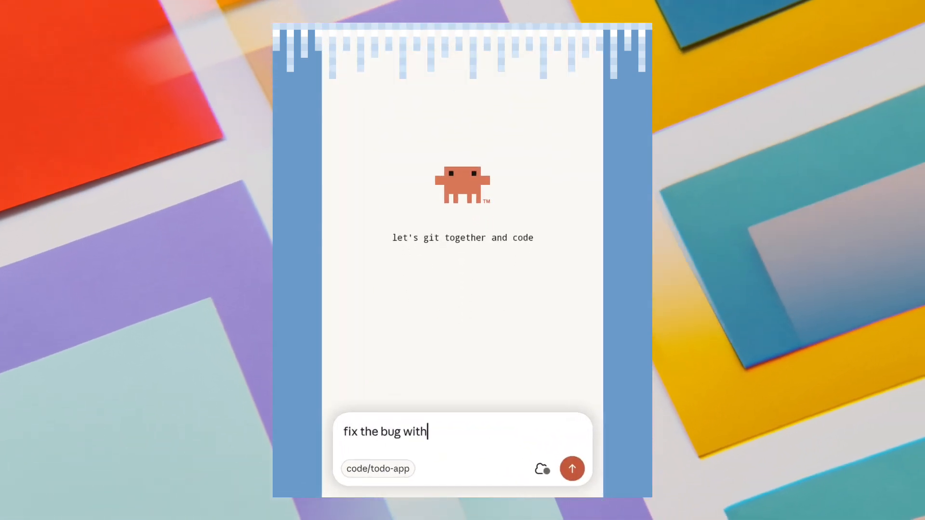
type("todos not deleting")
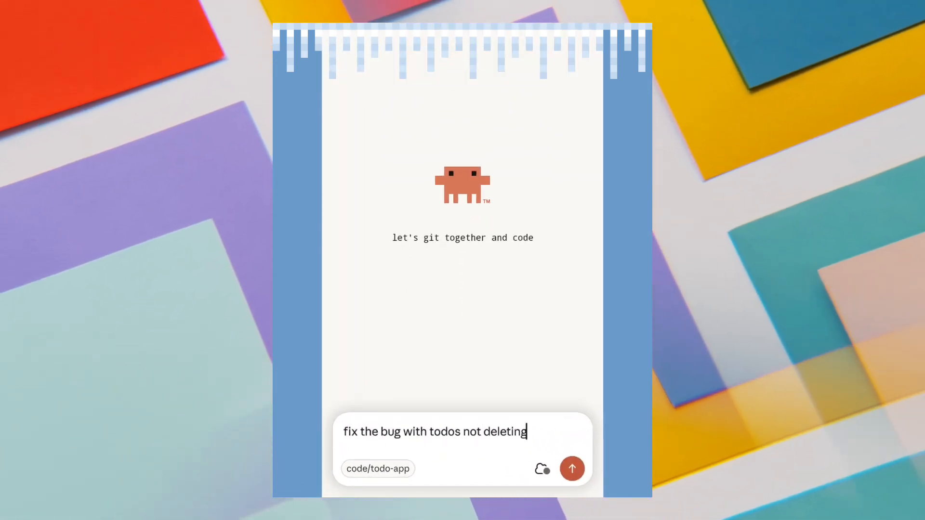
left_click(572, 468)
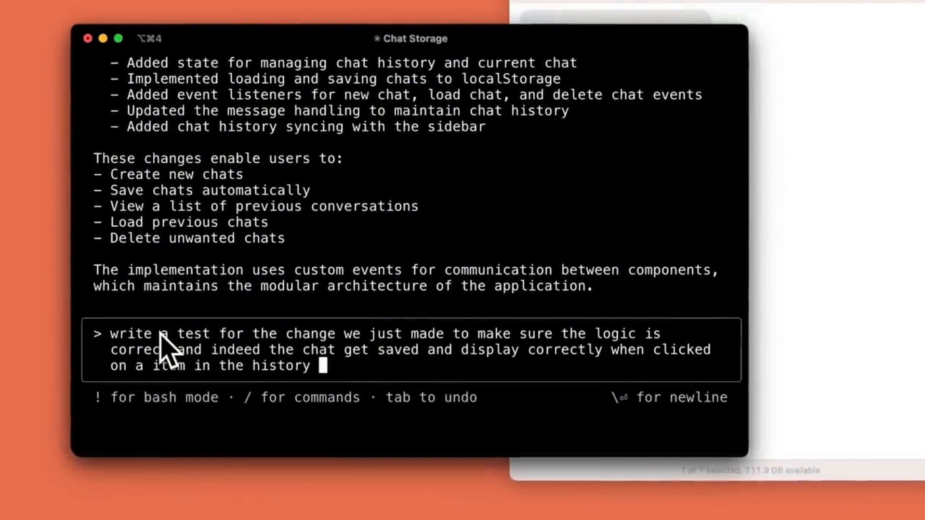
Step: Submit the chat-history test prompt, approve installing Jest, and review the four-tests-passing summary
key("Return")
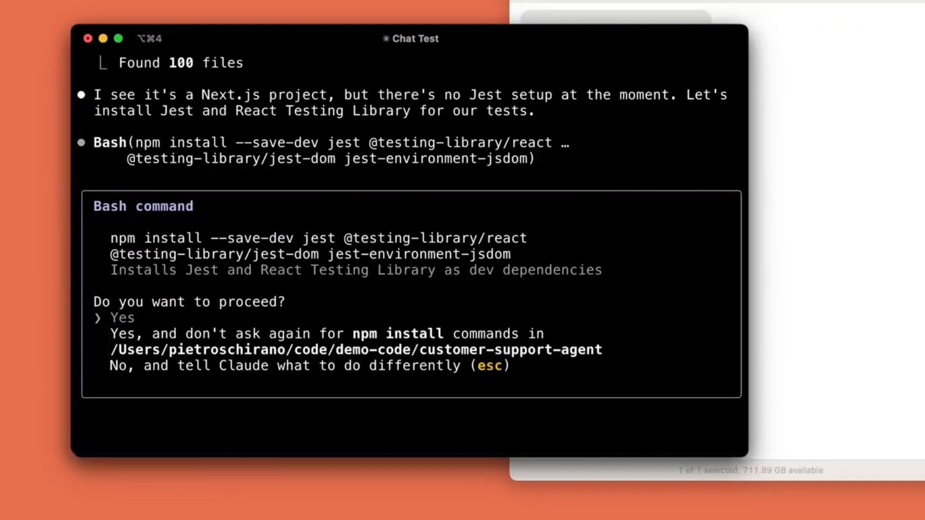
key("down")
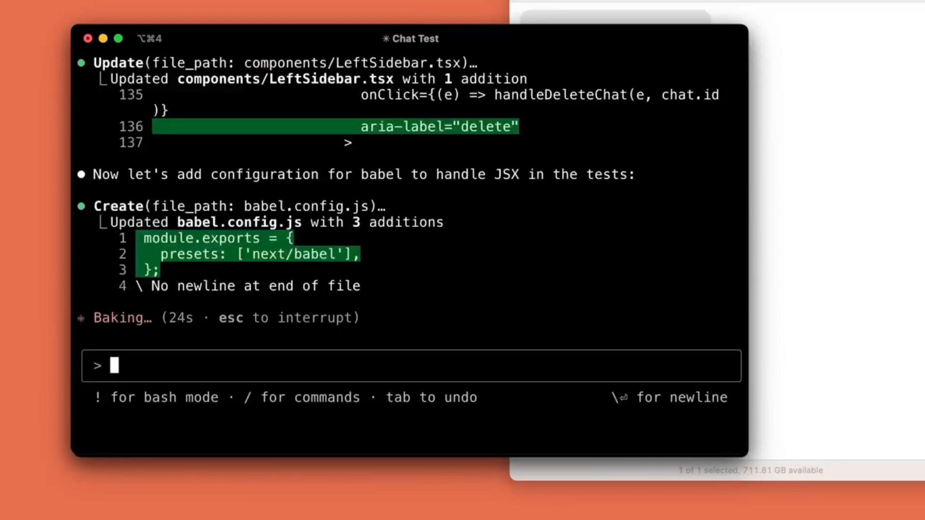
scroll("down", 3)
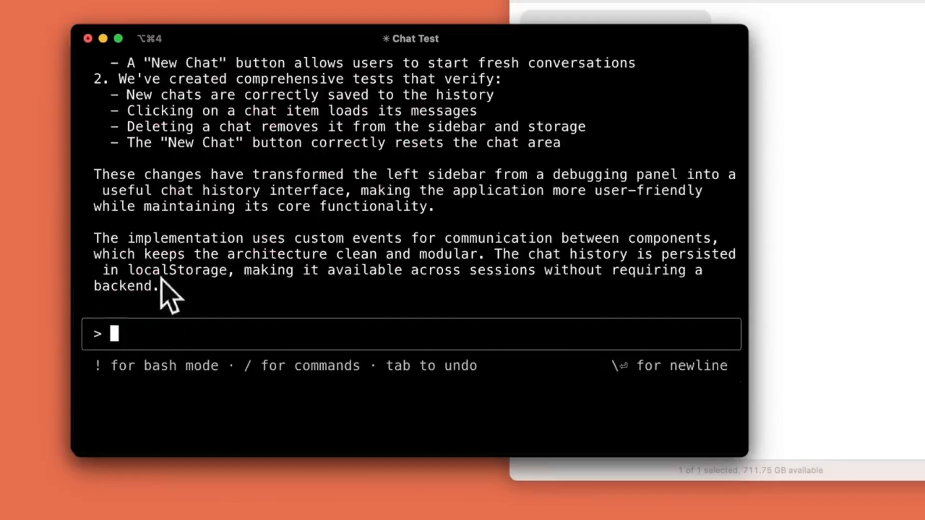
scroll("up", 3)
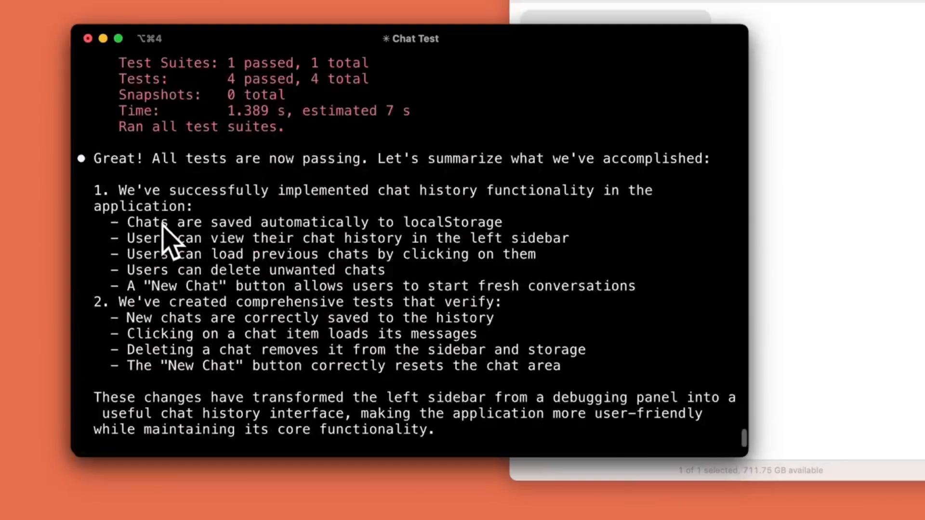